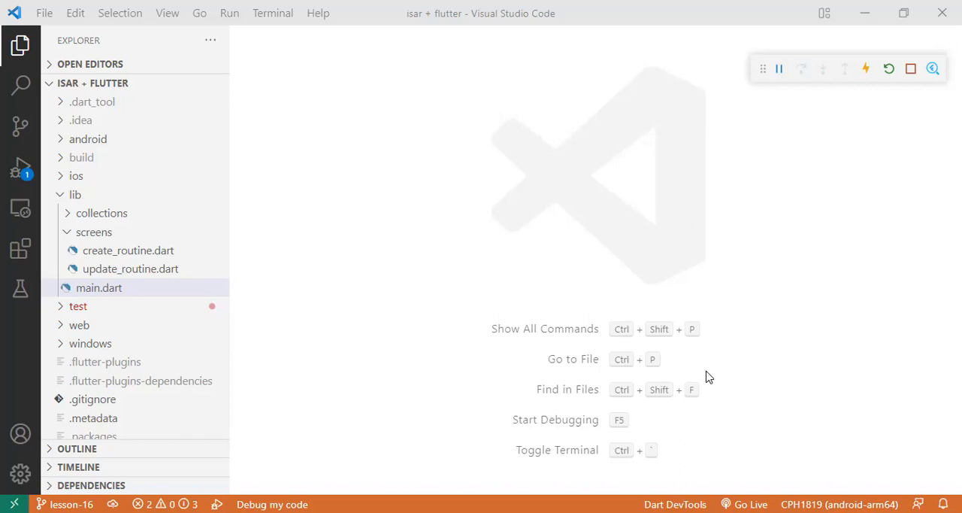
mouse_move(131, 300)
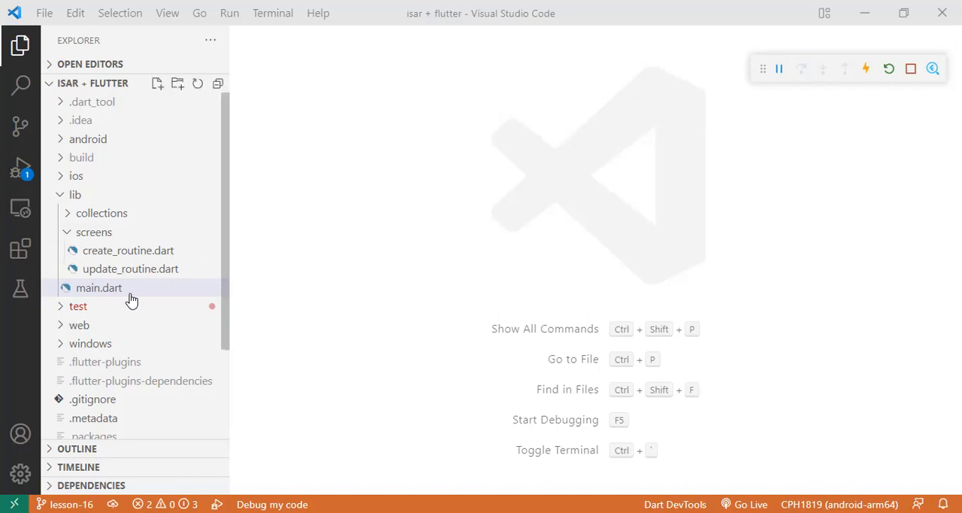
- Open lib/main.dart and scroll down to the clearAll function at the file's end
click(99, 287)
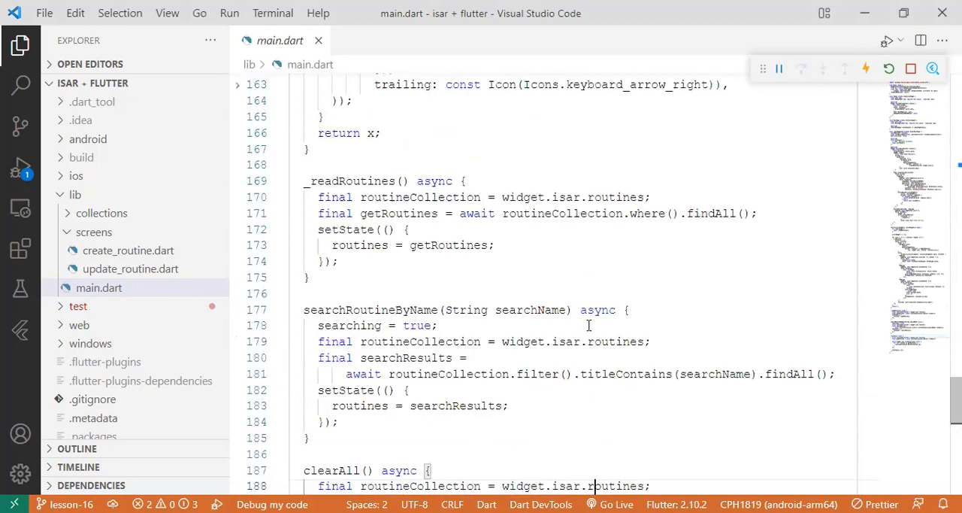
scroll(down, 3)
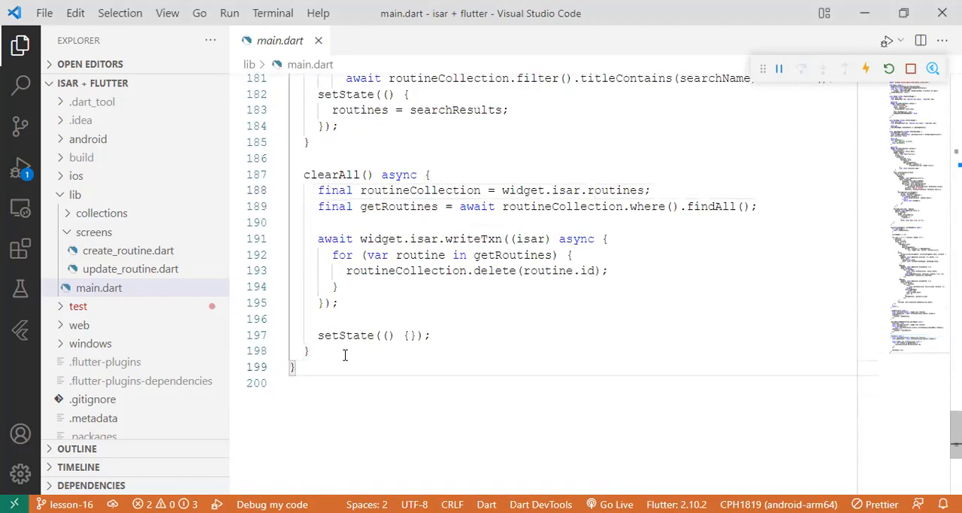
- Start a new createWatcher() method on a new line after clearAll
key(Enter)
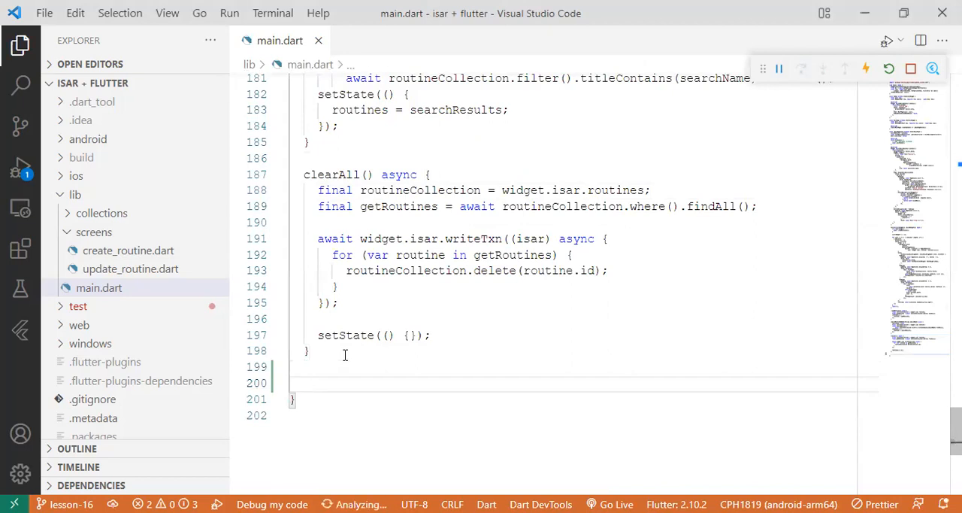
text(createWatc)
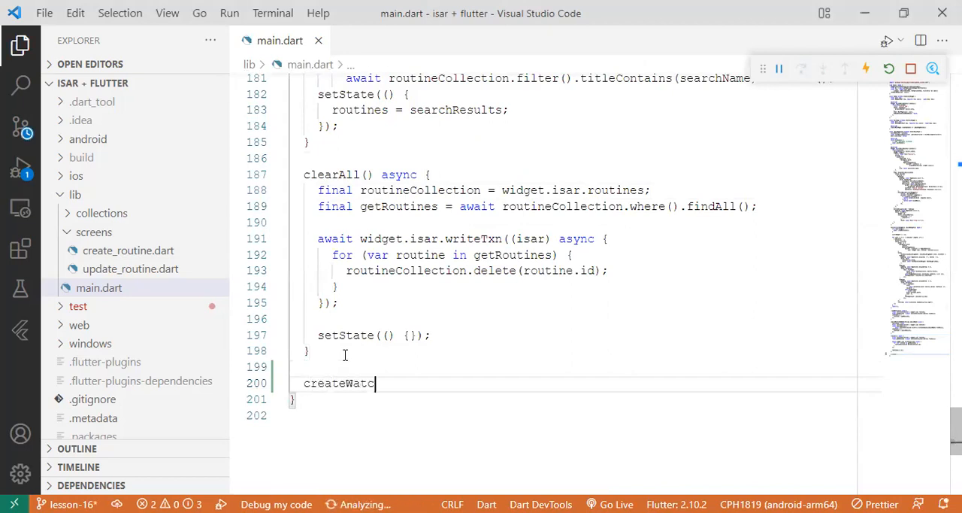
text(her())
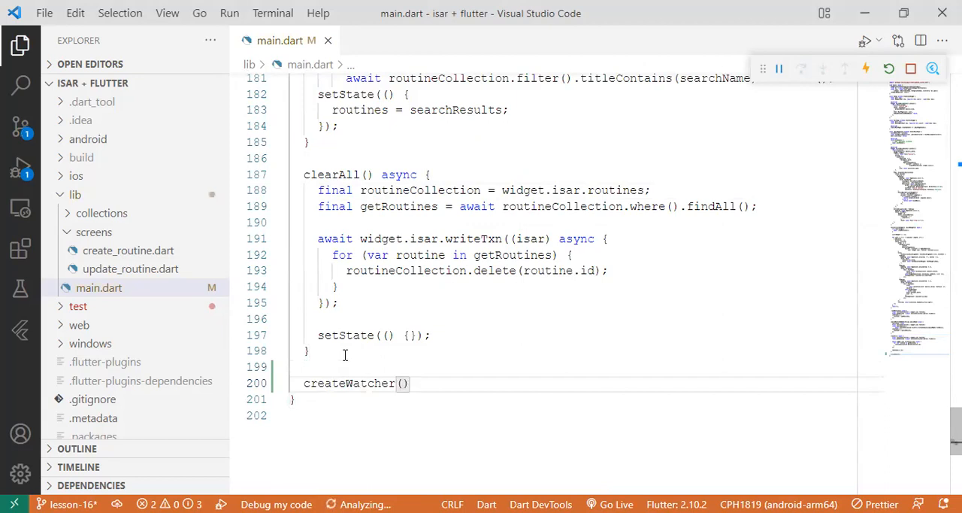
text({)
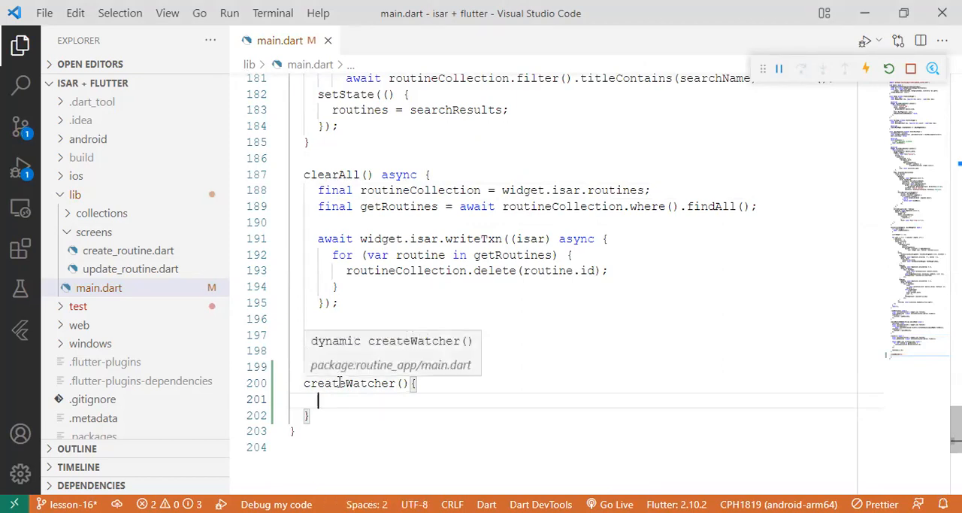
text(setState(() {});)
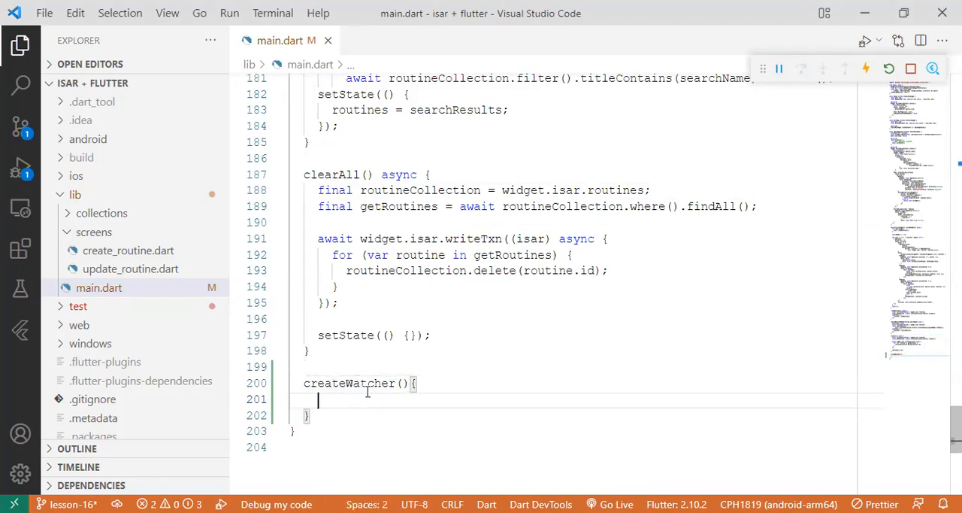
- Declare Query<Routine> getTasks = widget.isar.routines.where().build() inside createWatcher
text(Query)
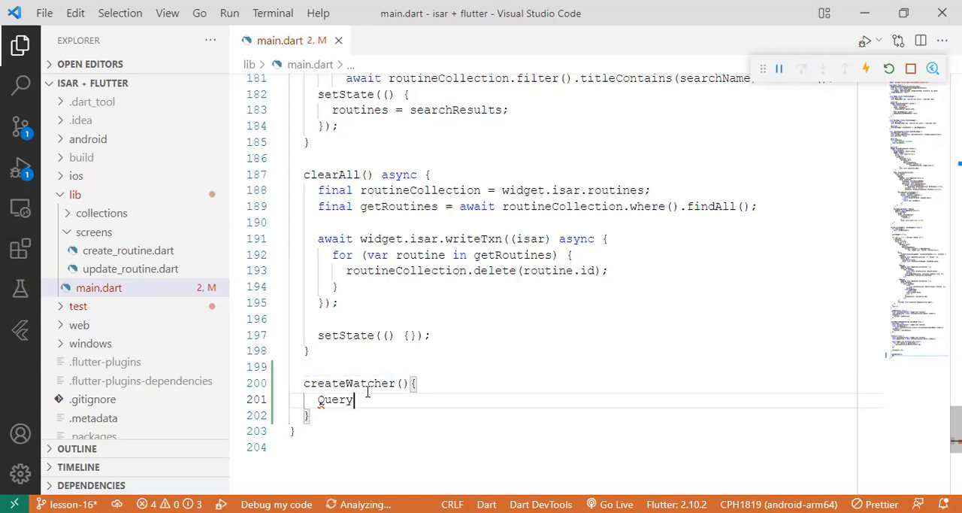
text(<Routine>)
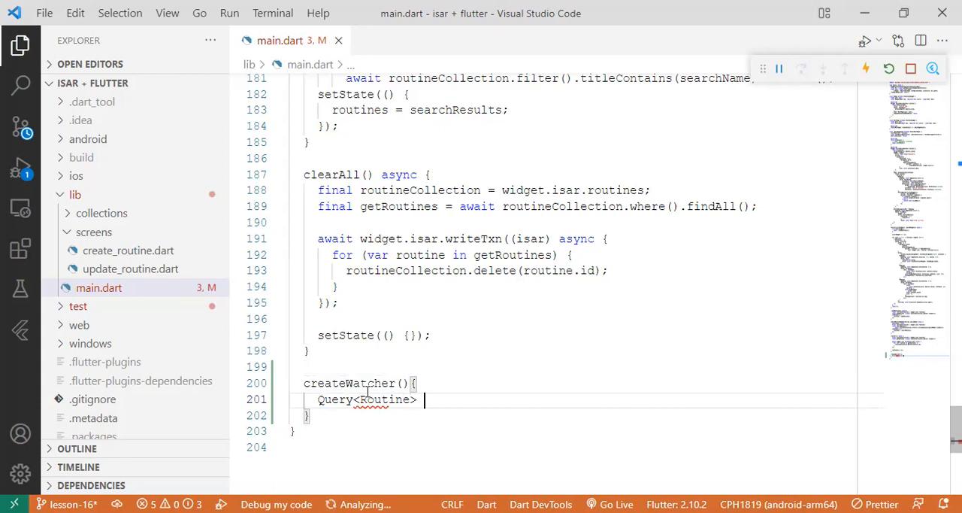
text(excee)
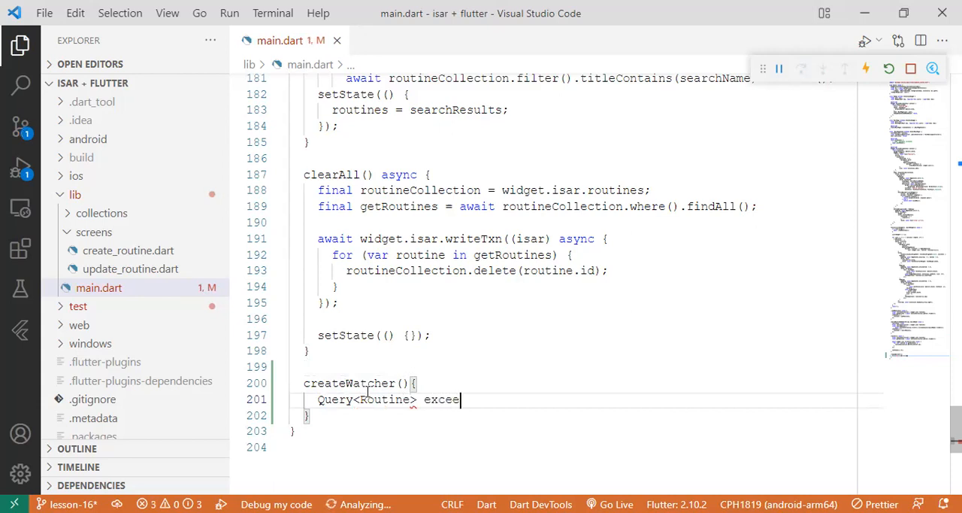
text(dTasks)
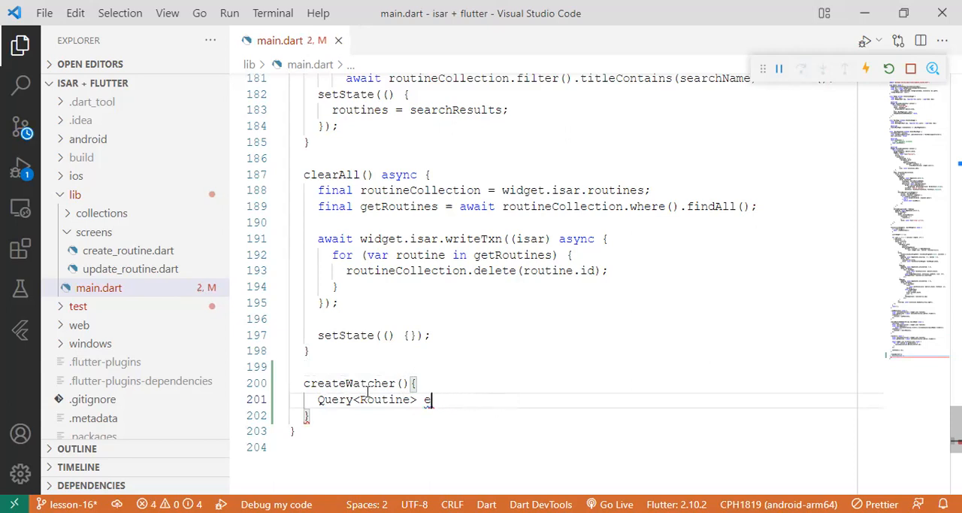
text(etTas)
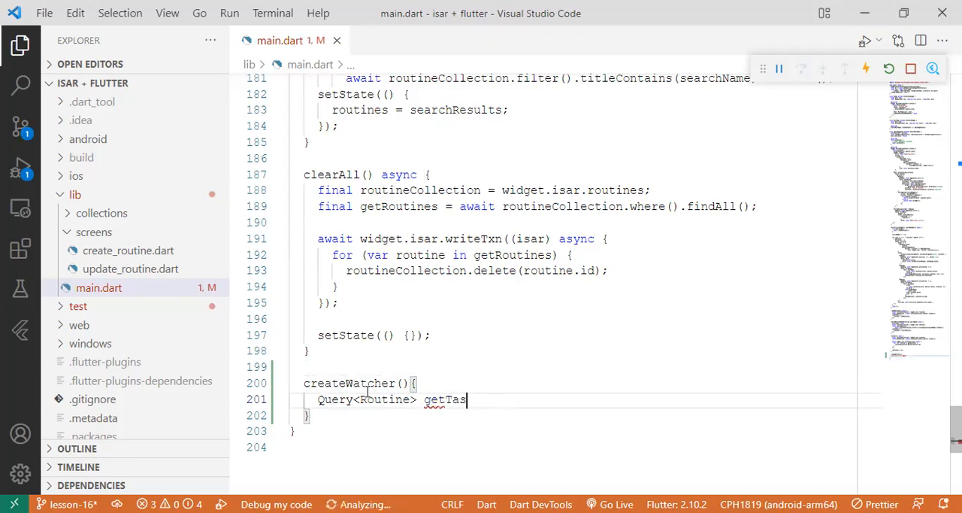
text(ks =)
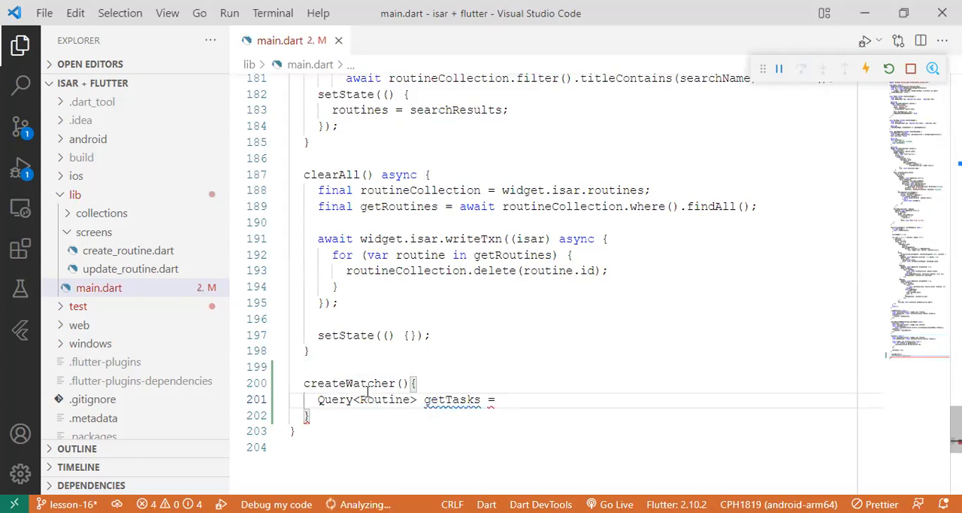
text(widget.)
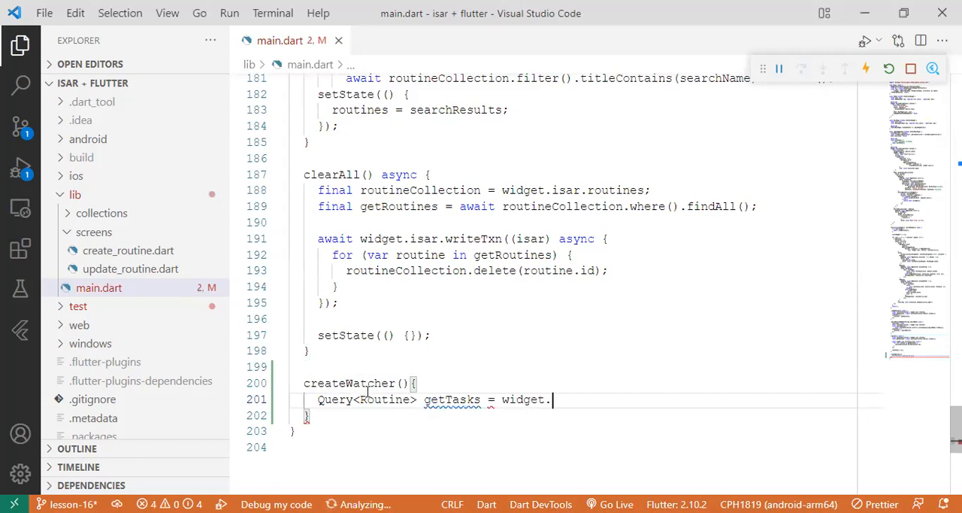
text(isar.rou)
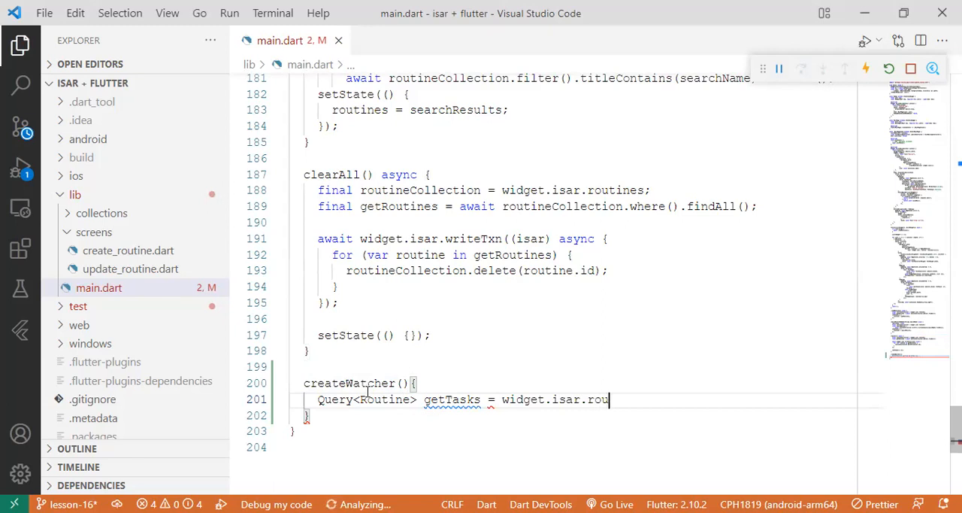
text(tines.)
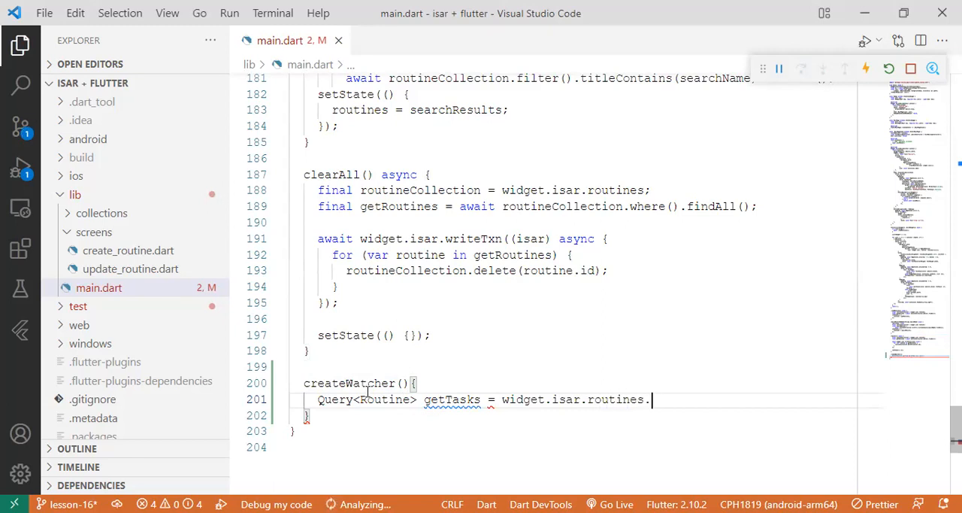
text(where())
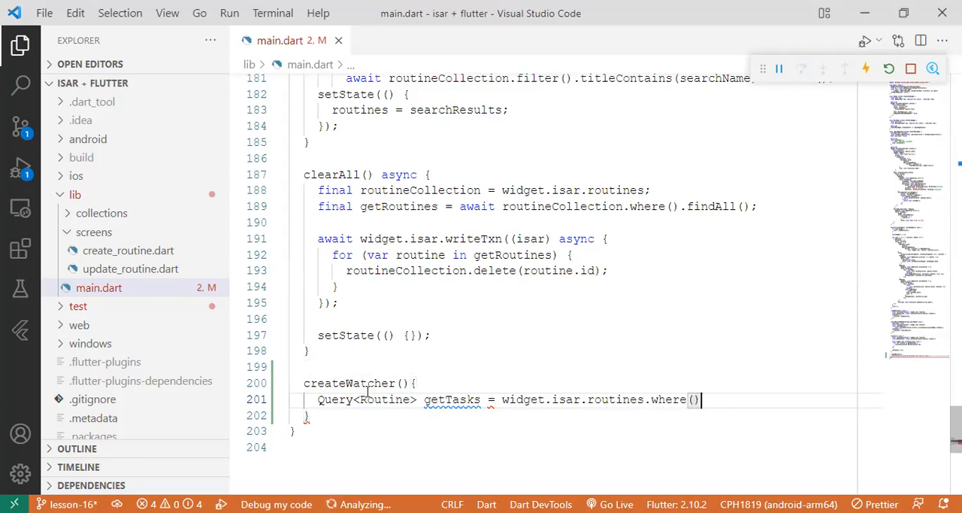
text(.build)
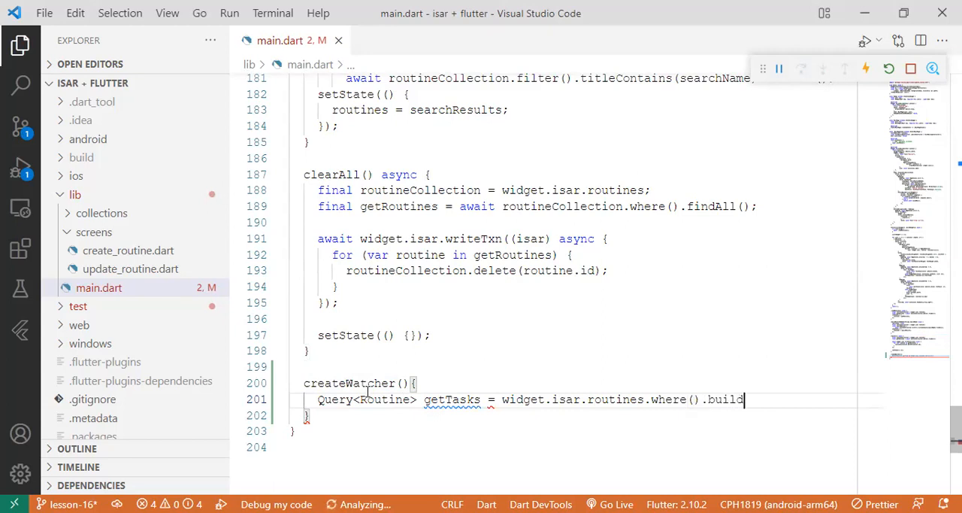
text(();)
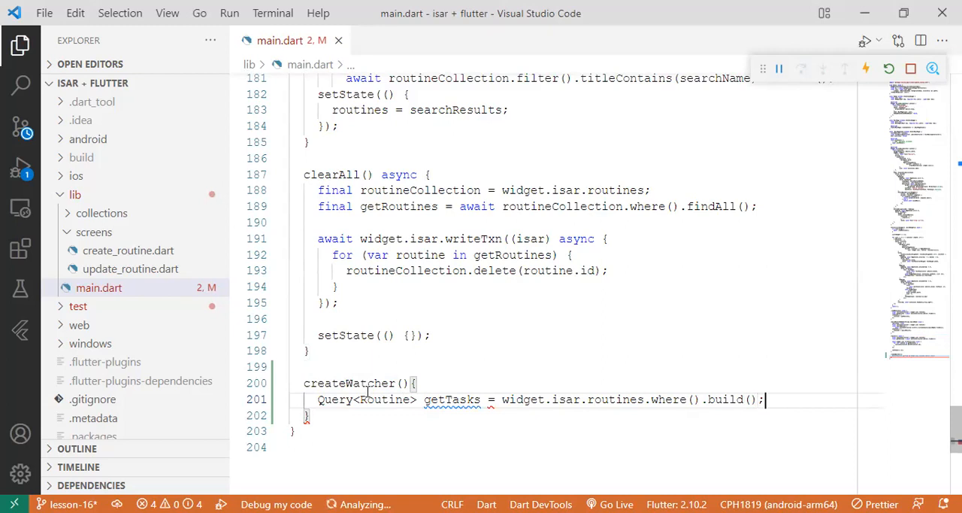
key(enter)
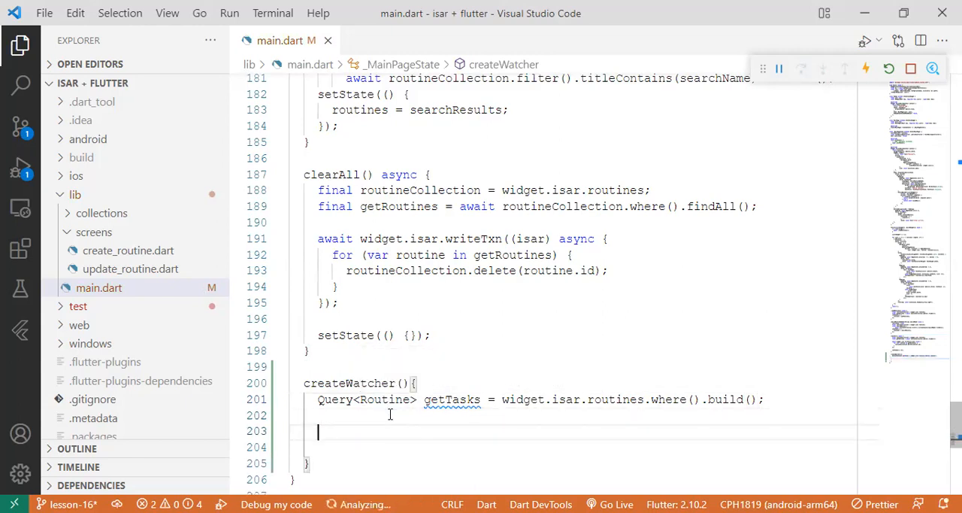
- Add Stream<List<Routine>> queryChanged = getTasks.watch(initialReturn: true) to createWatcher
text(Strea)
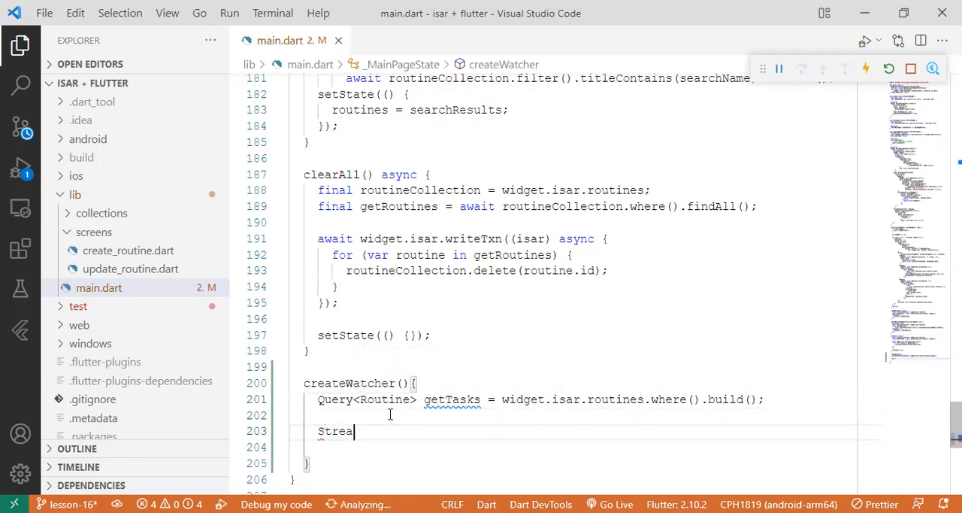
text(m)
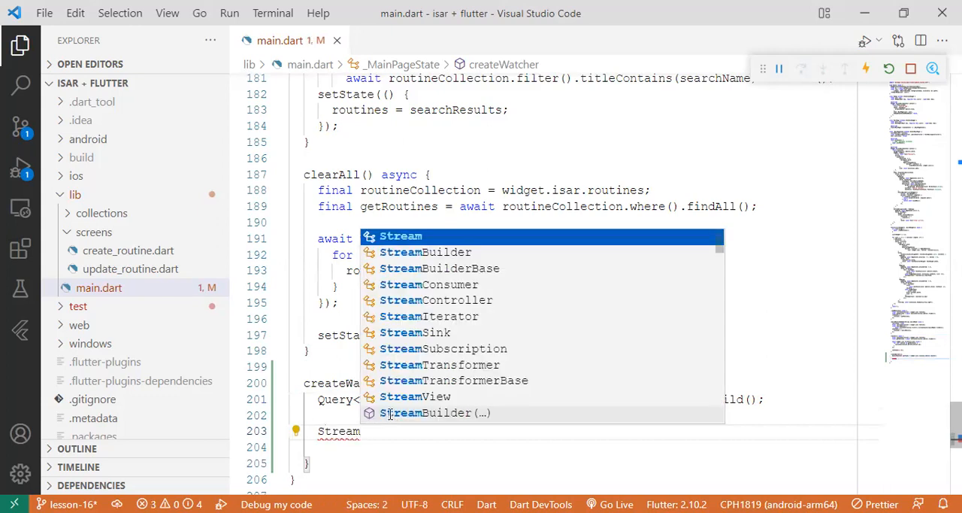
text(List<)
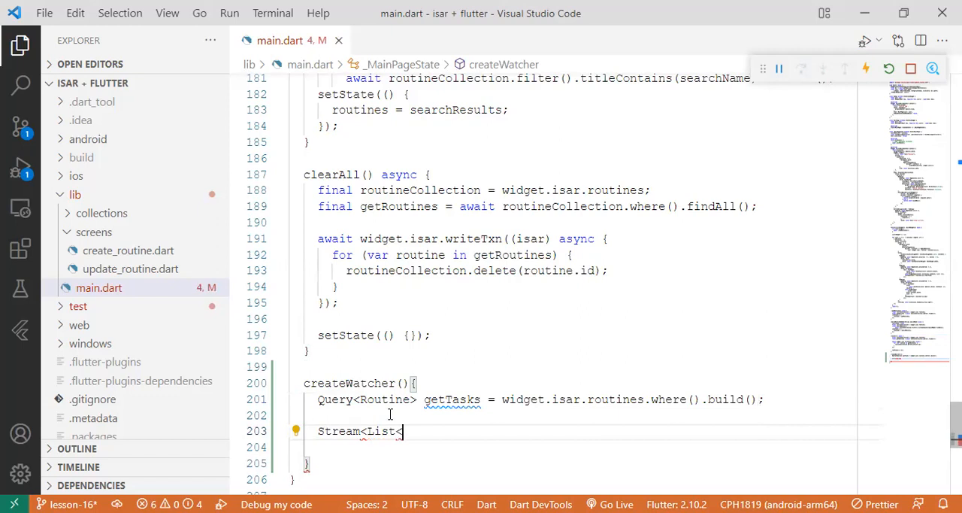
text(Routines>> quer)
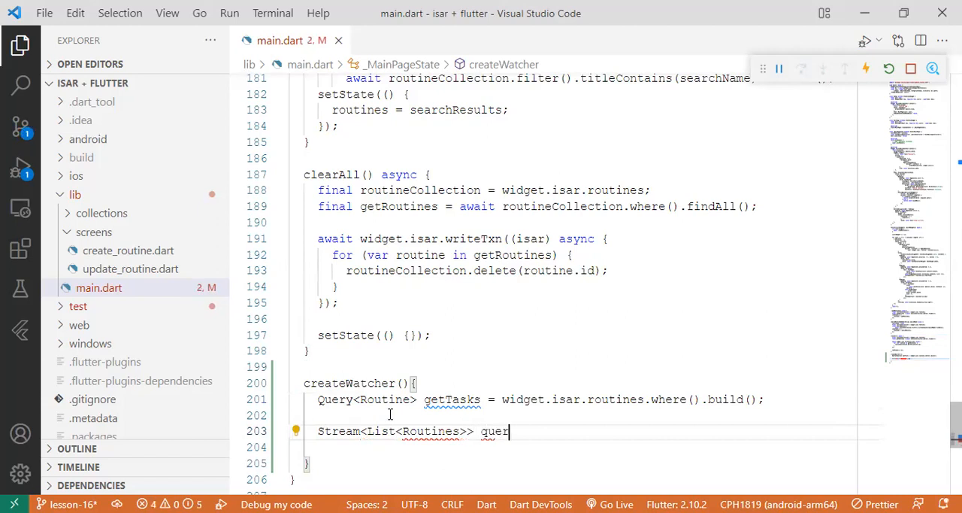
text(yChanged = ge)
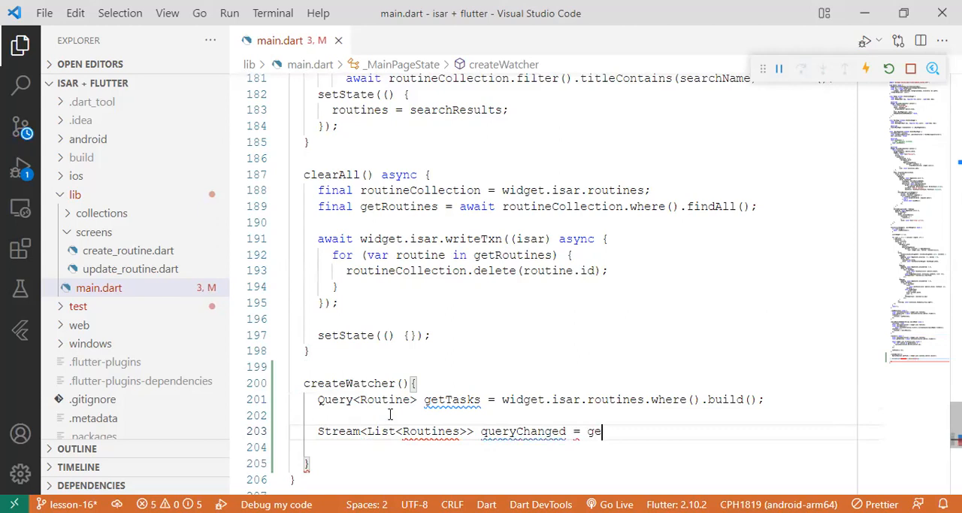
text(tTask)
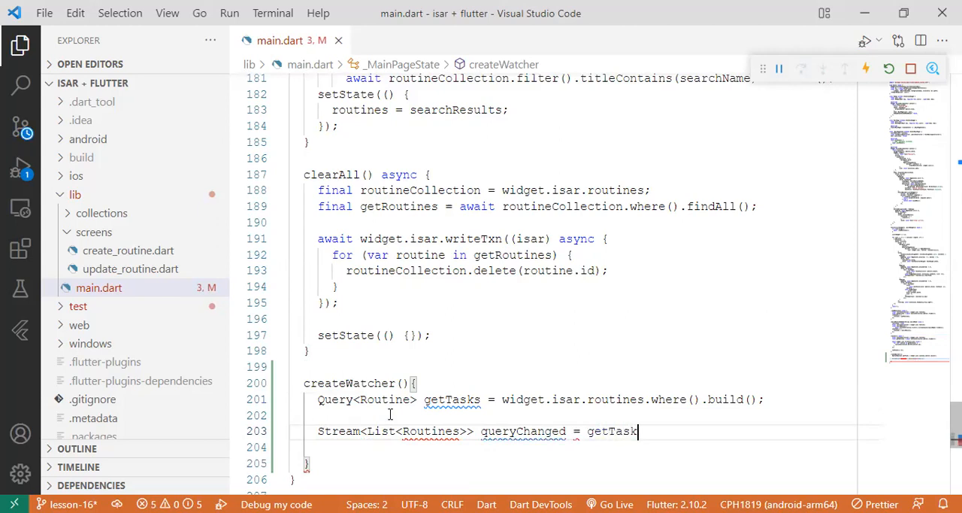
text(.wa)
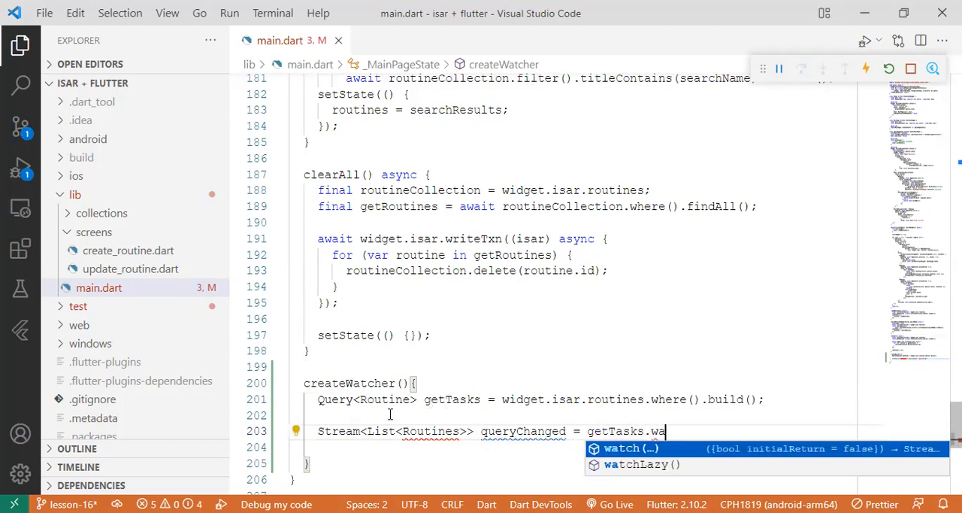
text(tch())
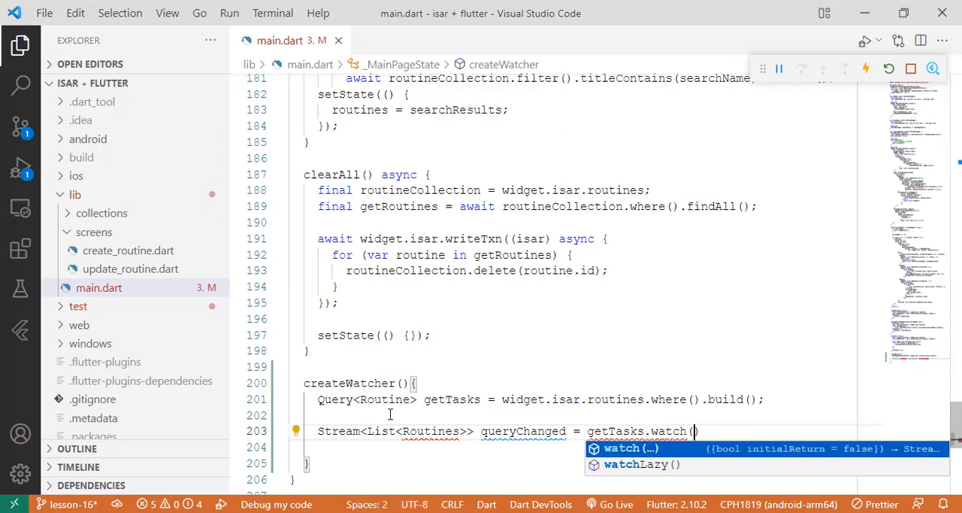
text(initialReturn:)
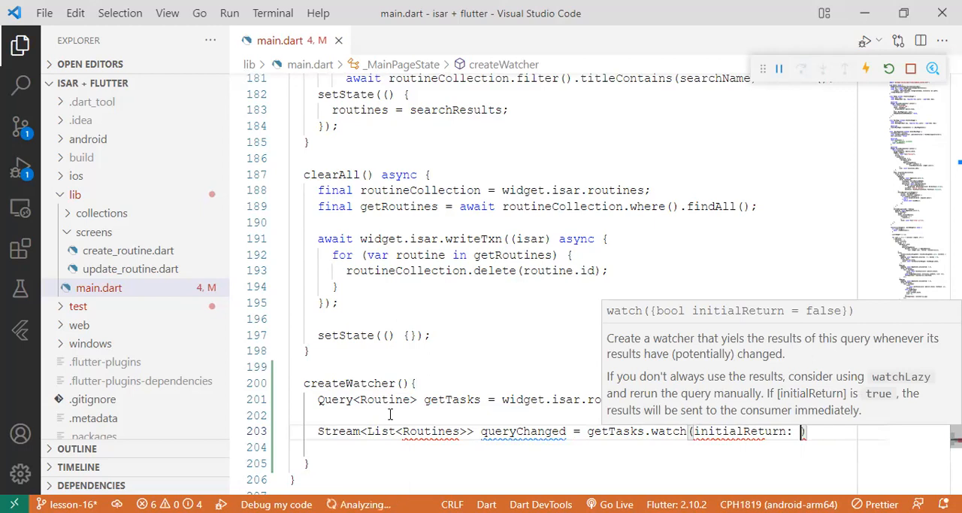
text(true)
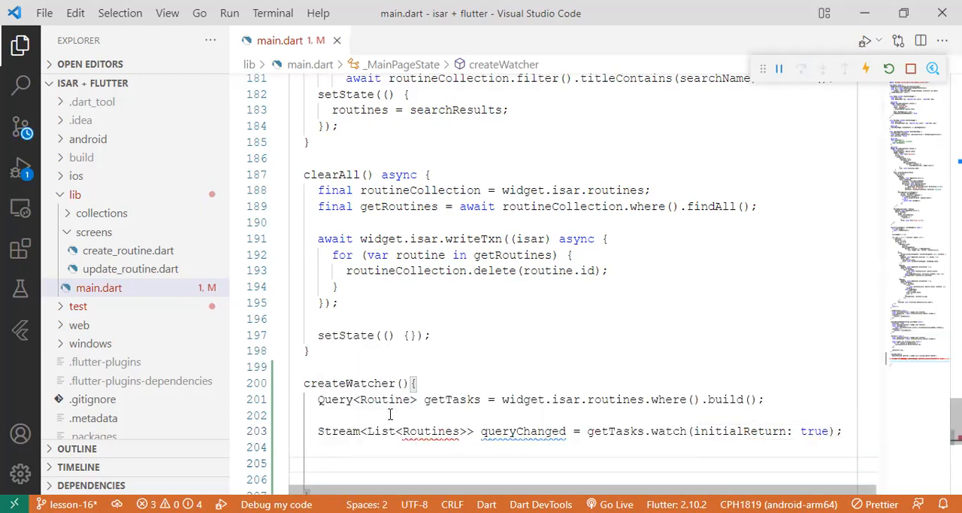
scroll(down, 3)
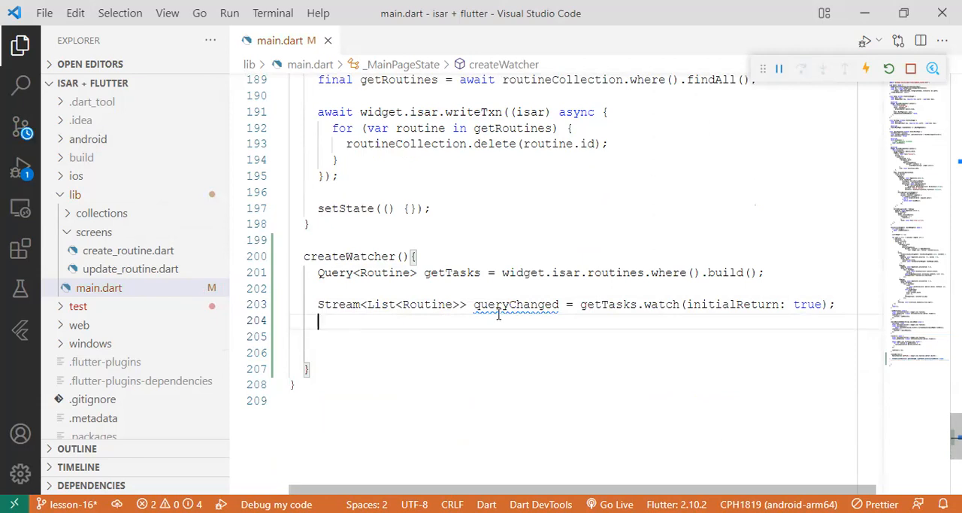
- Call queryChanged.listen, renaming the callback parameter to routines
text(queryChanged.listen((event) {)
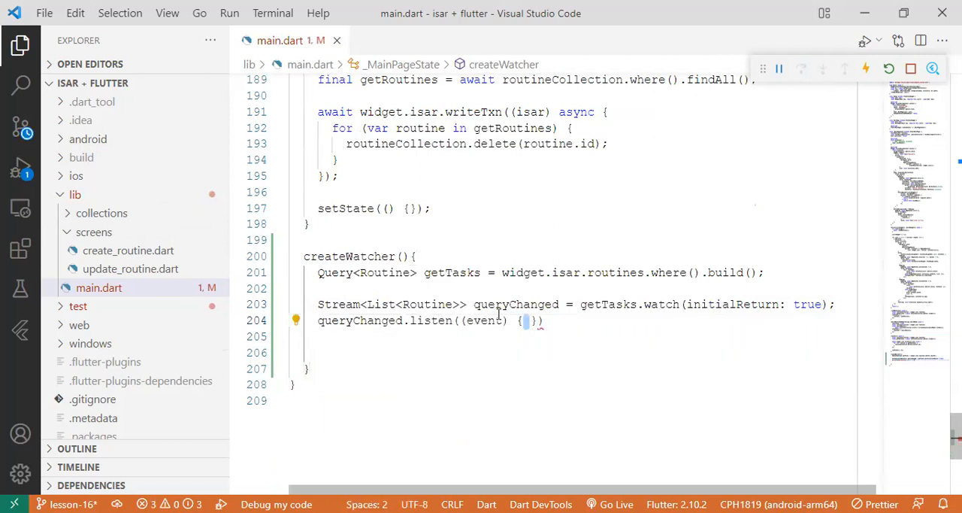
double_click(484, 320)
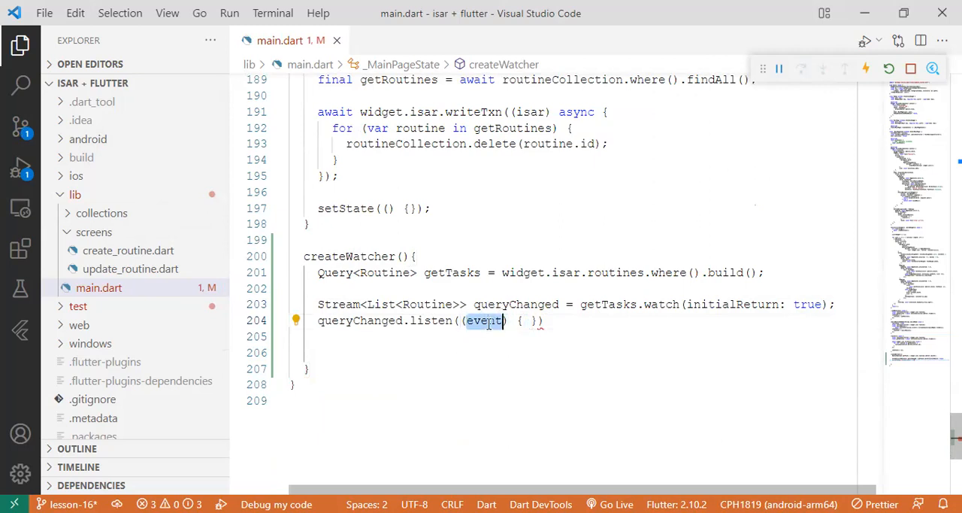
text(routines)
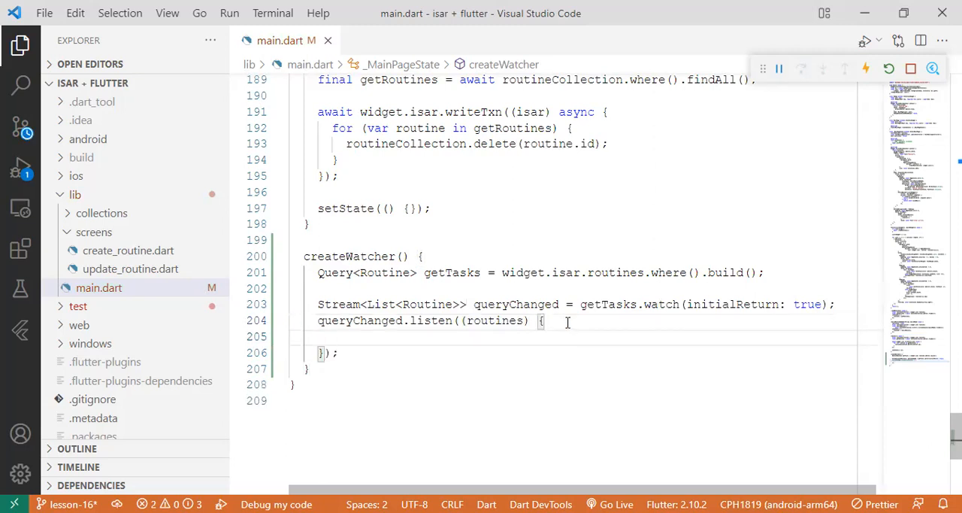
- Add an if (routines.length > 3) block with an else branch in the listener
text(if(routines.len)
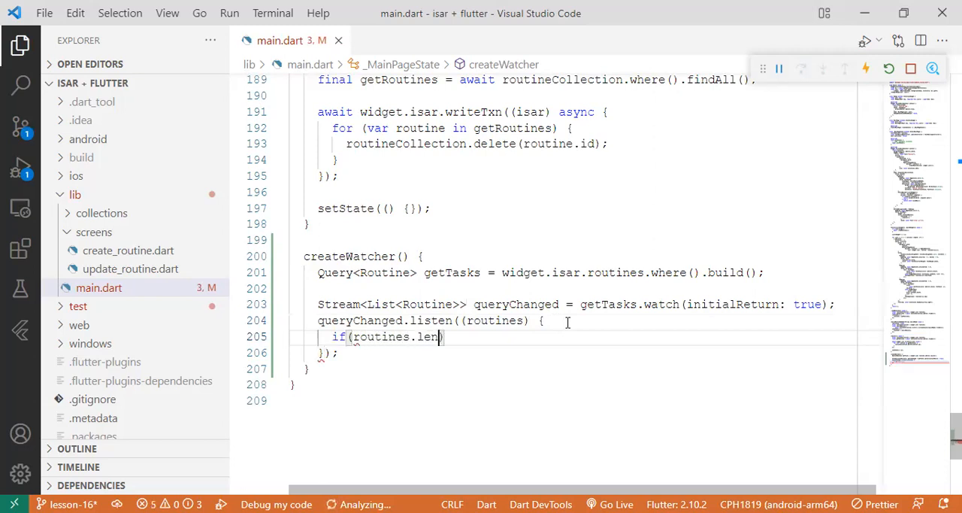
text(gth)
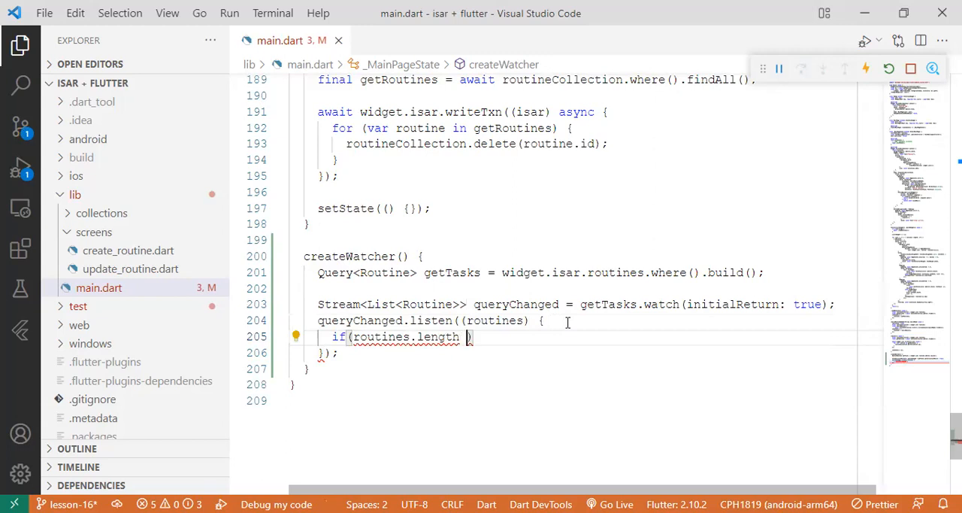
text(> s)
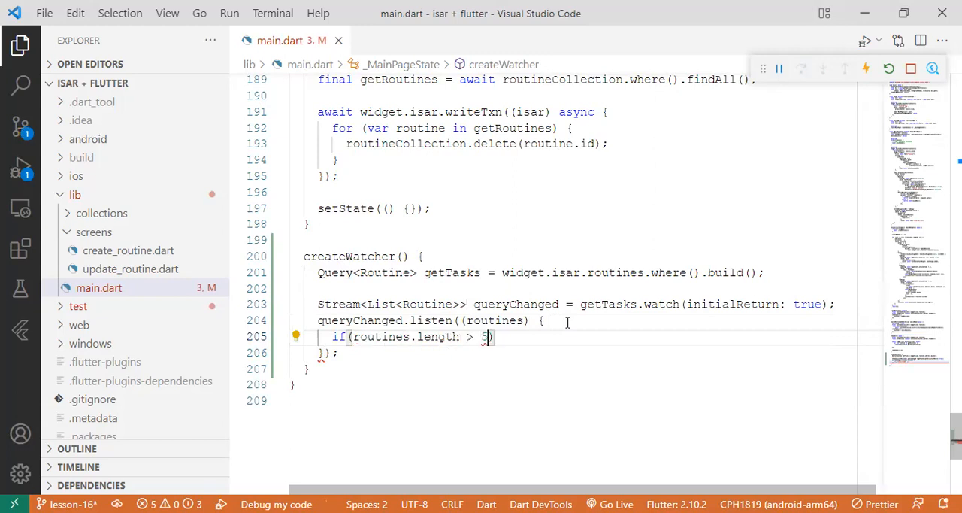
text(4)
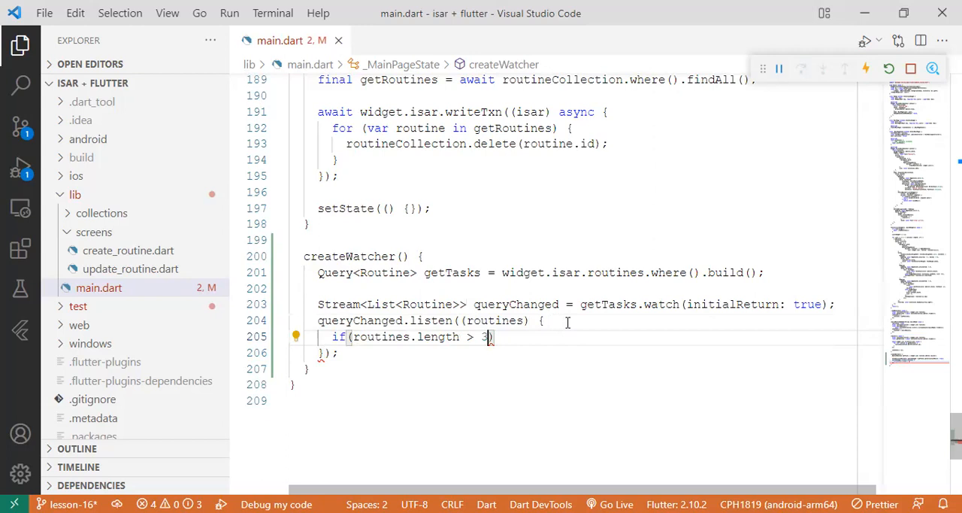
text({)
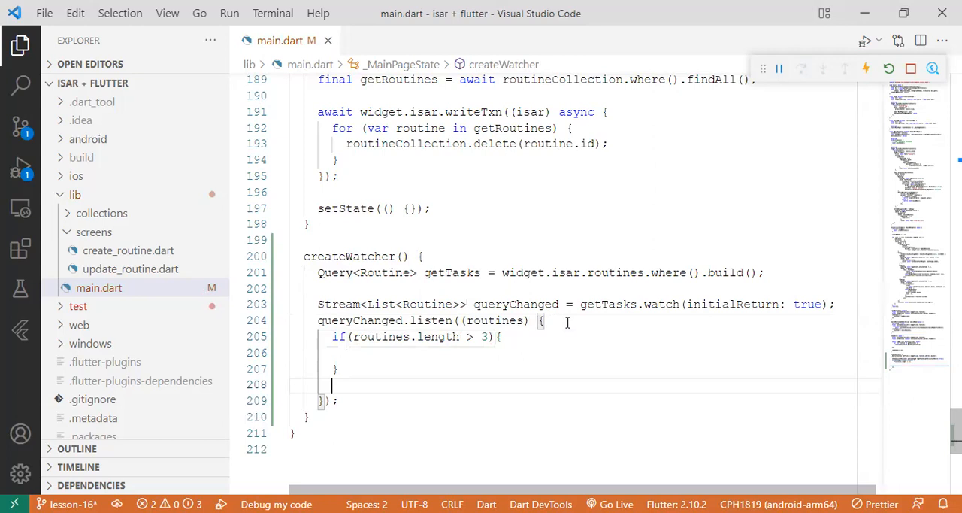
text(else {)
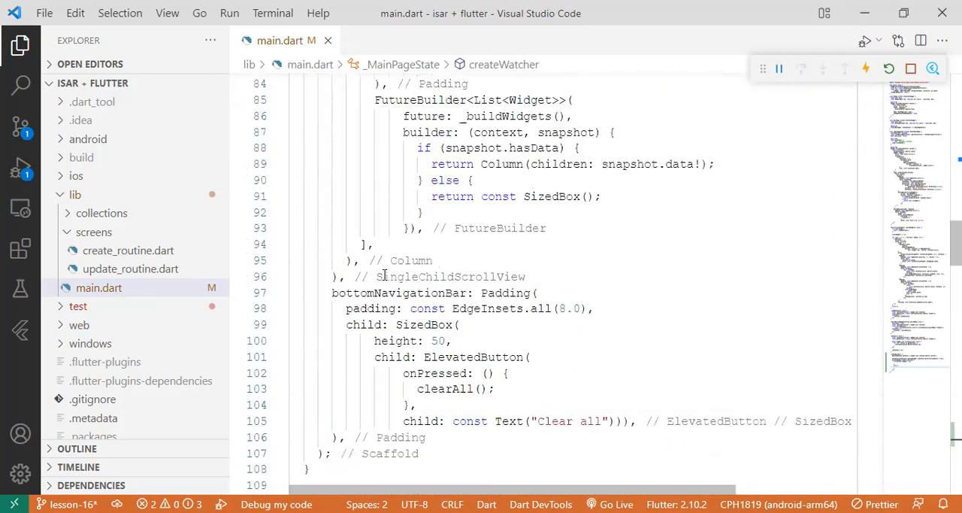
- Add a String feedback = "" field under bool searching in _MainPageState
scroll(up, 3)
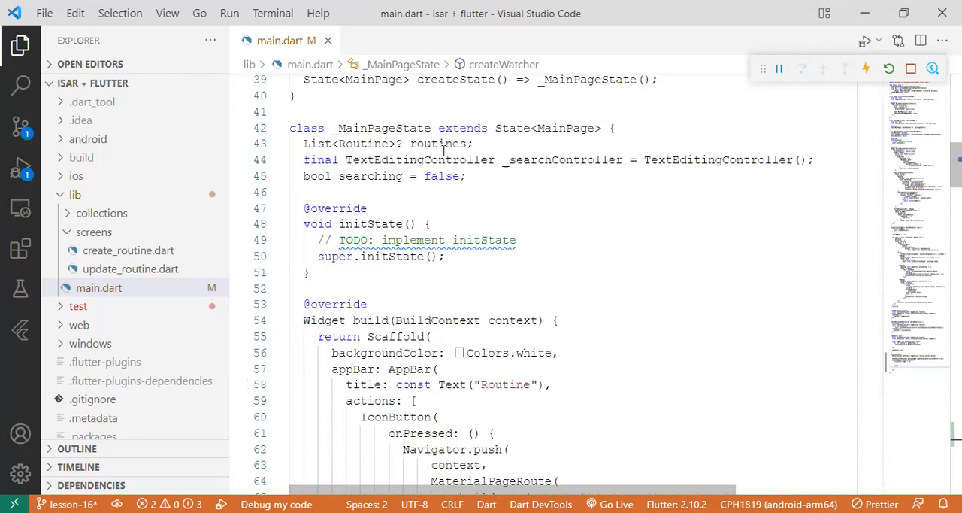
text(s)
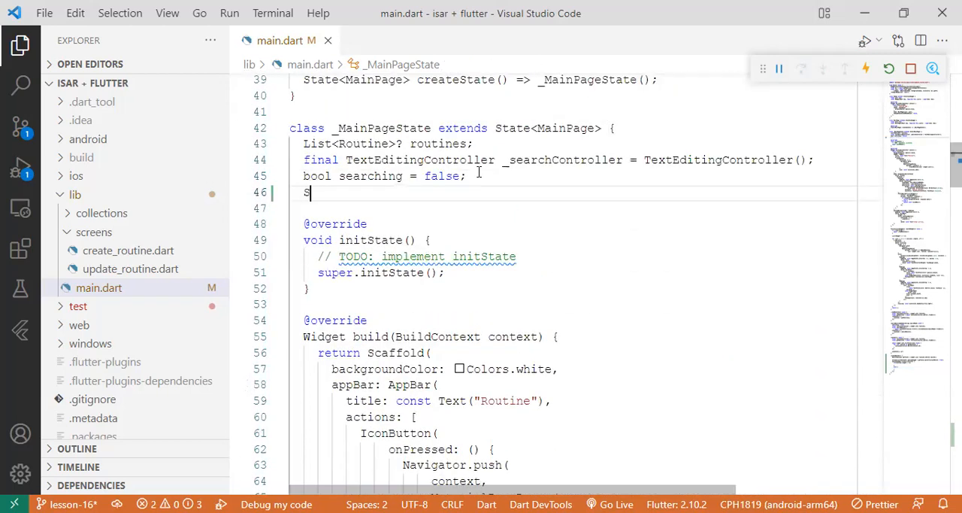
text(String feedback = ")
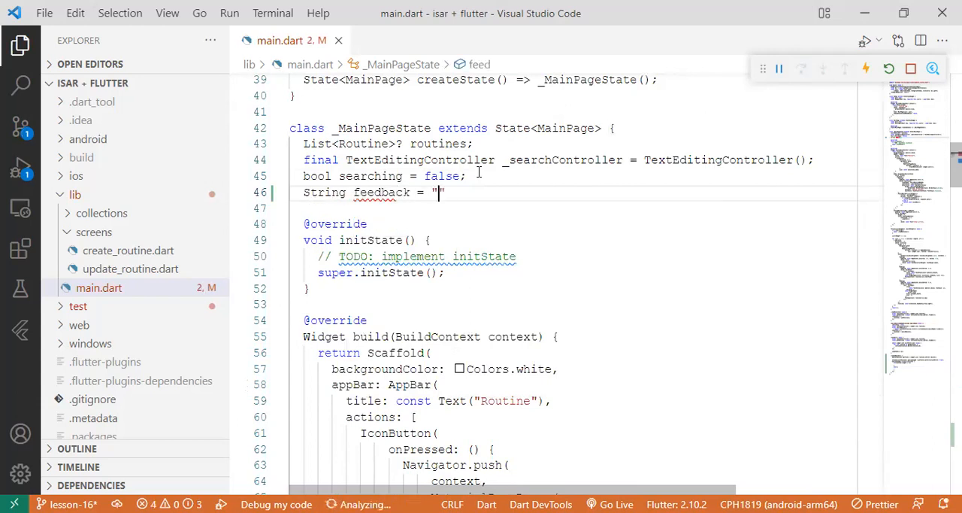
text(";)
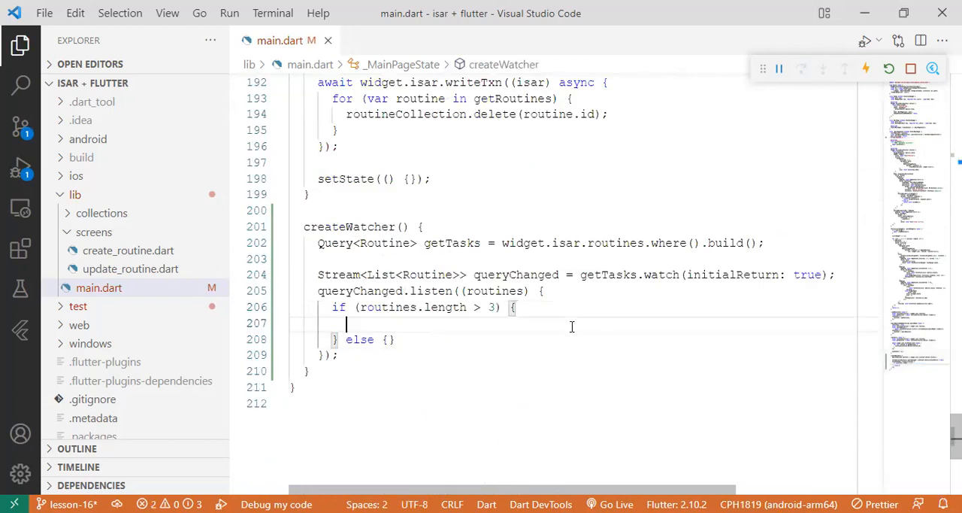
- In the if branch, call setState setting feedback to "You have more than 3 tasks to do"
text(s)
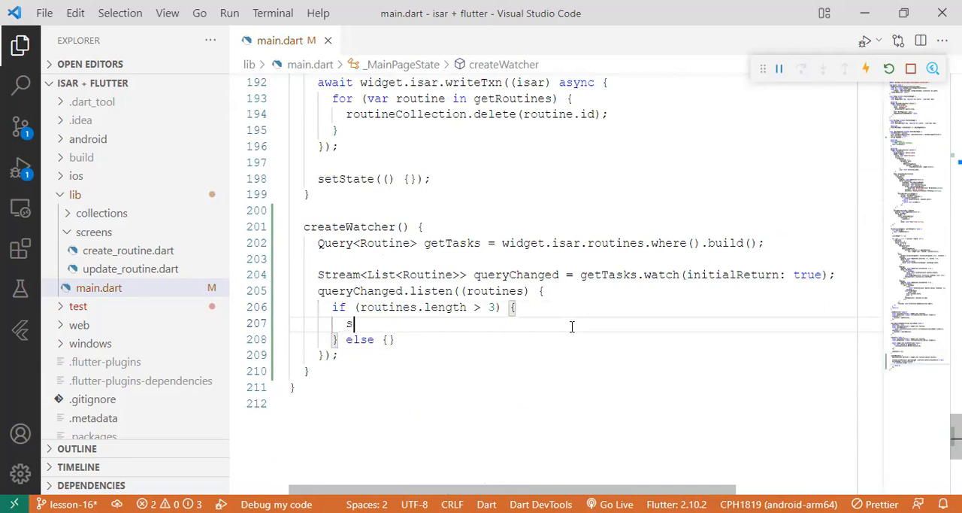
text(etState(() {)
text(fee)
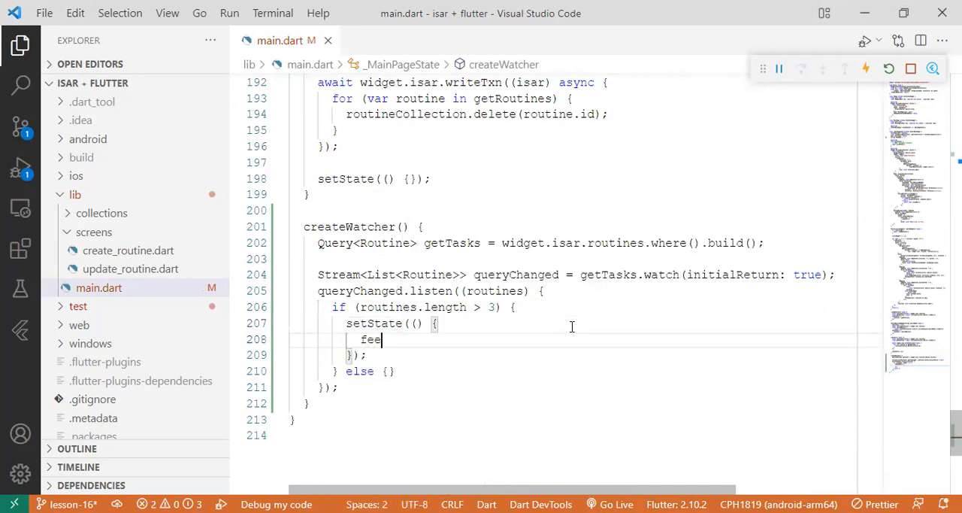
text(dback =)
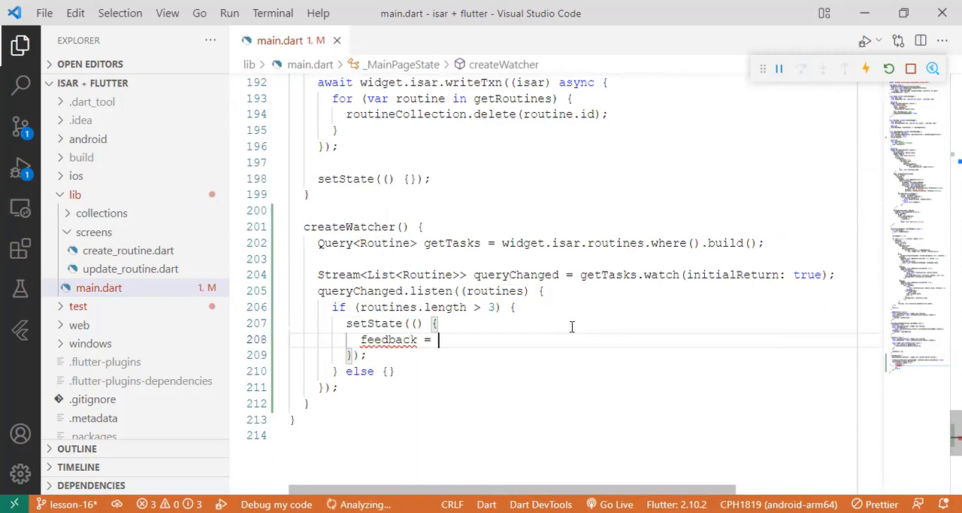
text("y)
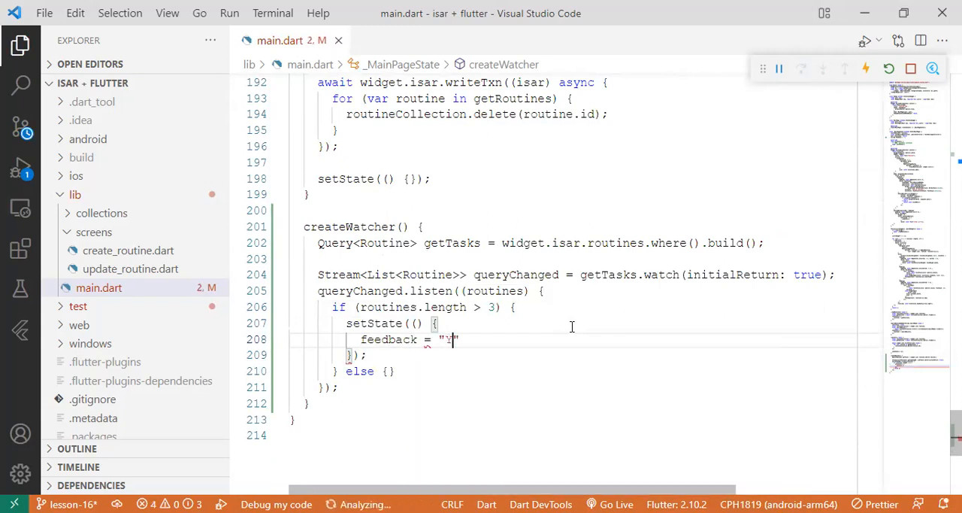
text(You have more than 3)
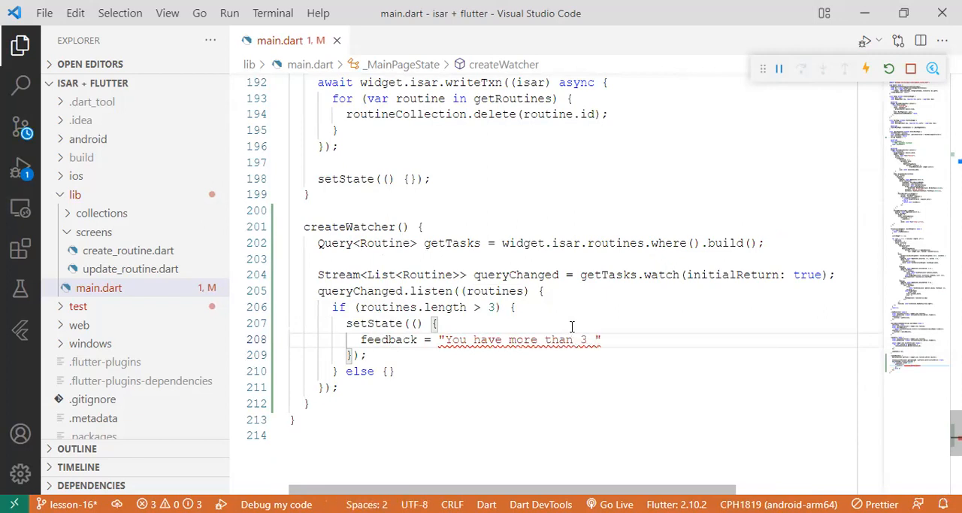
text(routine)
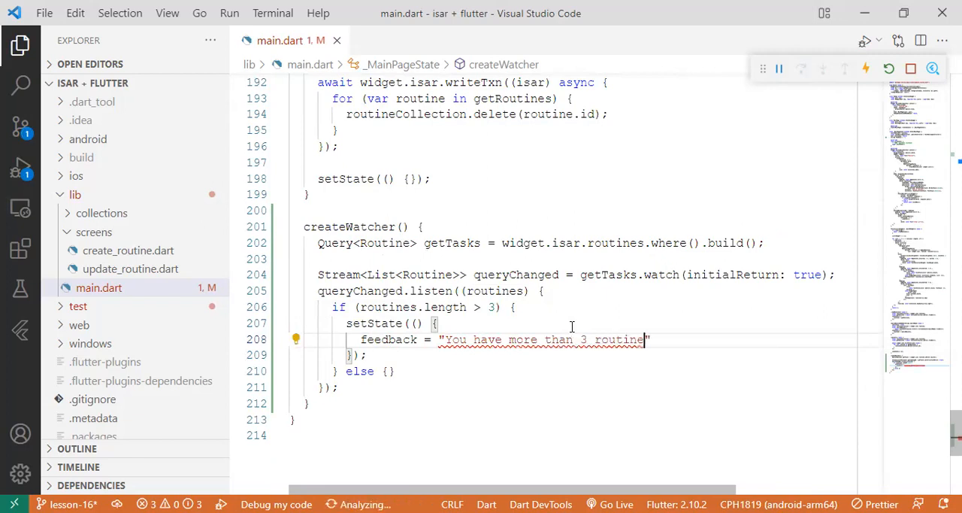
text(s)
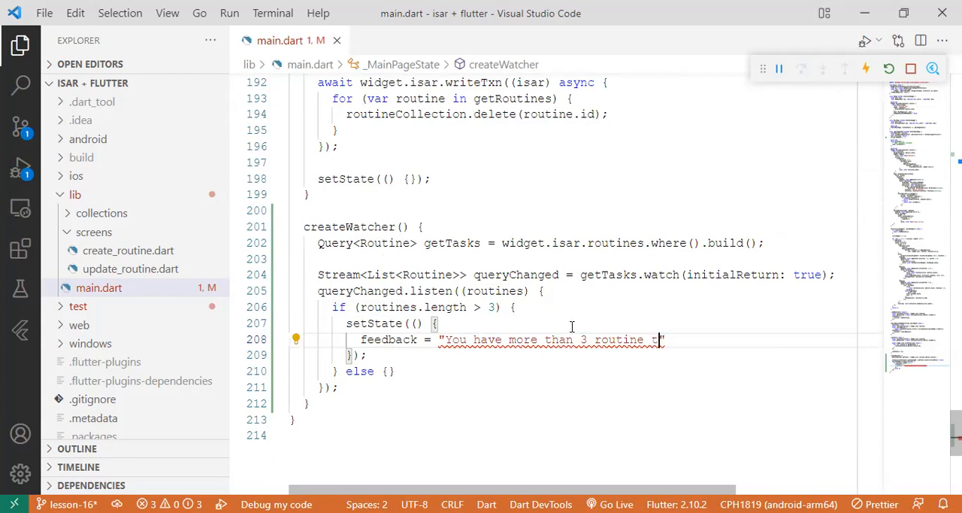
text(to d)
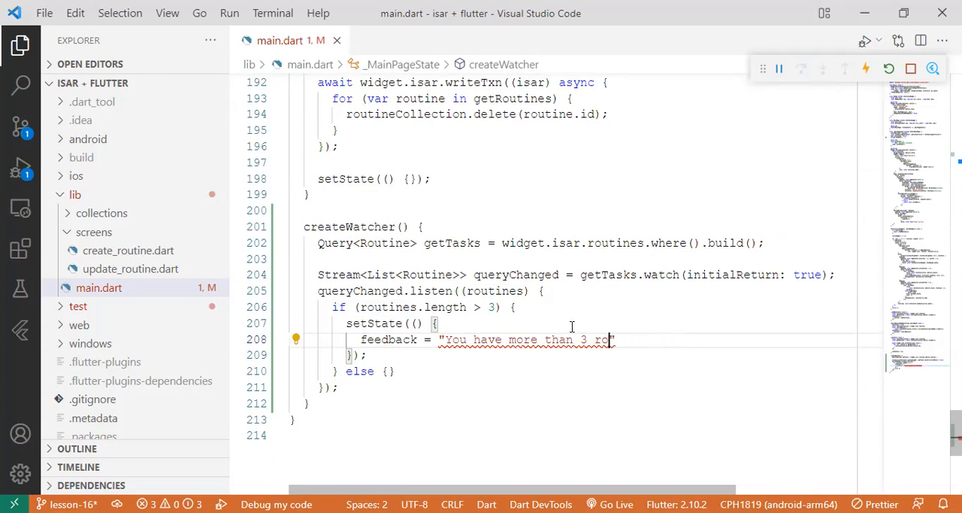
text(tasks)
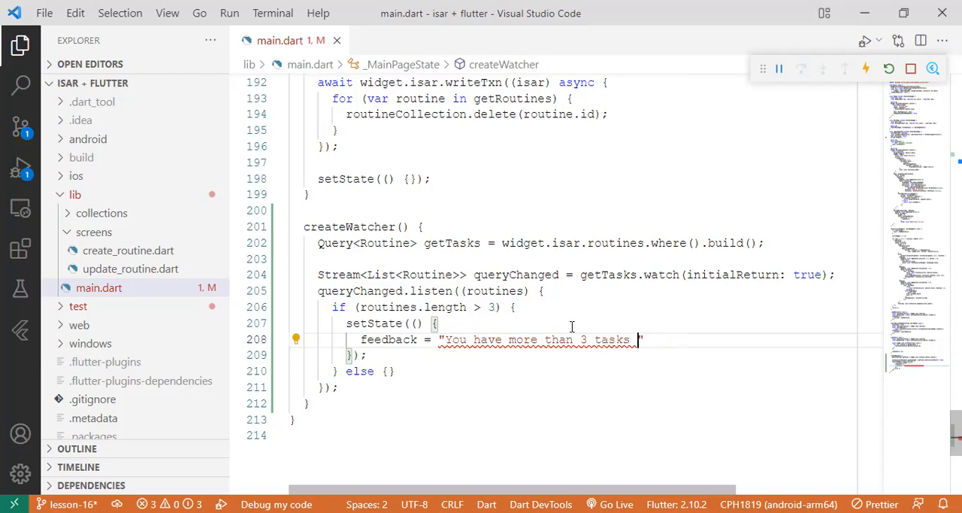
text(to do")
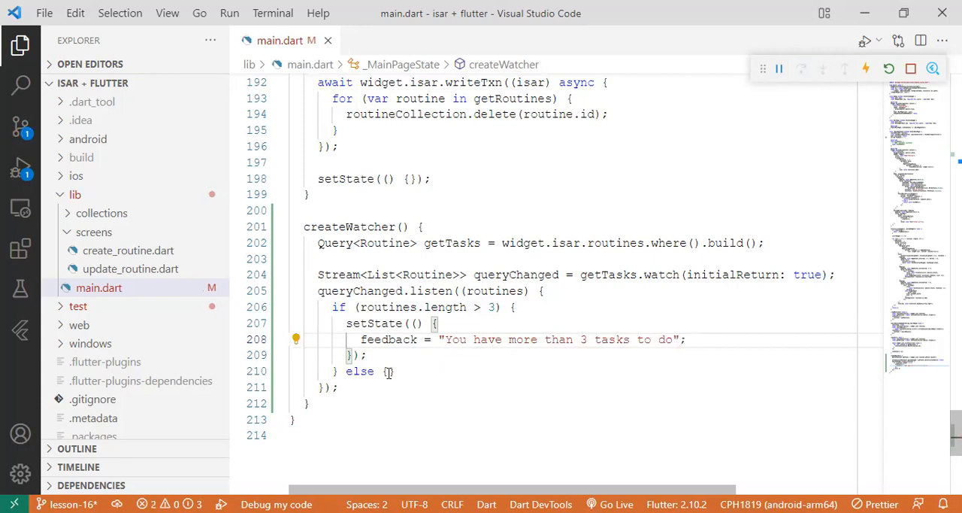
- Set feedback to "You are right on track" in the else branch
text(fe)
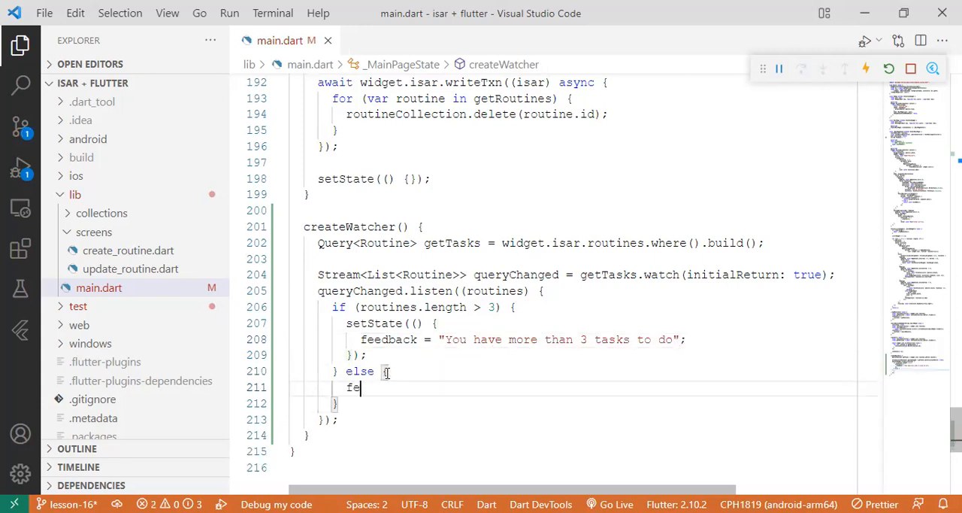
text(edback = "You are ri")
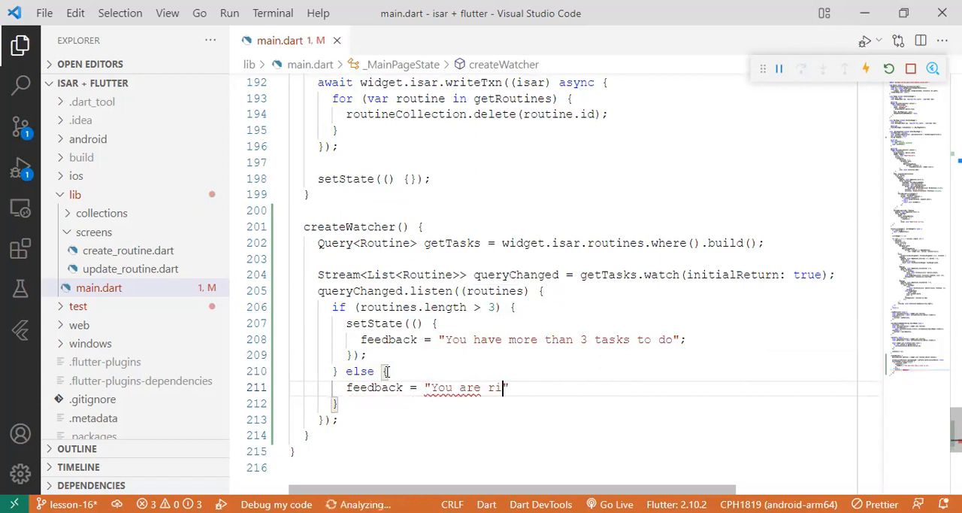
text(ght on tra)
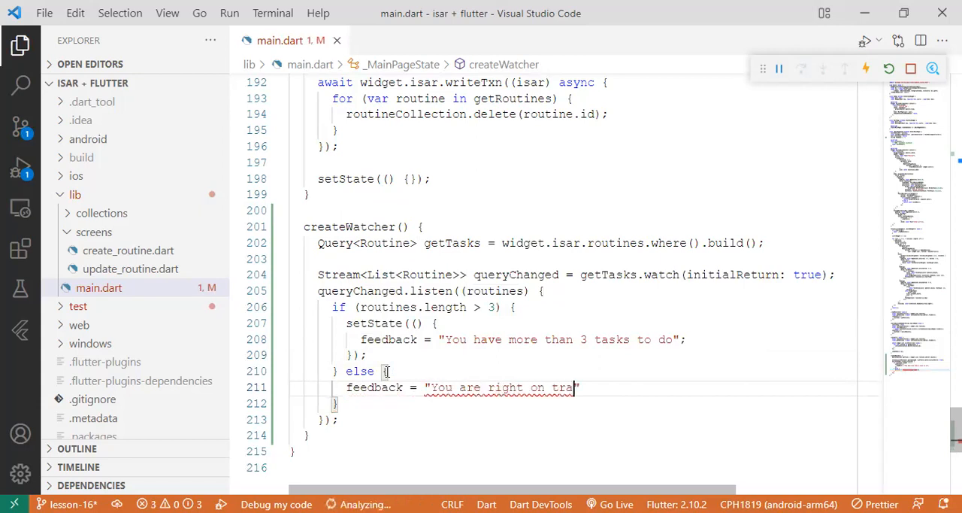
text(ck;)
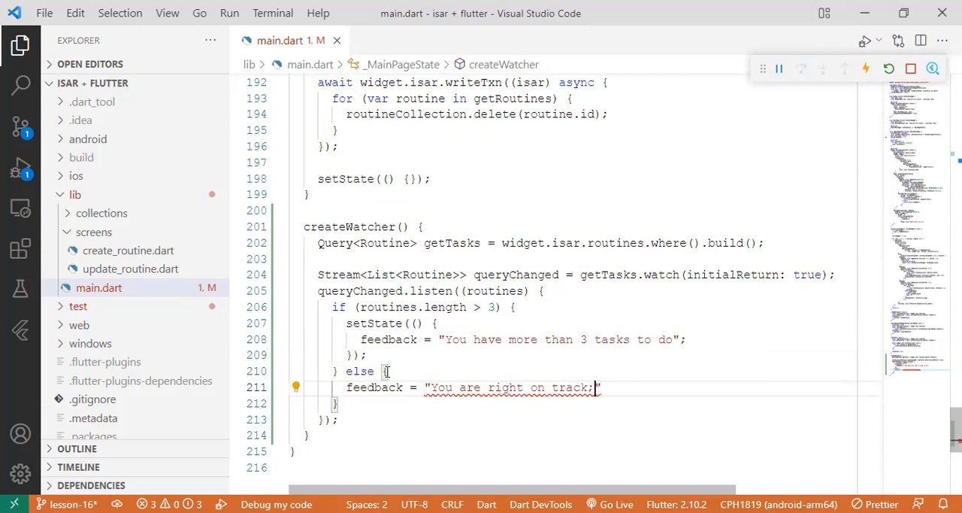
key(Backspace)
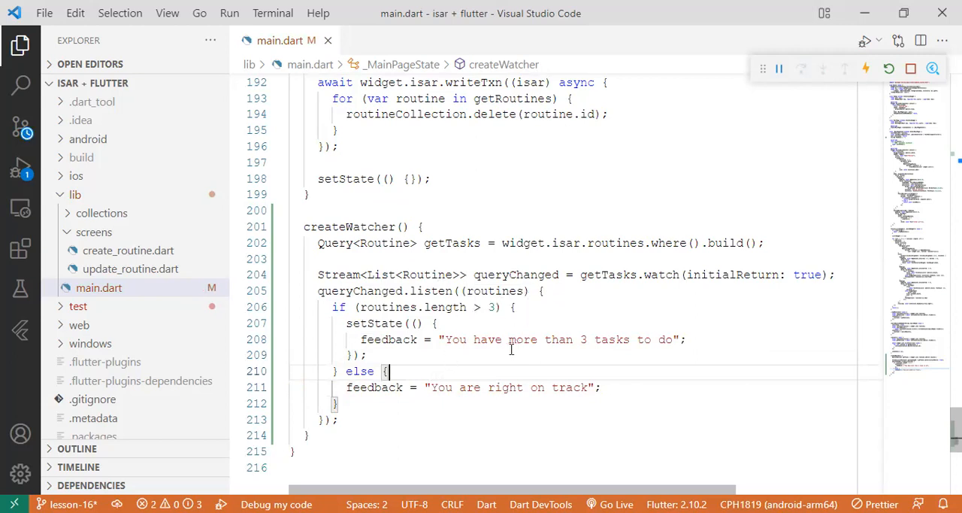
mouse_move(481, 330)
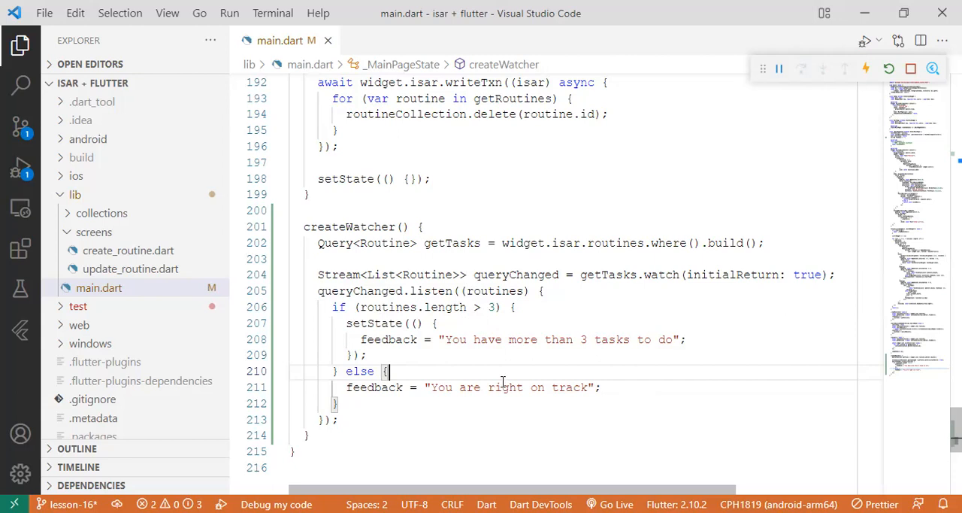
double_click(389, 381)
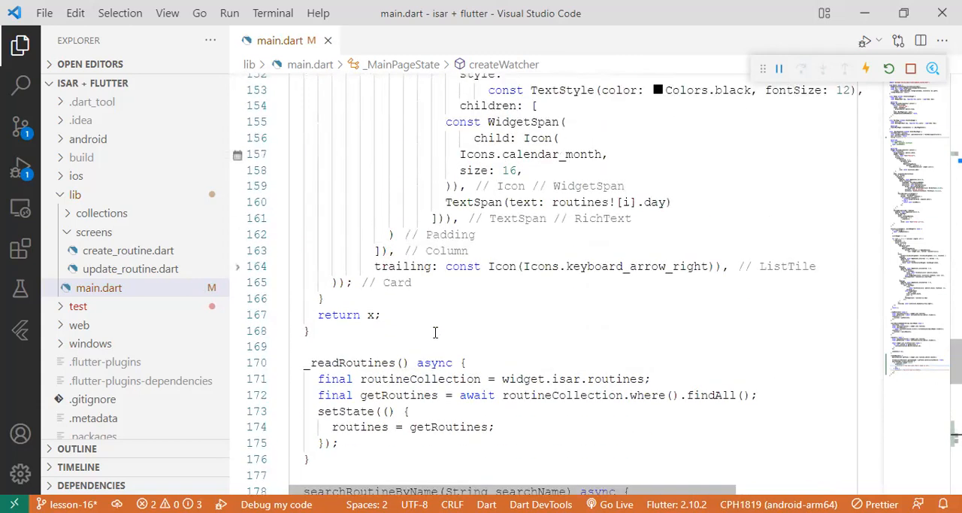
- Insert a Text(feedback) widget before the FutureBuilder in the build method's Column
scroll(down, 3)
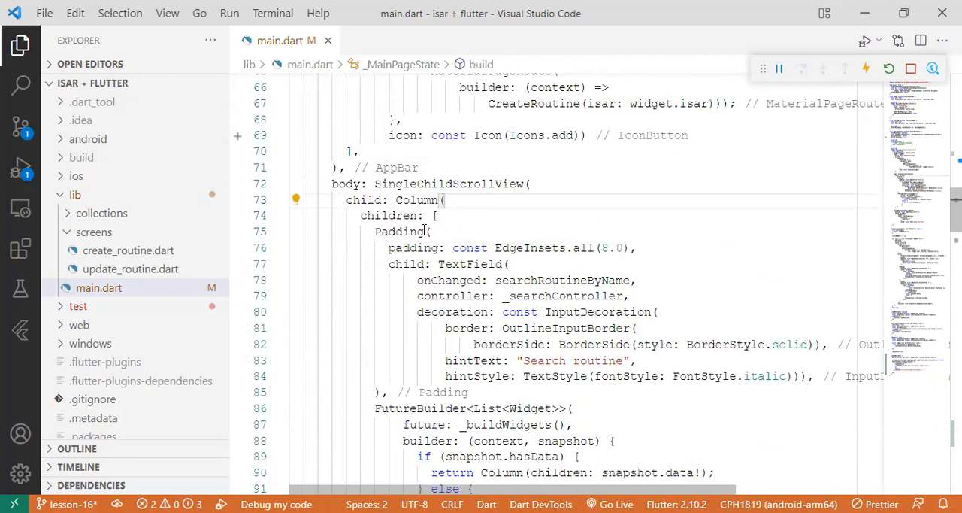
scroll(down, 3)
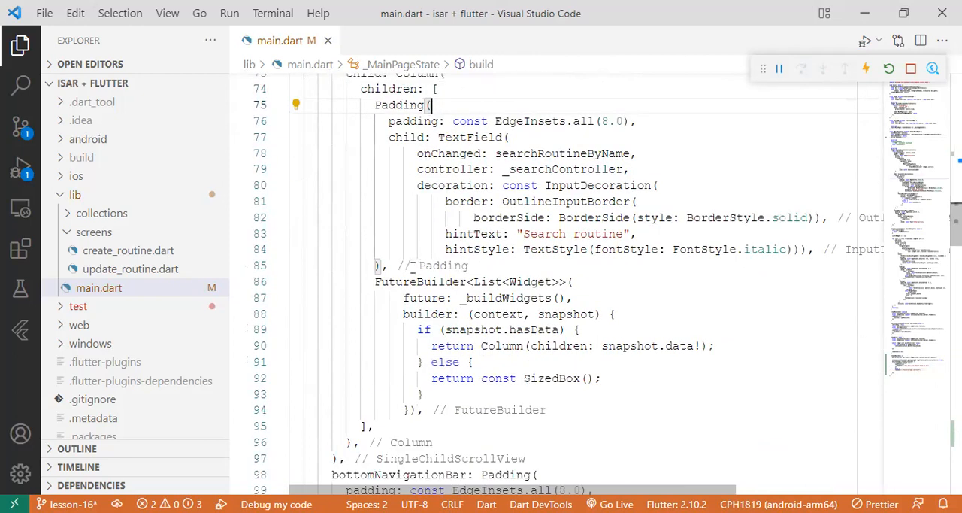
text(Text)
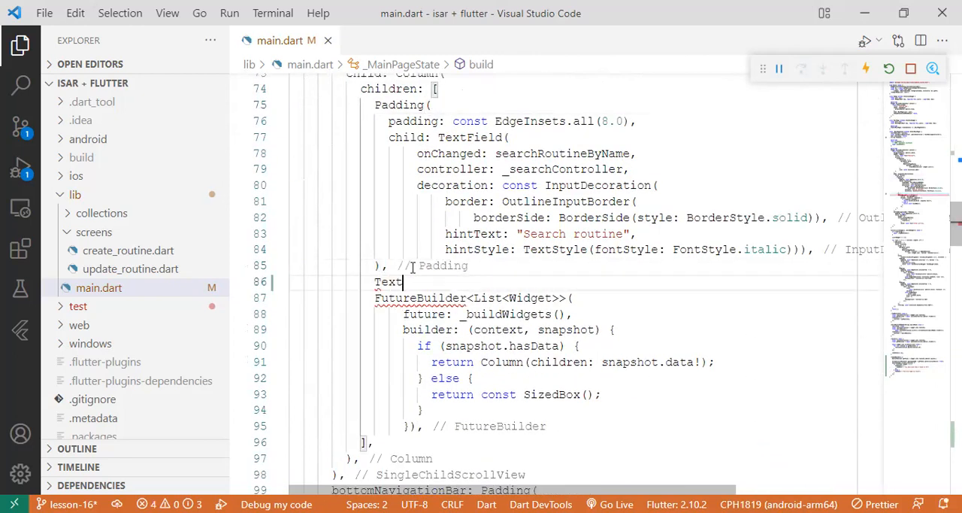
text((feedback),)
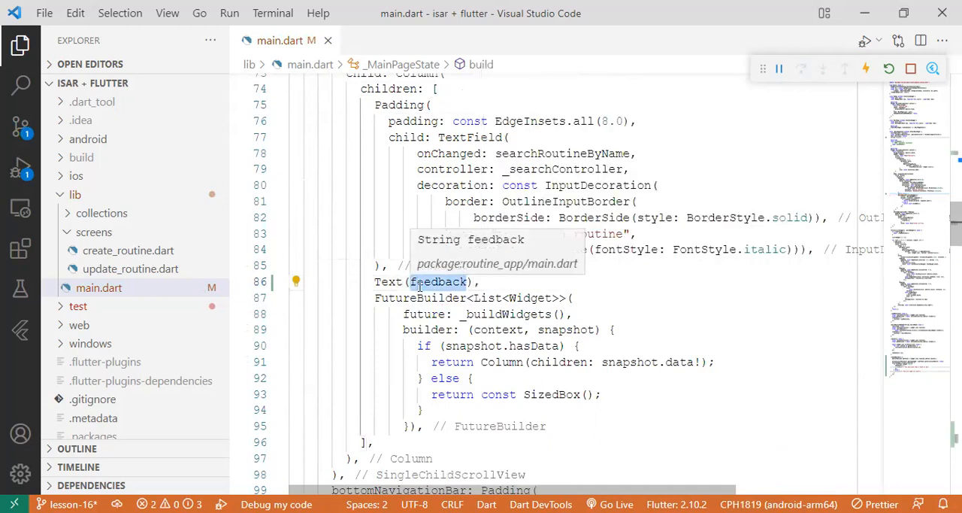
double_click(438, 281)
text(, style: T)
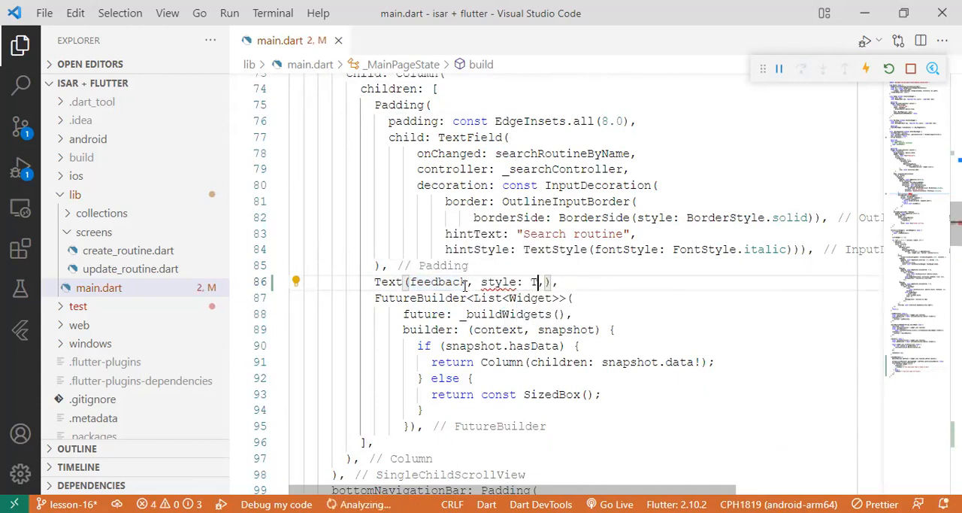
- Style the feedback Text with TextStyle(fontStyle: FontStyle.italic)
text(extStyle()
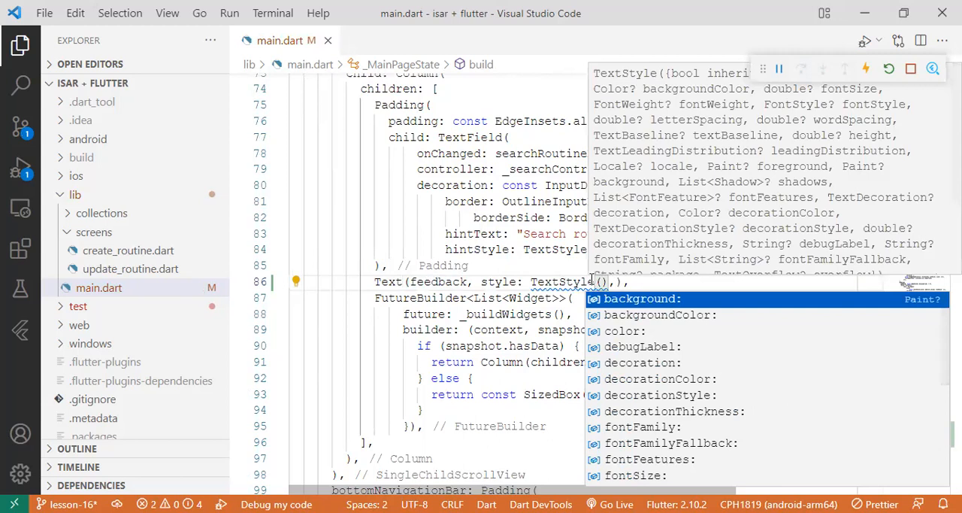
text(fontS)
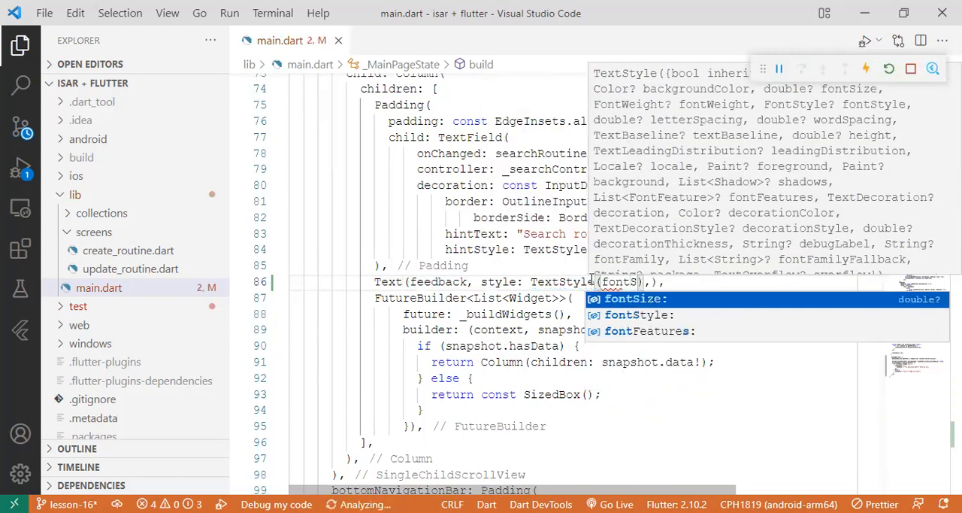
click(638, 314)
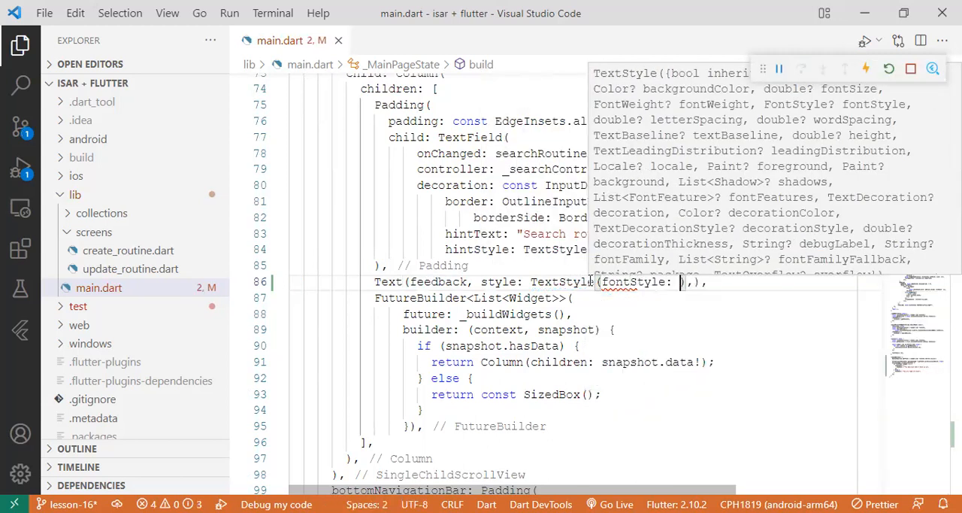
text(Fon)
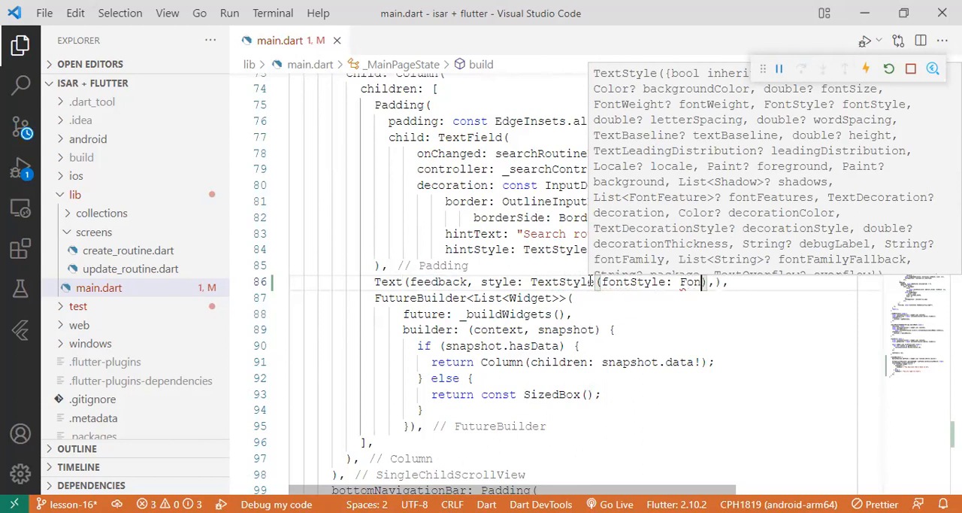
text(st)
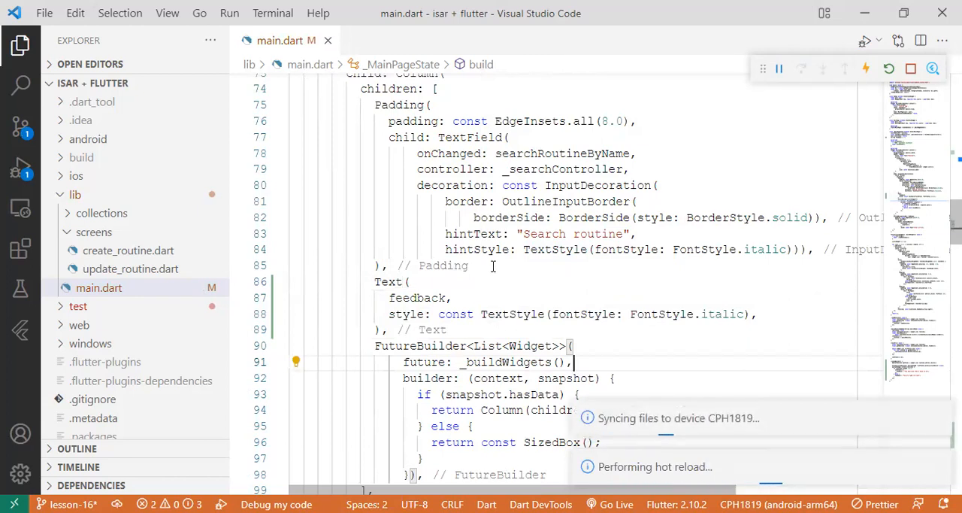
right_click(387, 281)
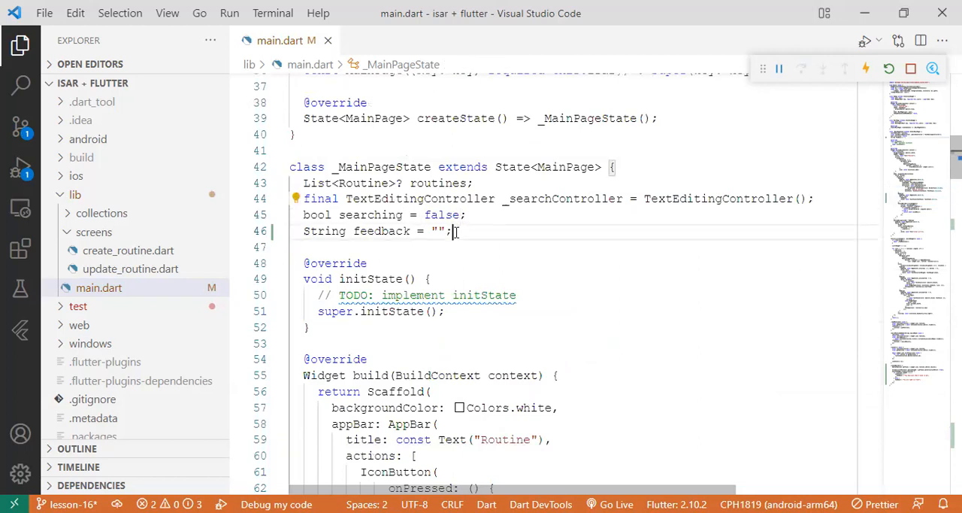
- Declare MaterialColor feedbackColor = Colors.blue below the feedback field
text(Ma)
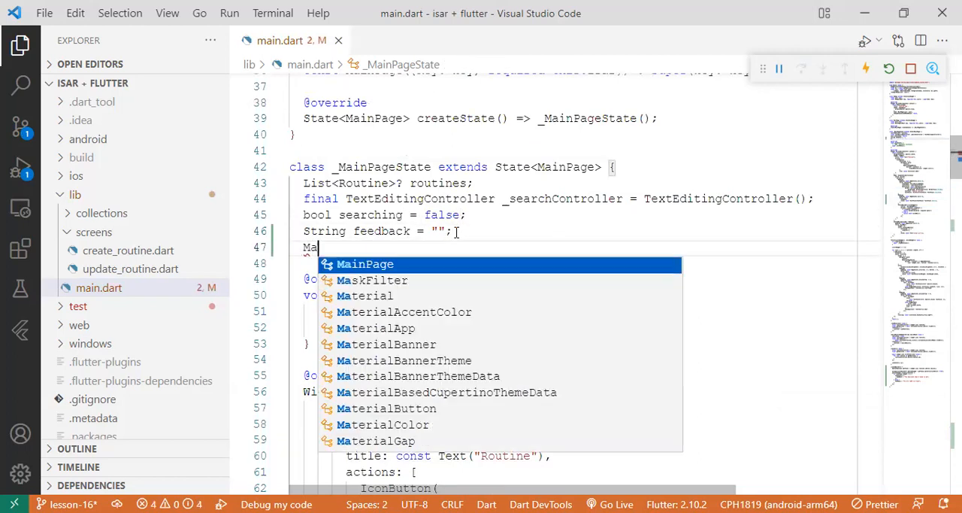
text(tre)
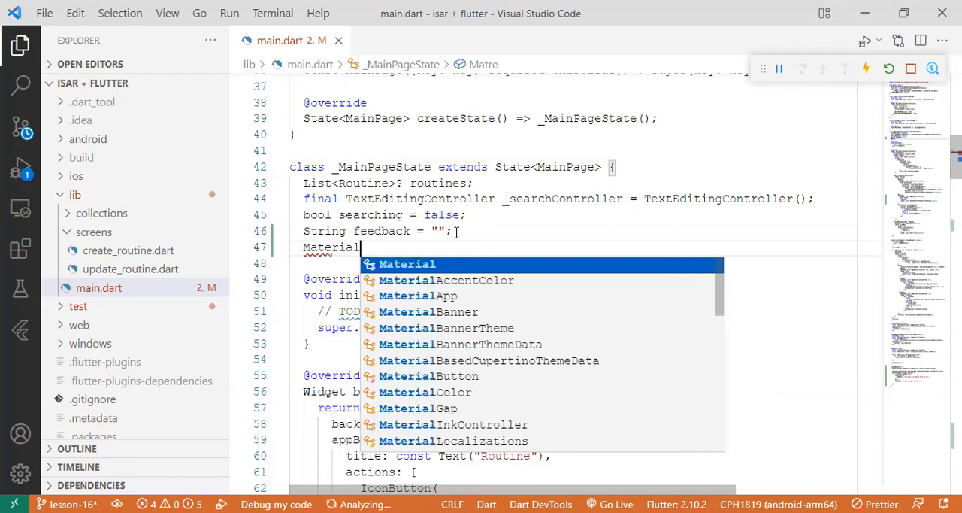
text(Colo)
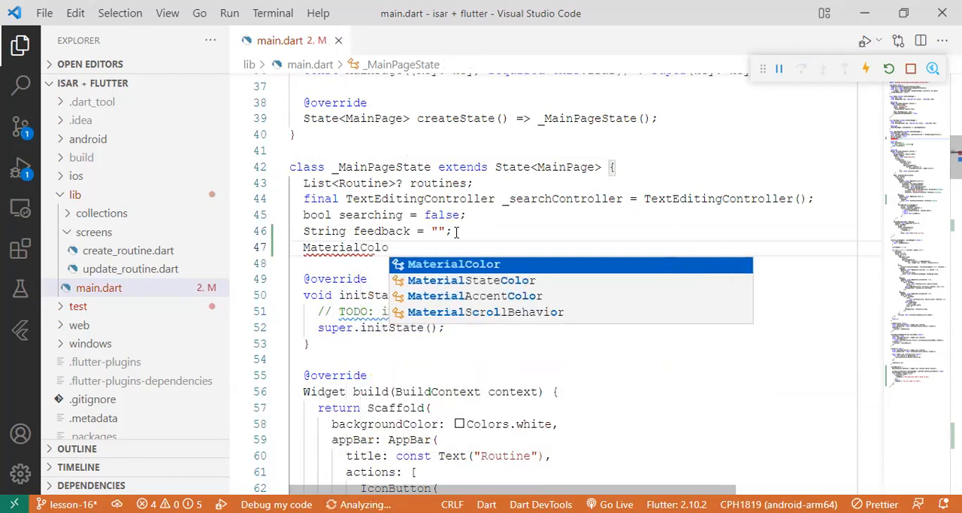
text(feedbackColor =)
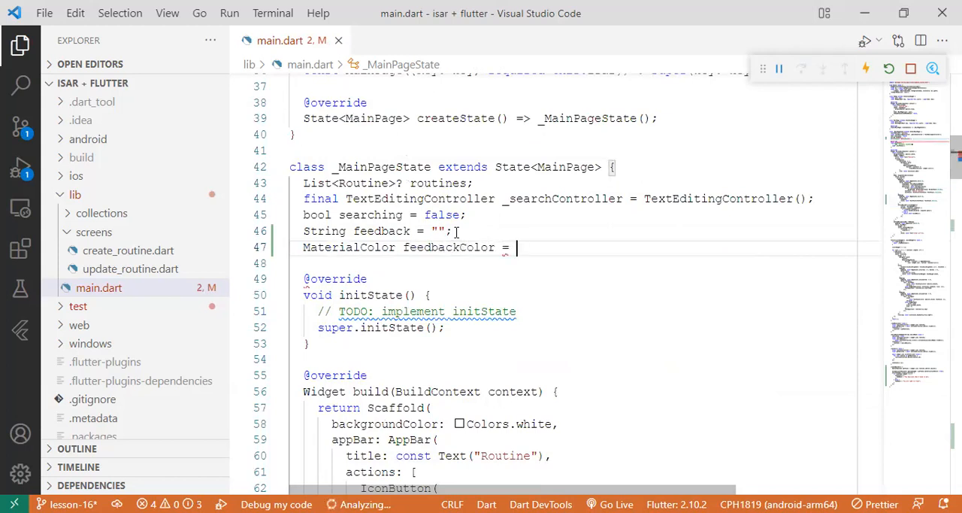
text(Color)
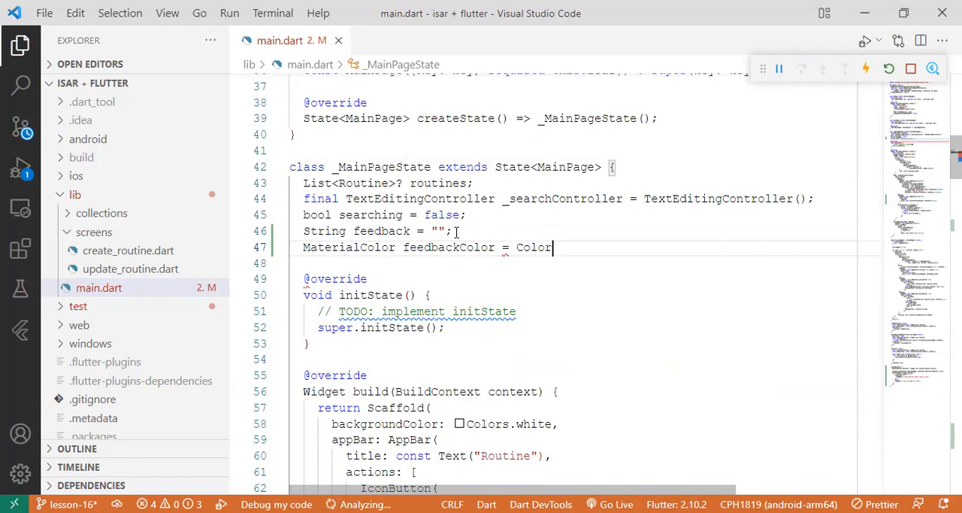
- Wrap the feedback Text in 8-pixel padding and give its italic style color: feedbackColor
text(s.bl)
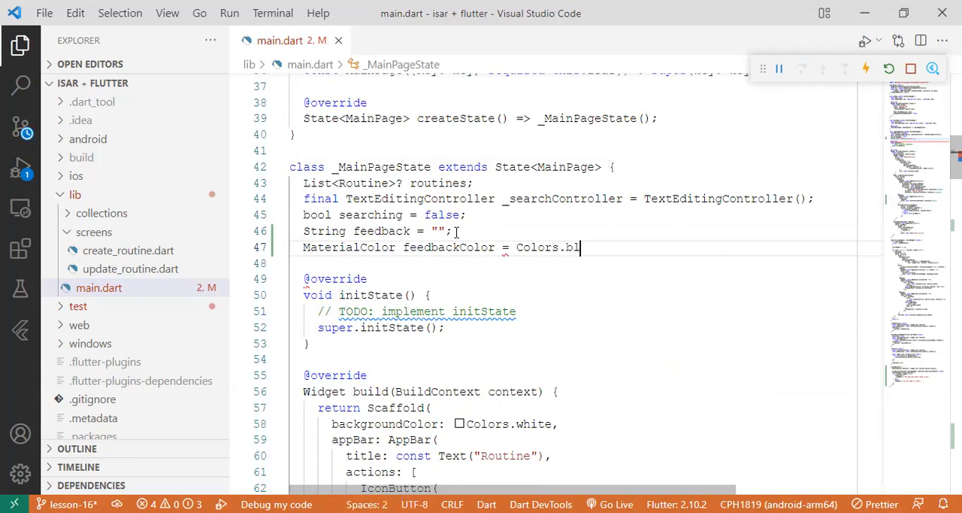
text(ue;)
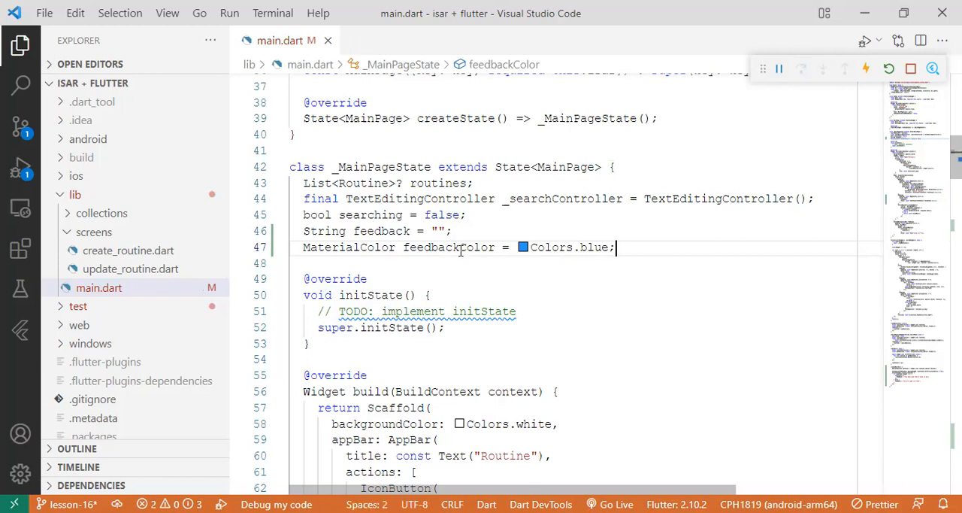
scroll(down, 3)
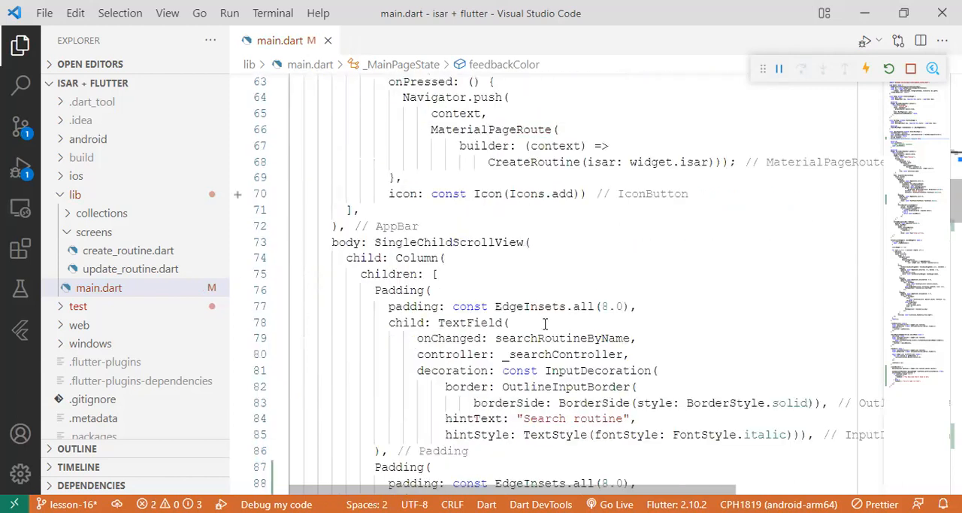
scroll(down, 3)
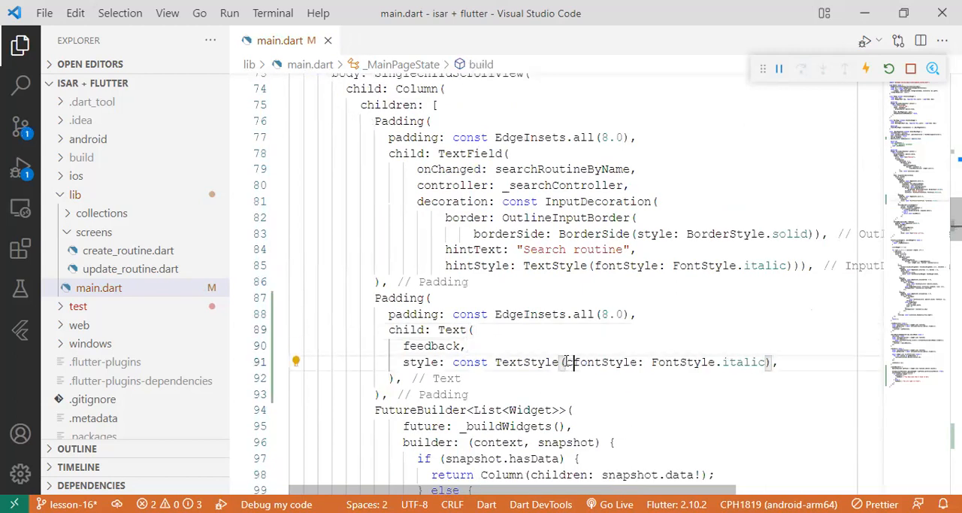
text(color: feedbackColor,)
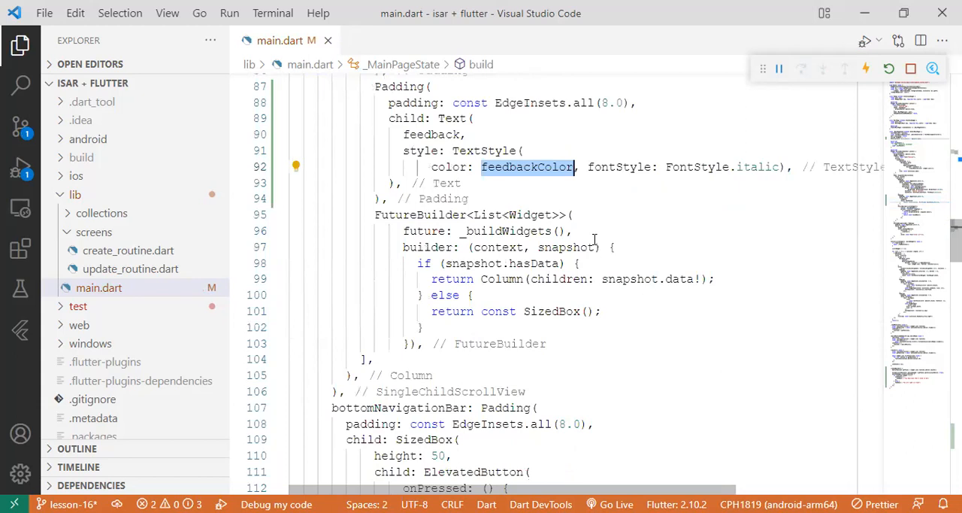
- In createWatcher, set feedbackColor to Colors.red above three routines, otherwise Colors.blue
scroll(down, 3)
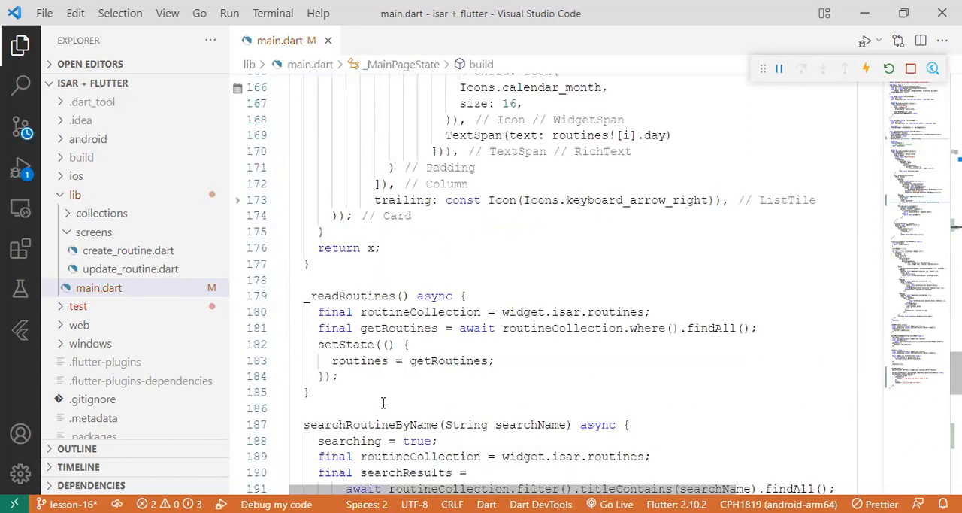
scroll(down, 3)
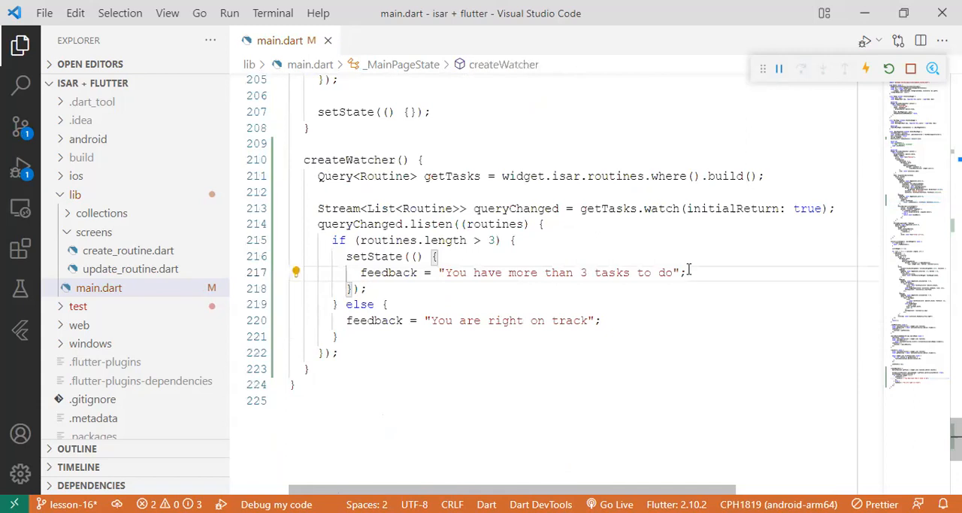
key(Enter)
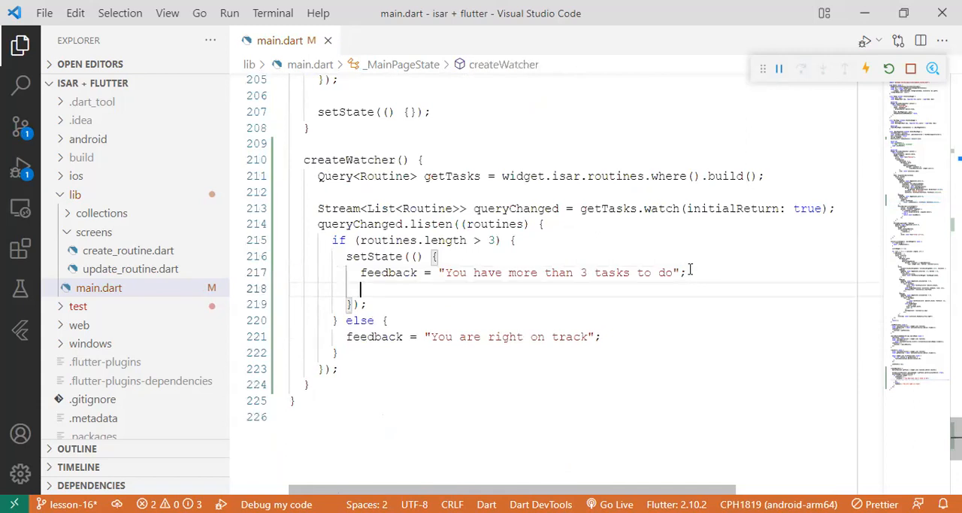
text(feedbackColor =)
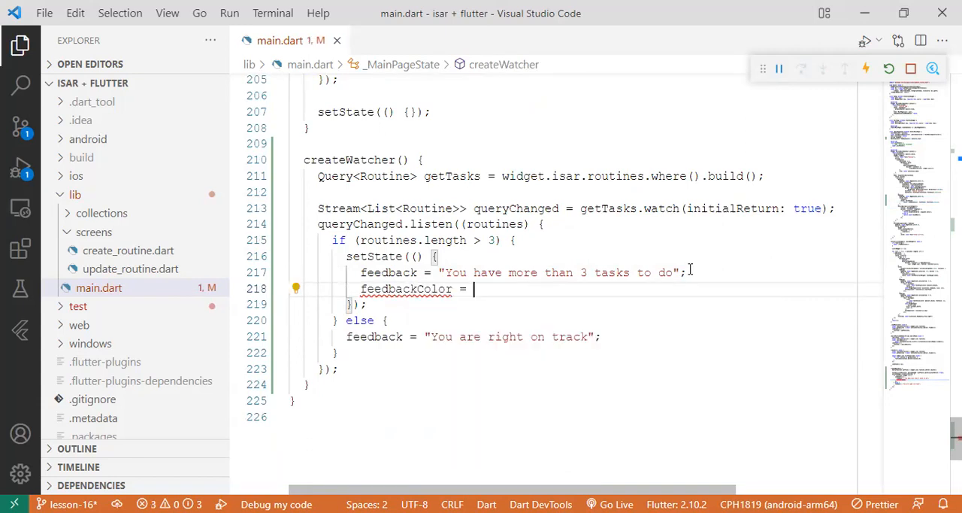
text(Co)
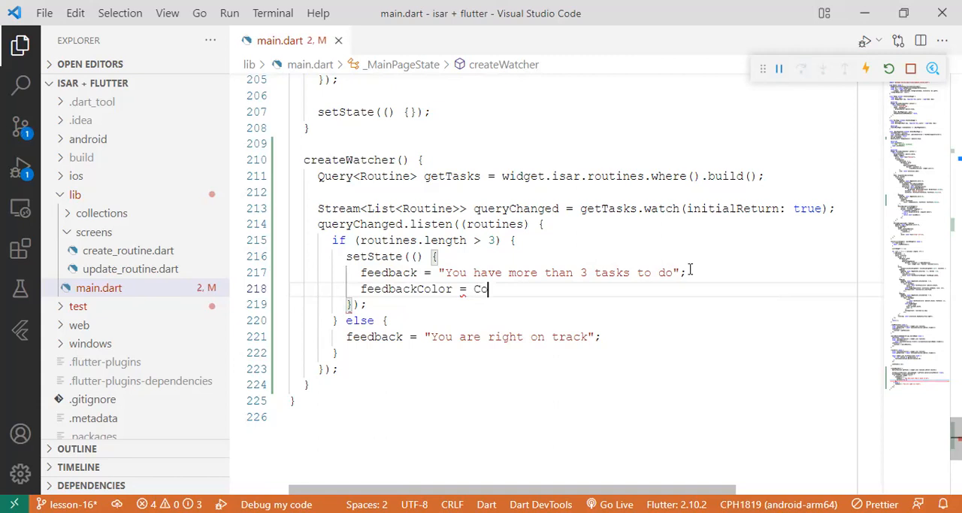
text(lors.red;)
text(fee)
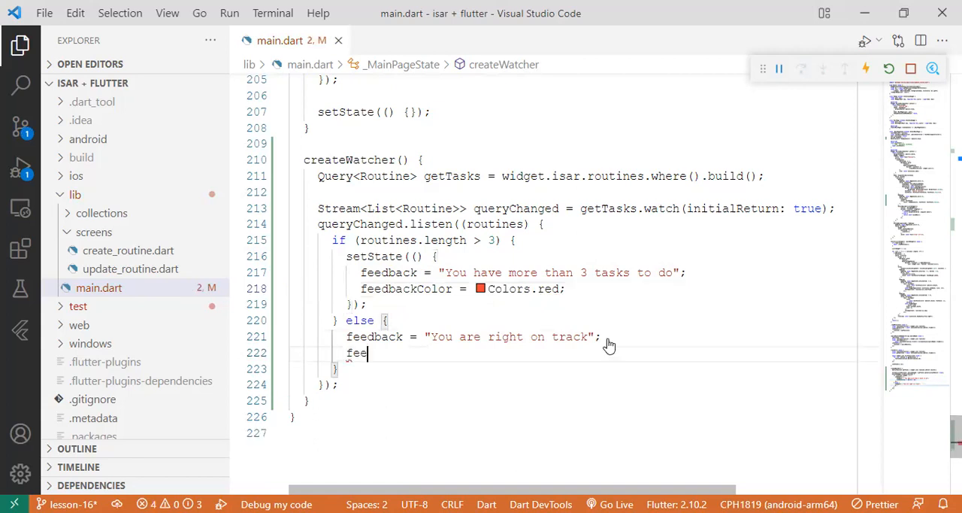
text(dback)
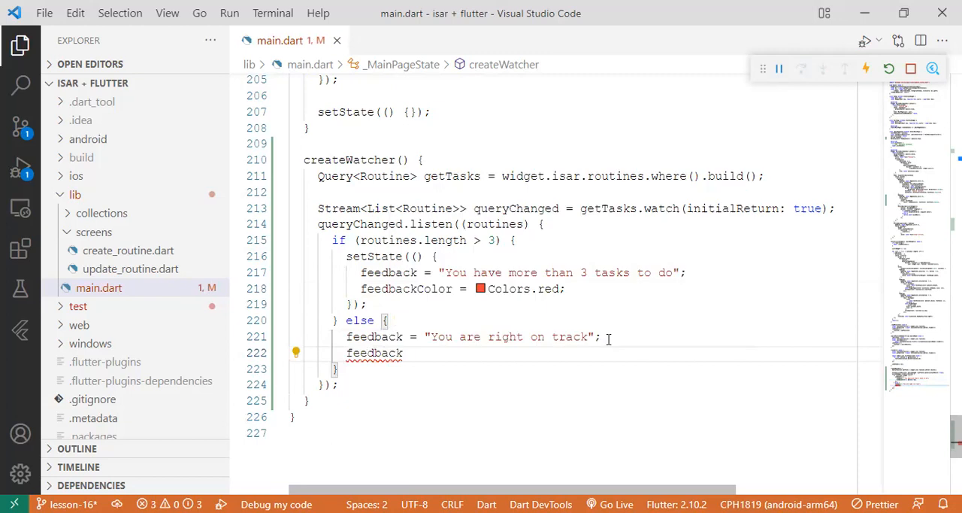
text(Color = Col)
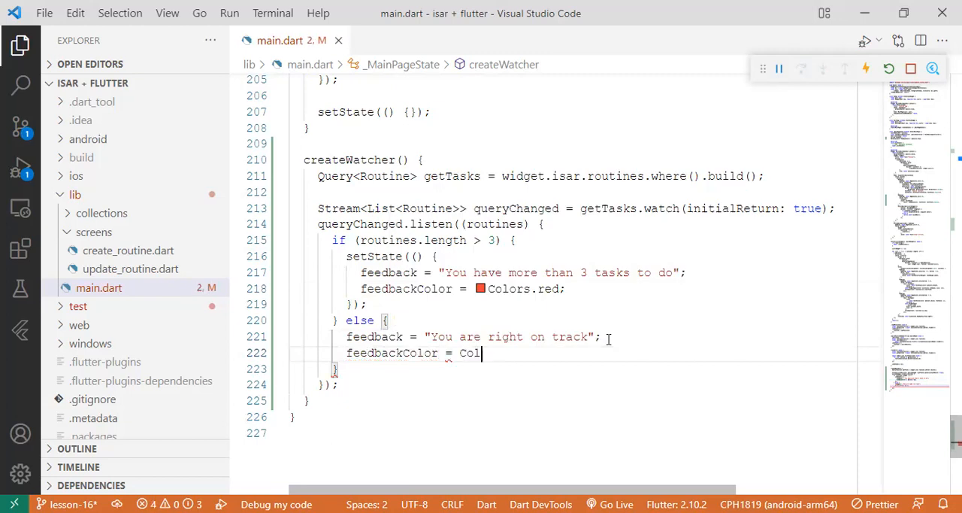
text(ors.blue;)
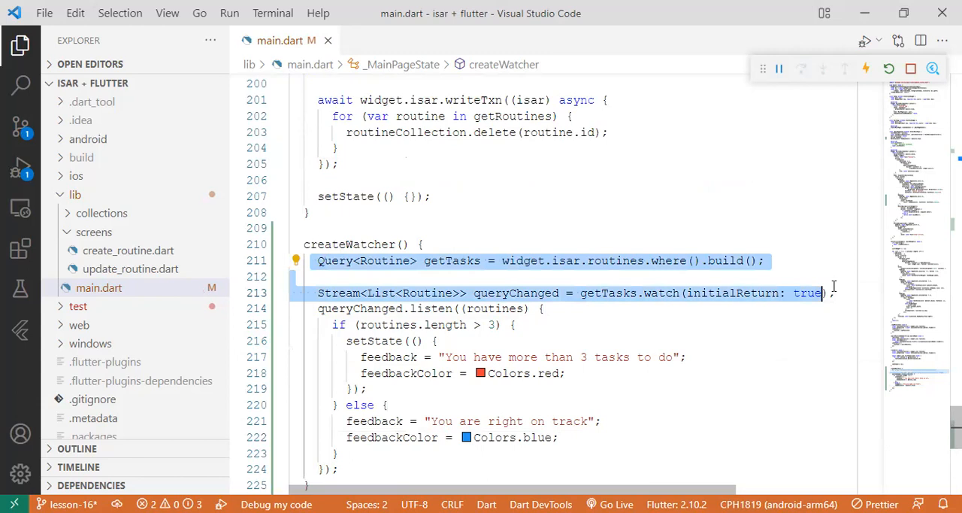
- Review the createWatcher greater-than-three check, hot reload, and select the createWatcher name
click(312, 293)
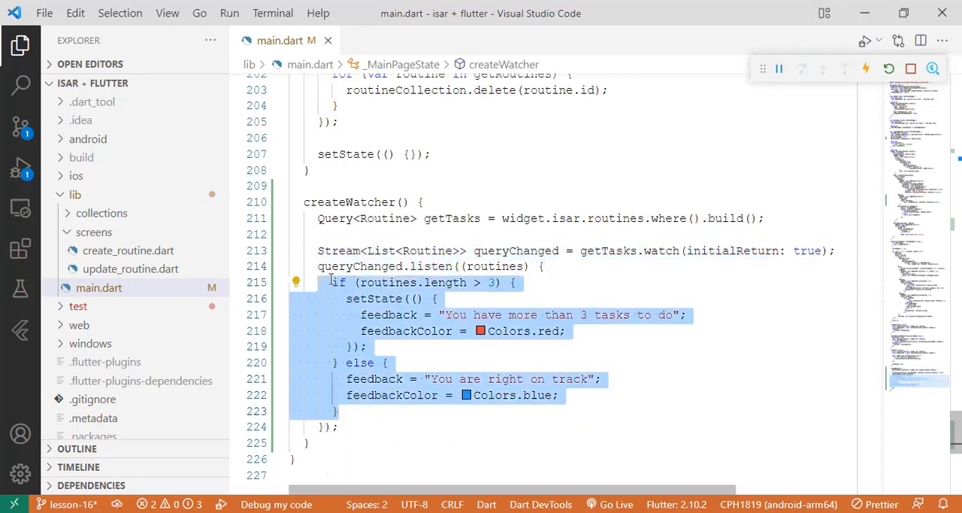
click(338, 267)
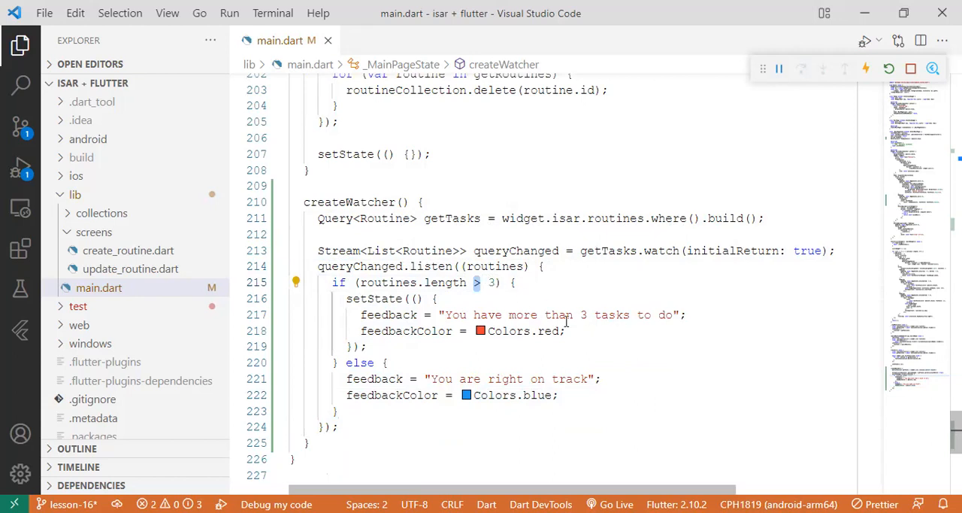
mouse_move(538, 315)
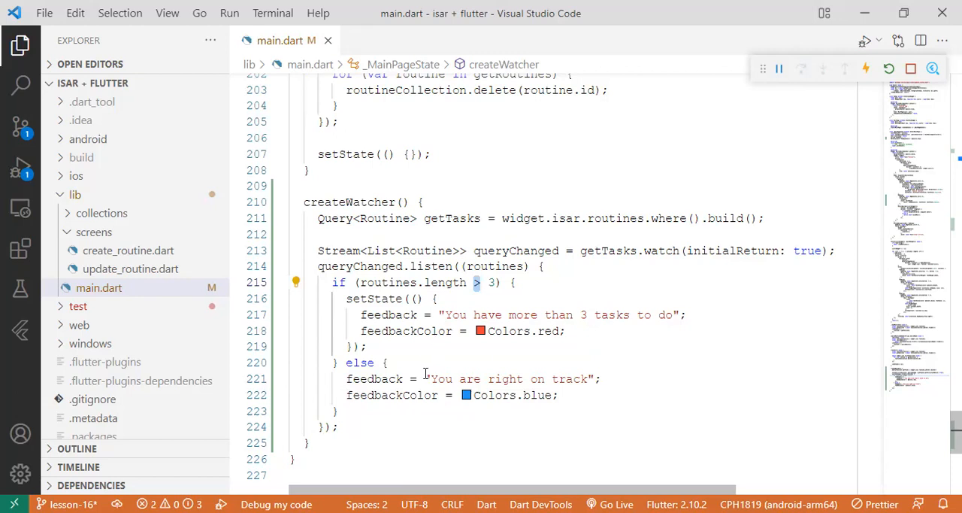
mouse_move(481, 375)
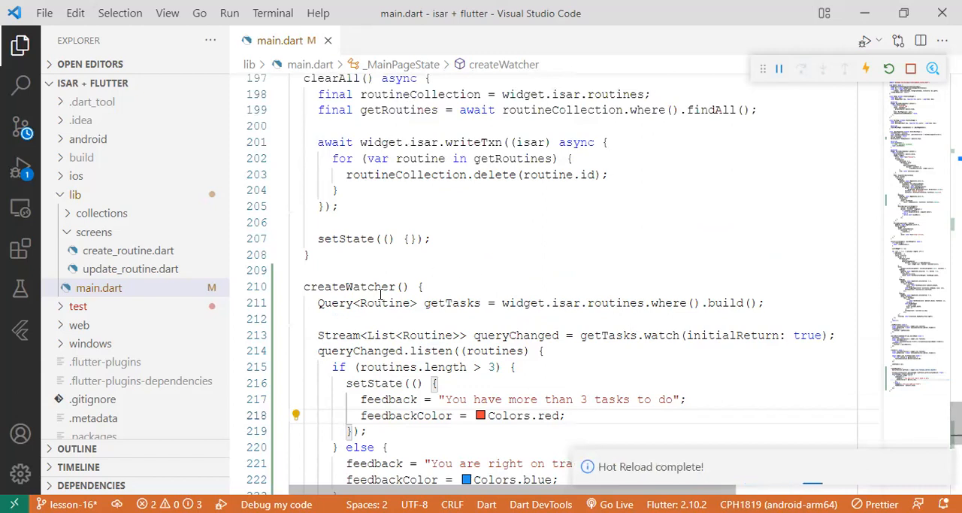
double_click(349, 287)
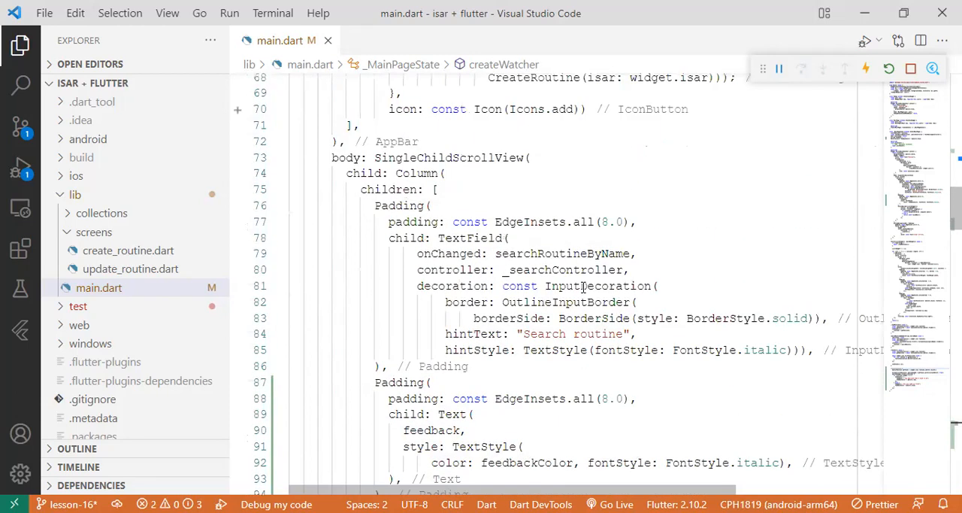
- Add createWatcher(); as the first statement of _buildWidgets
scroll(down, 3)
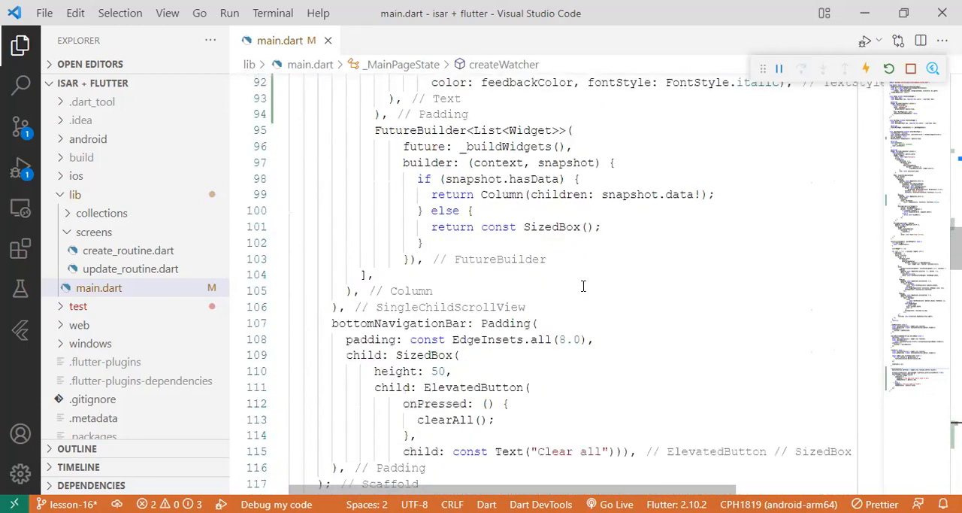
scroll(down, 3)
text(createWatcher()
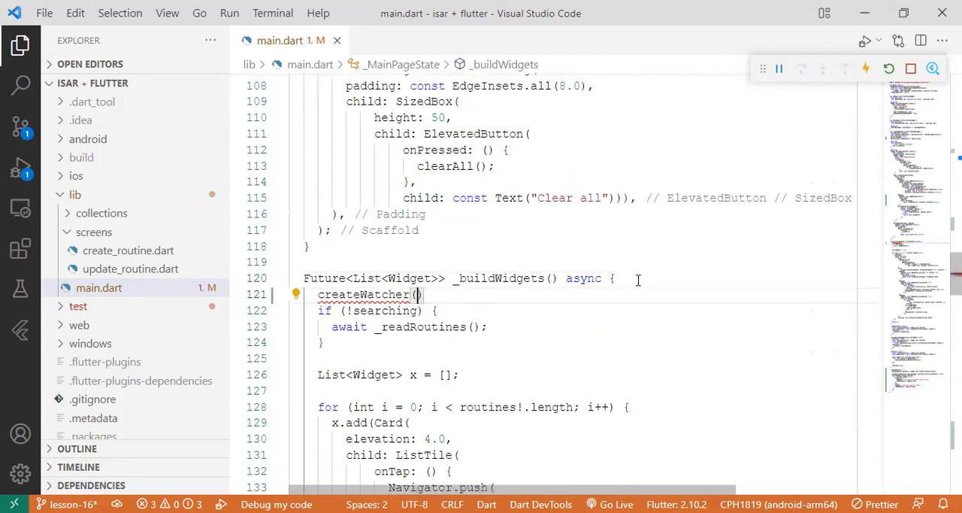
text(;)
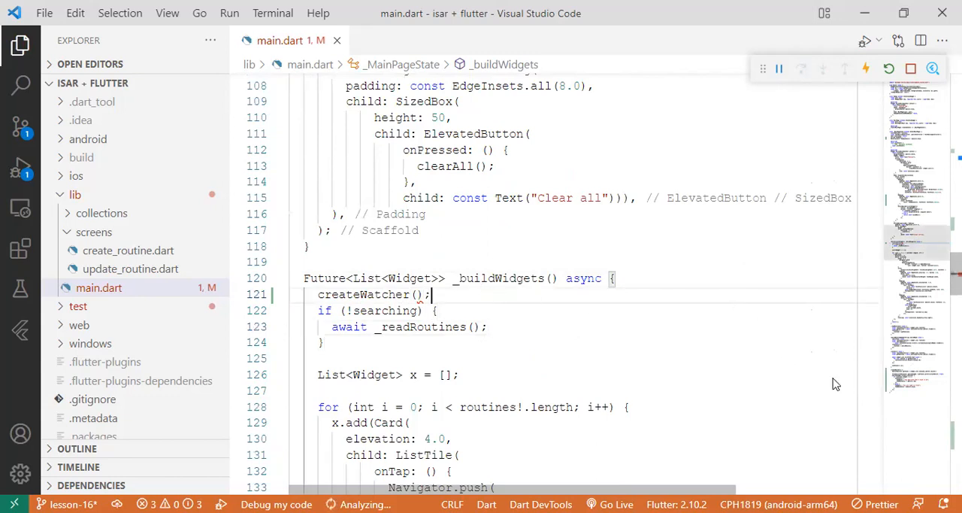
scroll(down, 3)
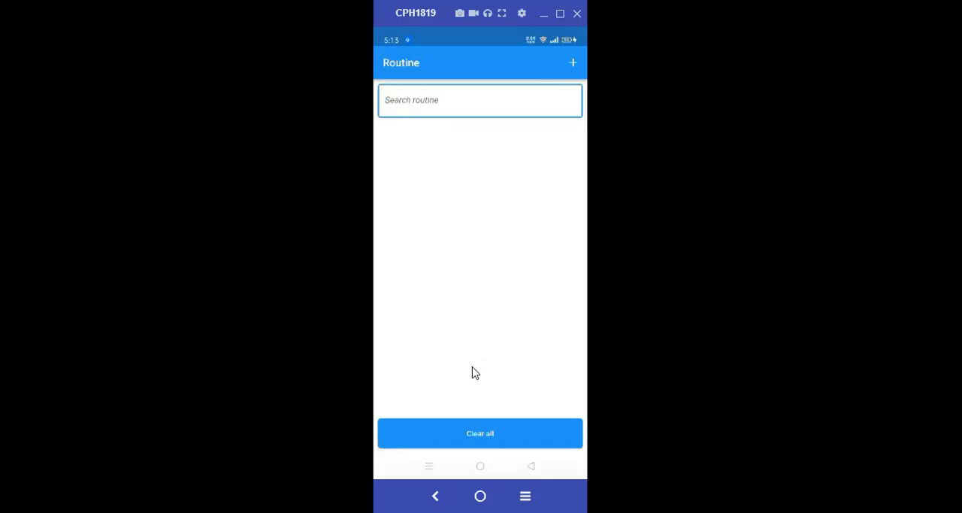
mouse_move(519, 279)
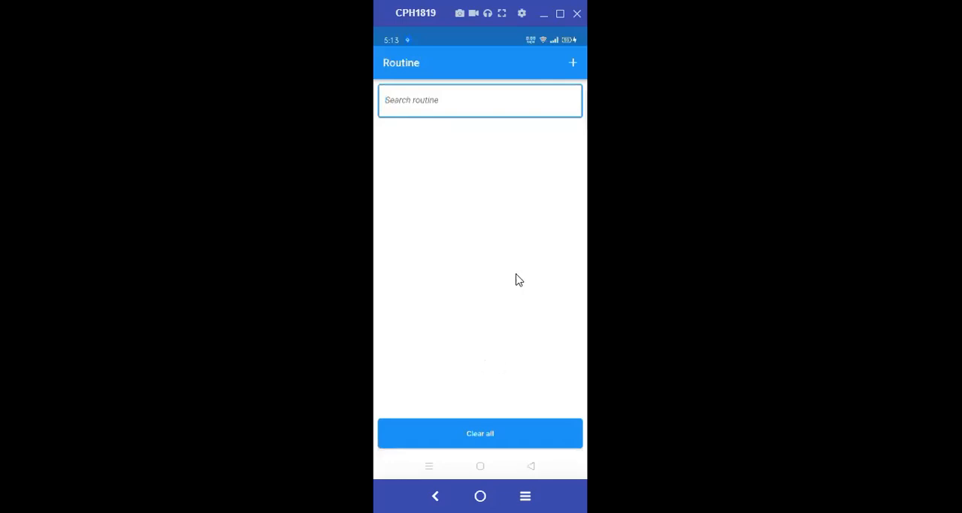
- Open the Create routine form and show its home, work and school categories
click(573, 62)
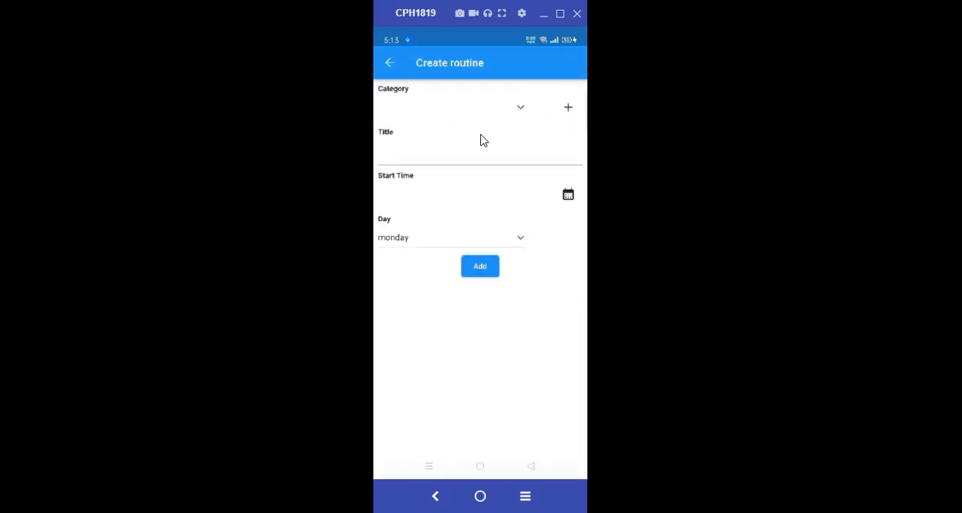
click(520, 106)
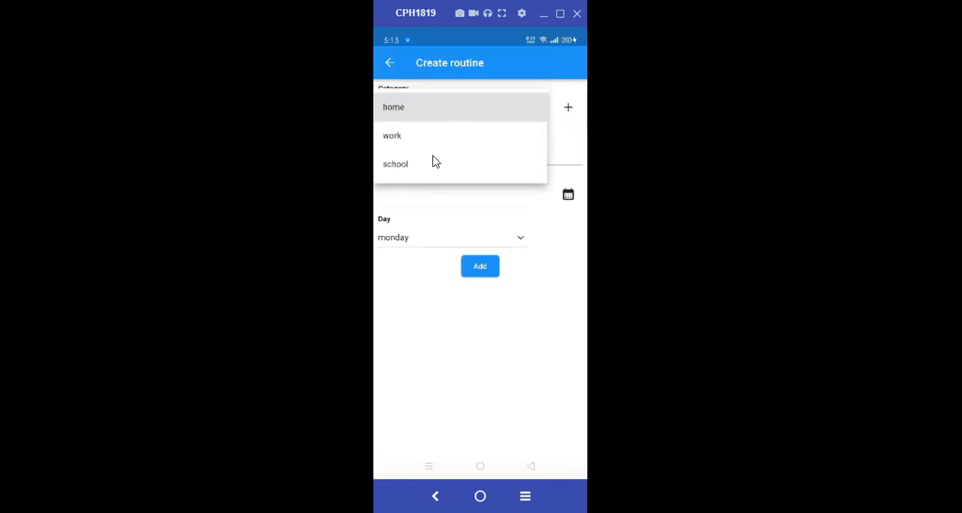
mouse_move(477, 117)
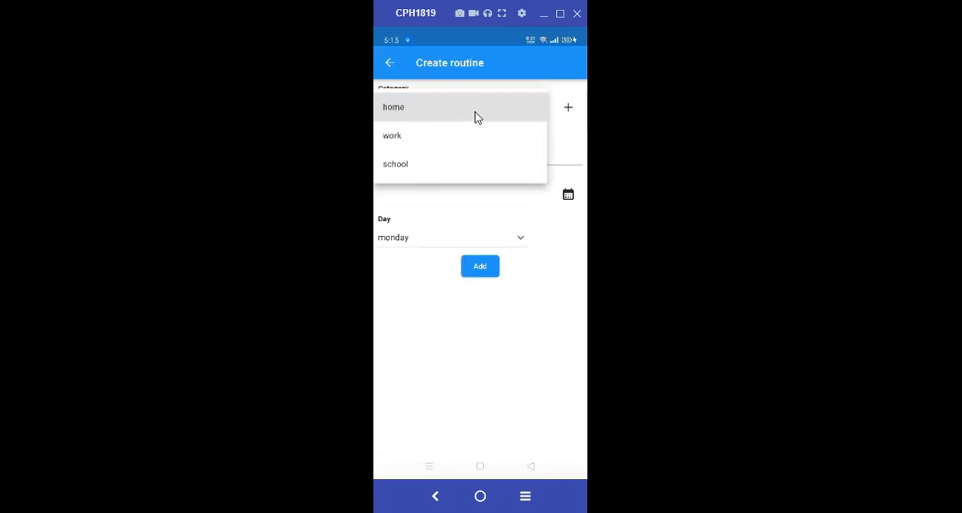
mouse_move(525, 324)
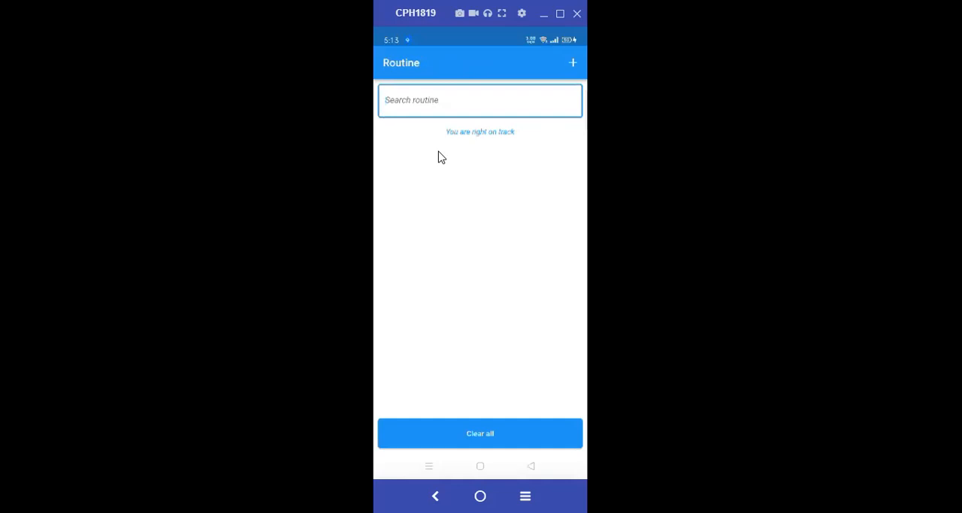
mouse_move(473, 213)
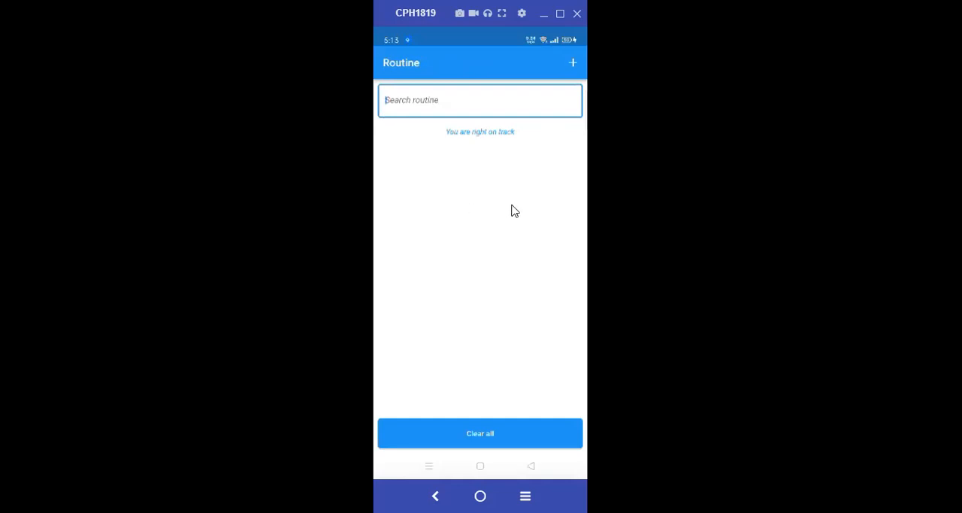
mouse_move(567, 73)
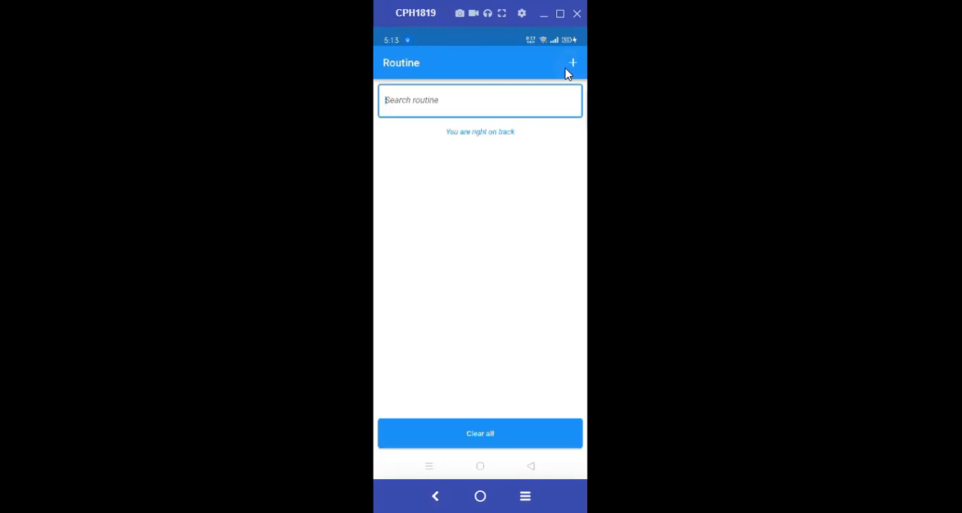
- Add a home routine 'washing' starting 8:13 PM on Wednesday
click(572, 63)
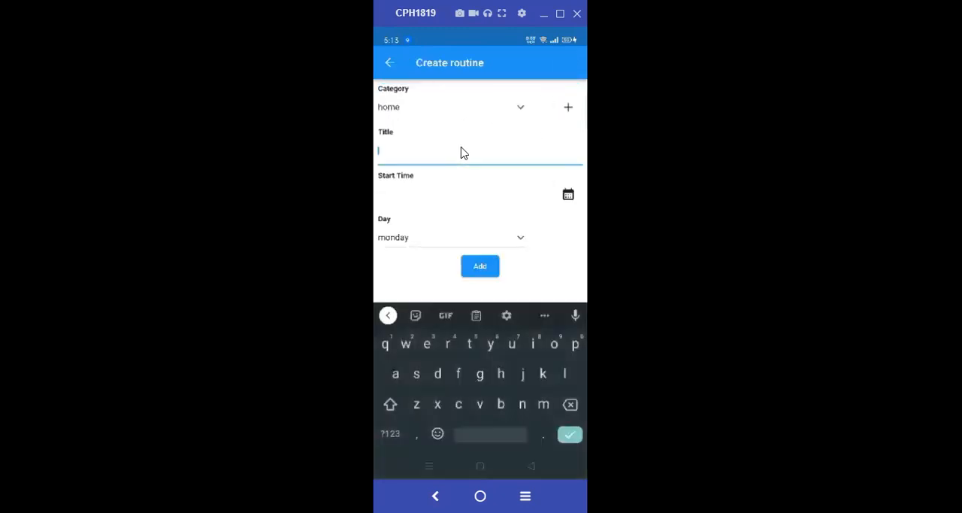
text(washing)
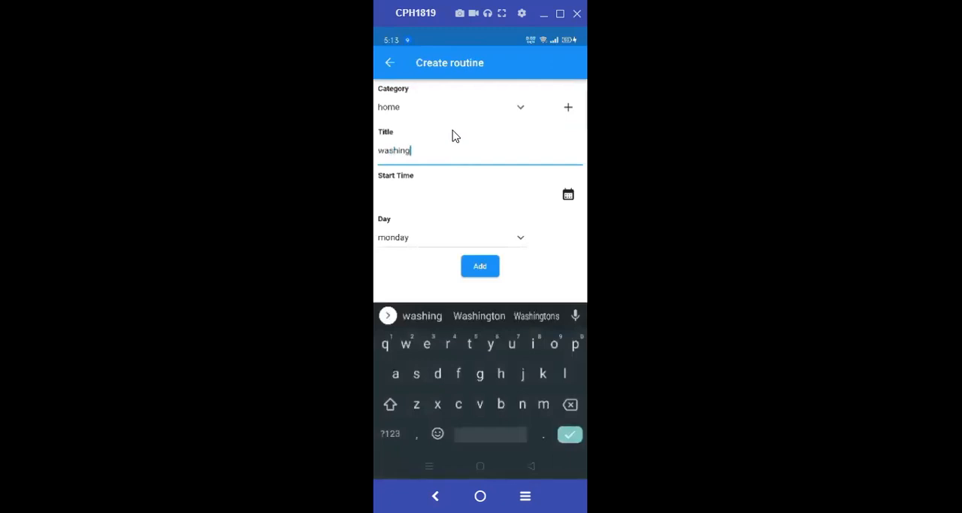
click(568, 194)
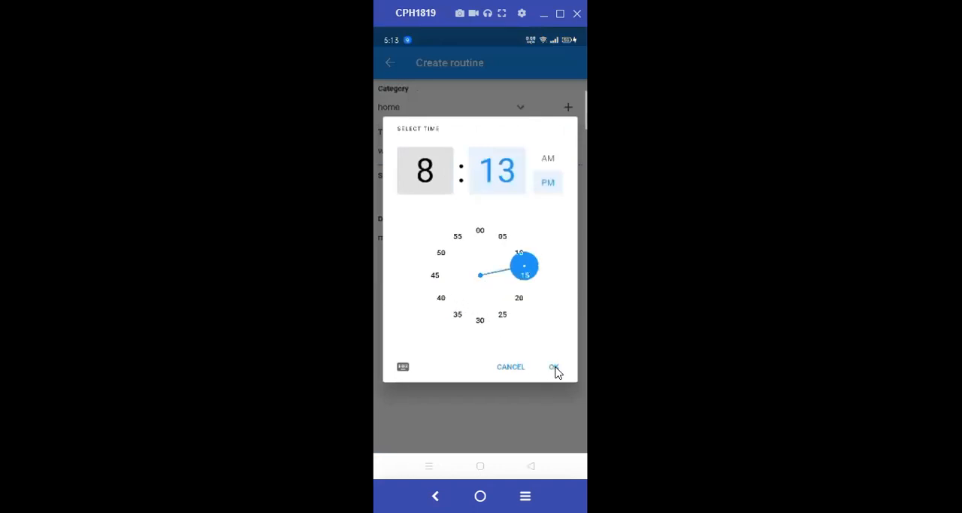
click(554, 367)
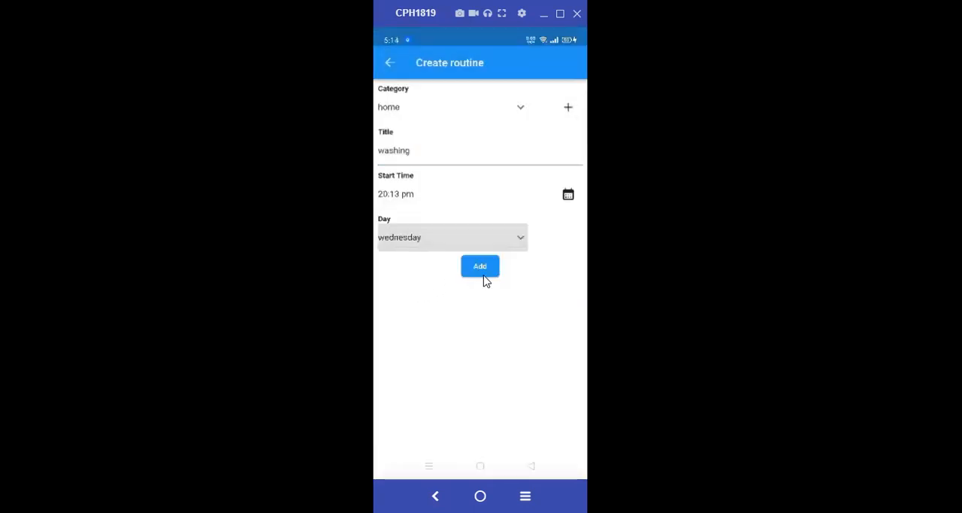
click(480, 265)
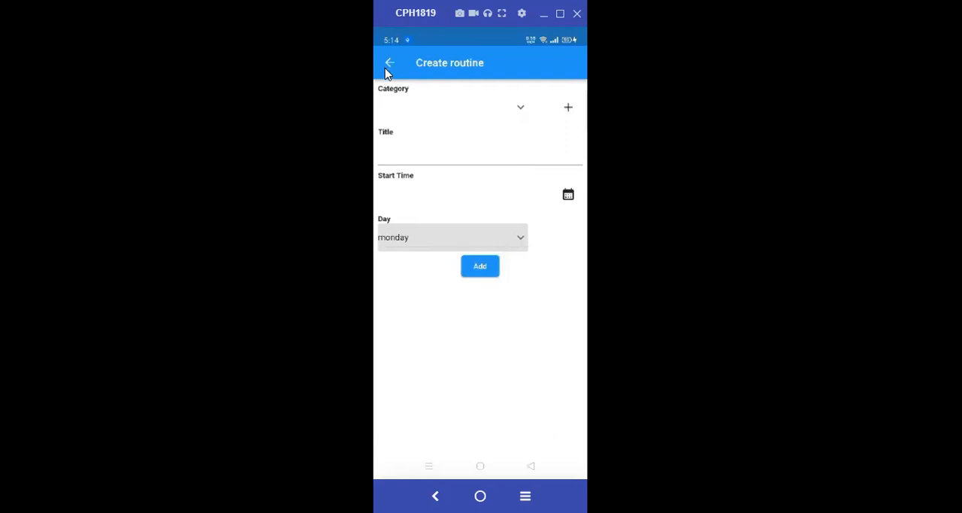
- Add a work routine 'emails' starting 13:40 on Friday
click(389, 64)
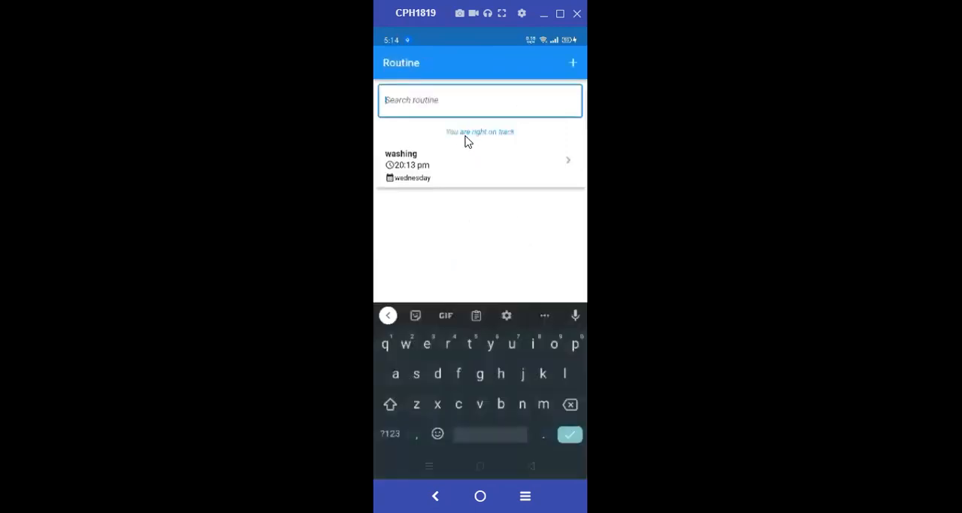
click(573, 63)
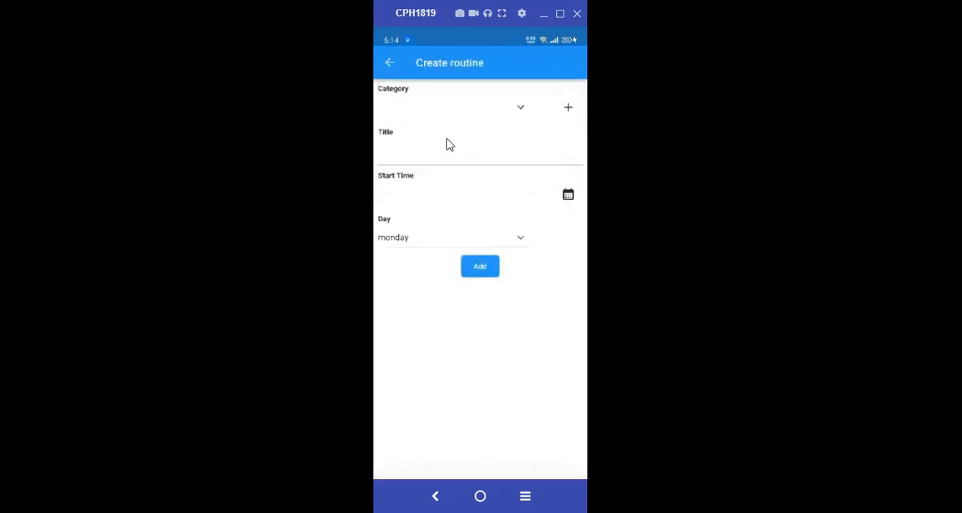
click(451, 107)
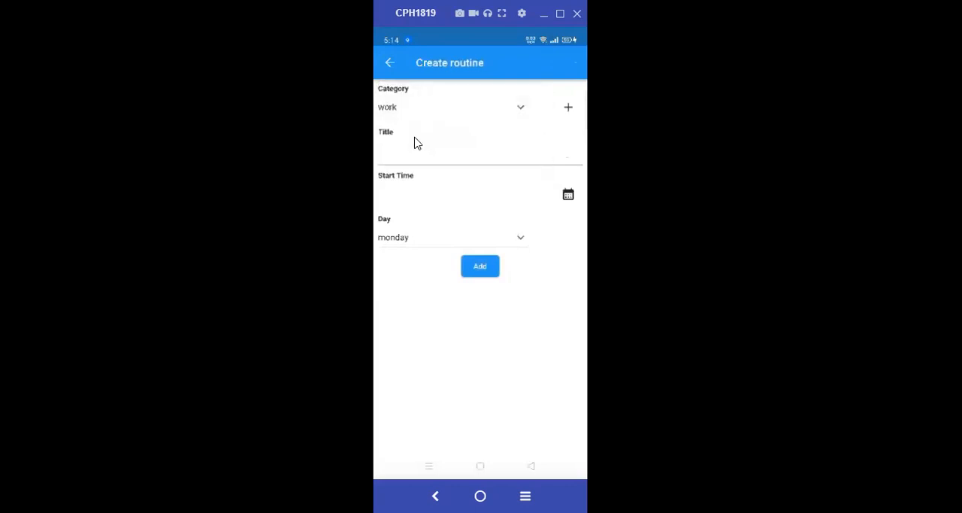
text(ema)
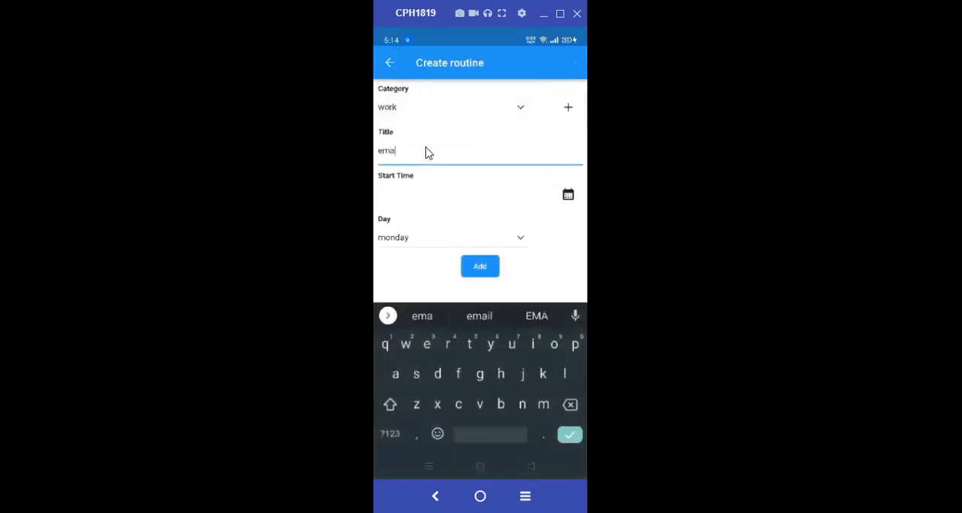
click(478, 315)
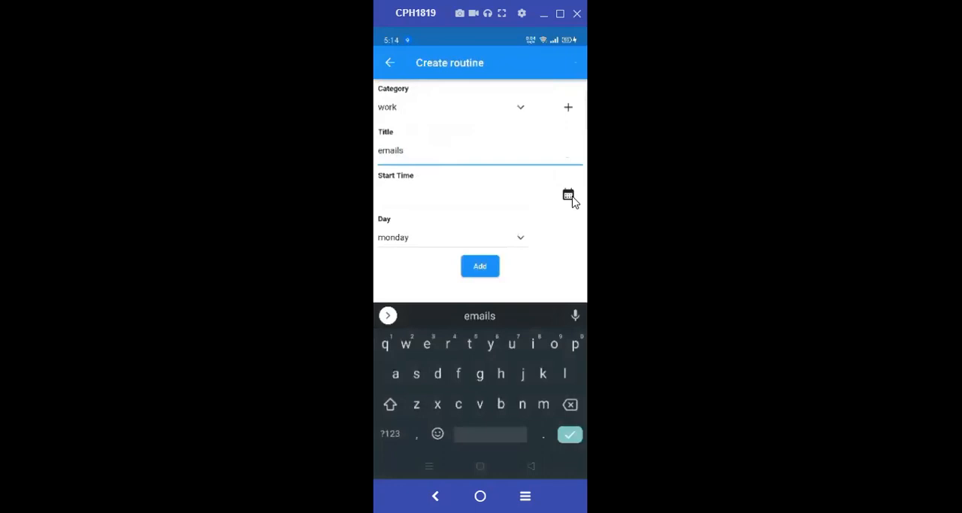
click(568, 195)
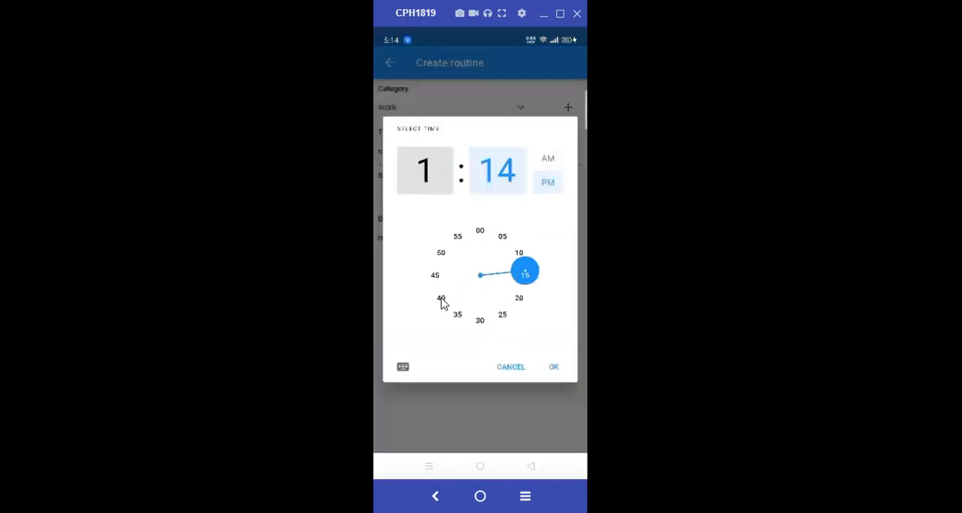
click(554, 366)
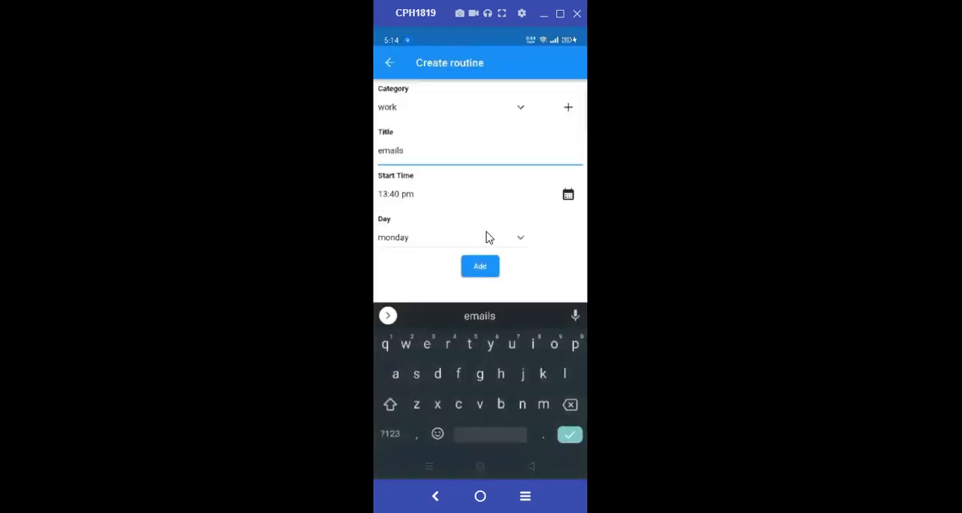
click(451, 236)
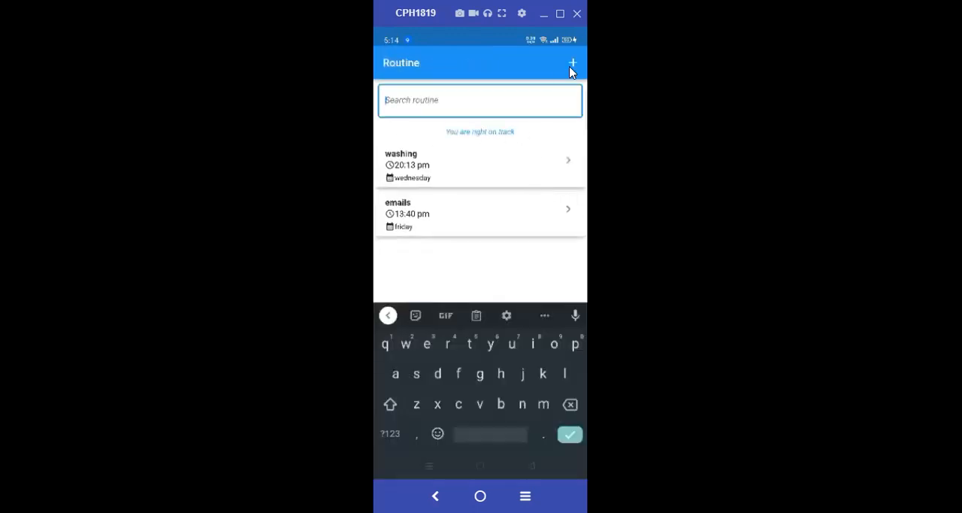
- Add a school routine 'assignment' starting 9:10 AM on Wednesday
click(573, 63)
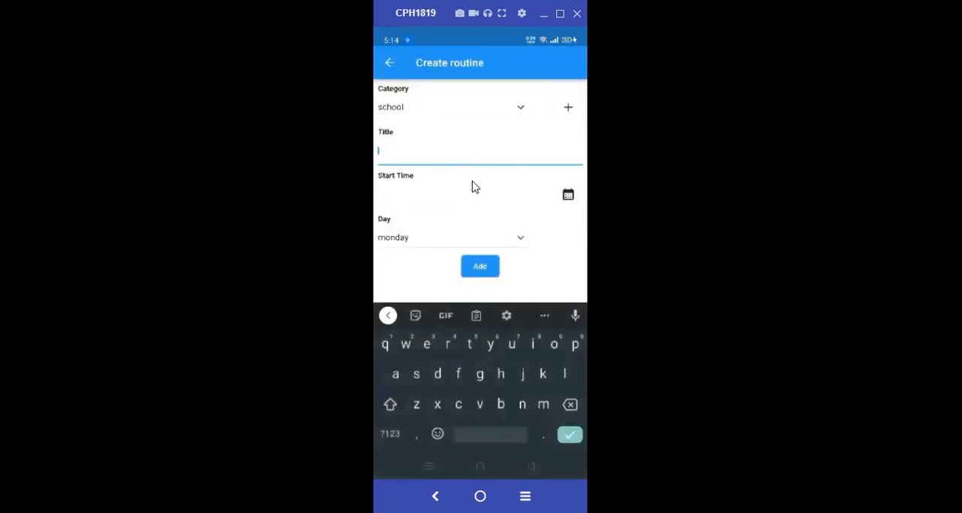
text(assignment)
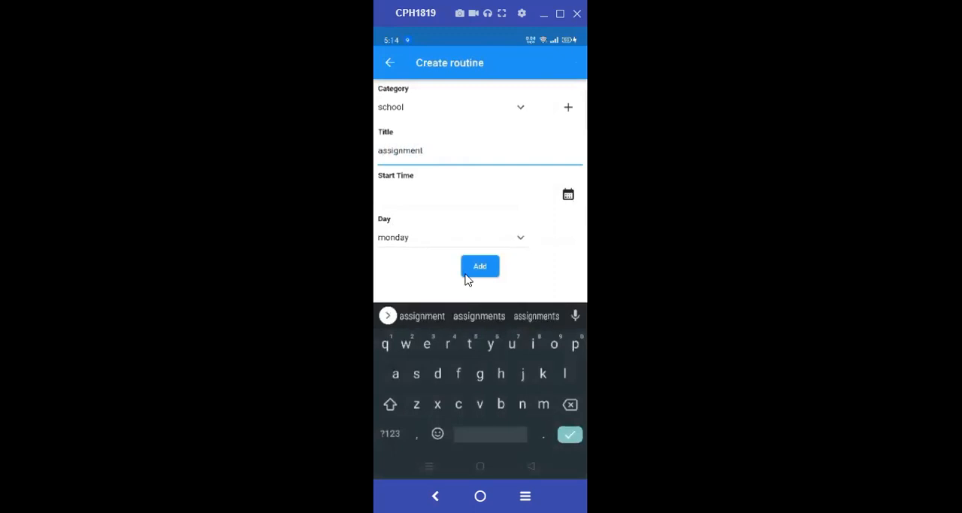
click(568, 194)
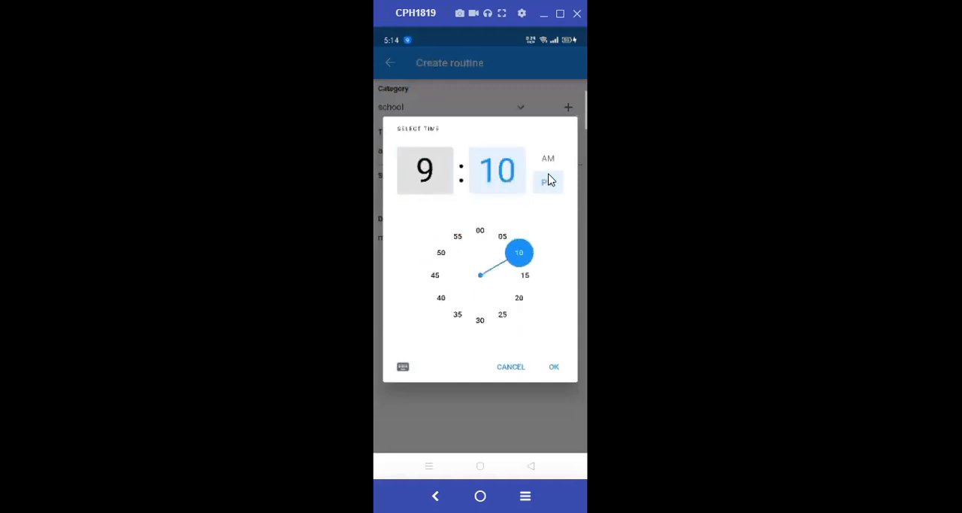
click(554, 366)
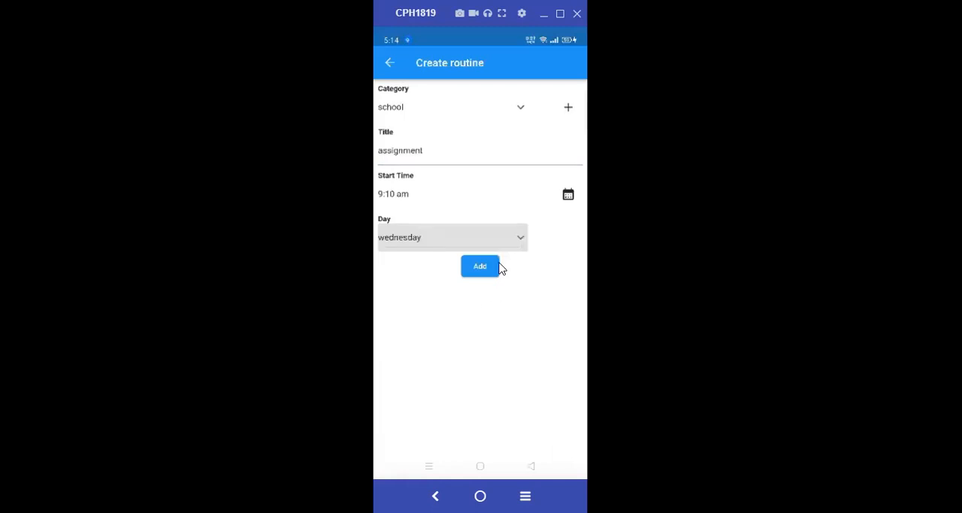
click(480, 265)
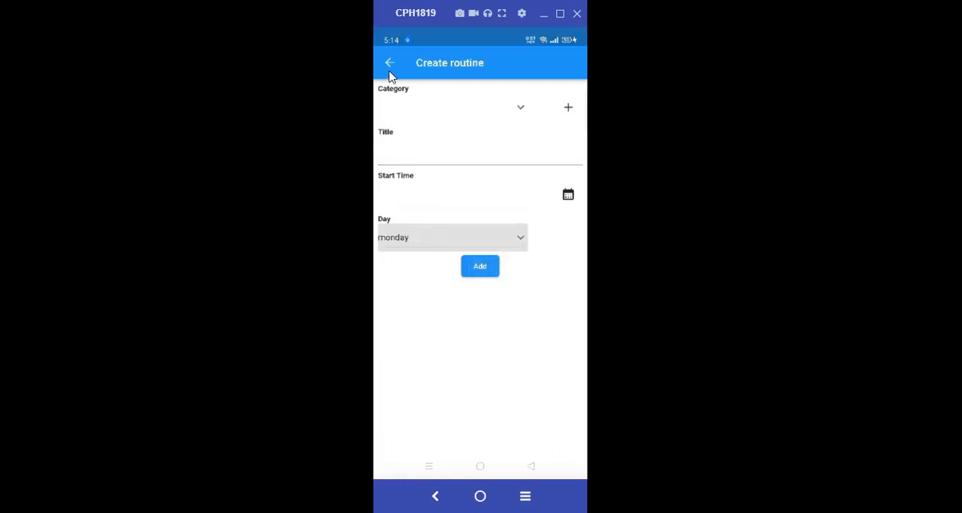
- Add a fourth home routine 'cleaning' at 11:40 AM Monday and return to the list
click(390, 63)
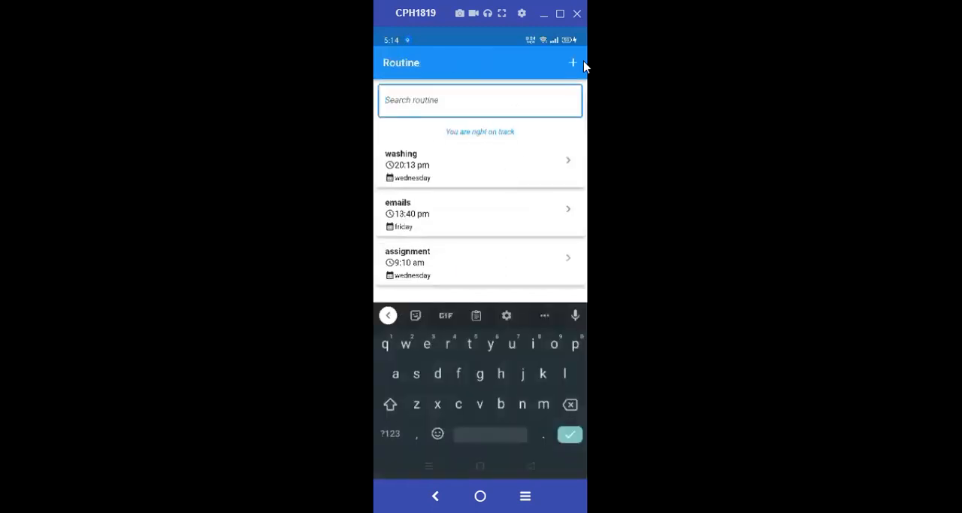
click(572, 62)
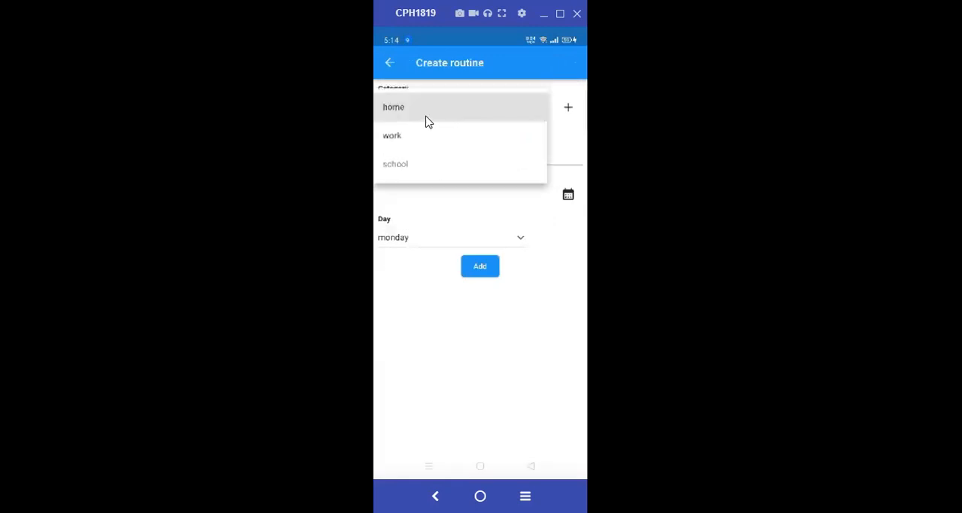
click(393, 107)
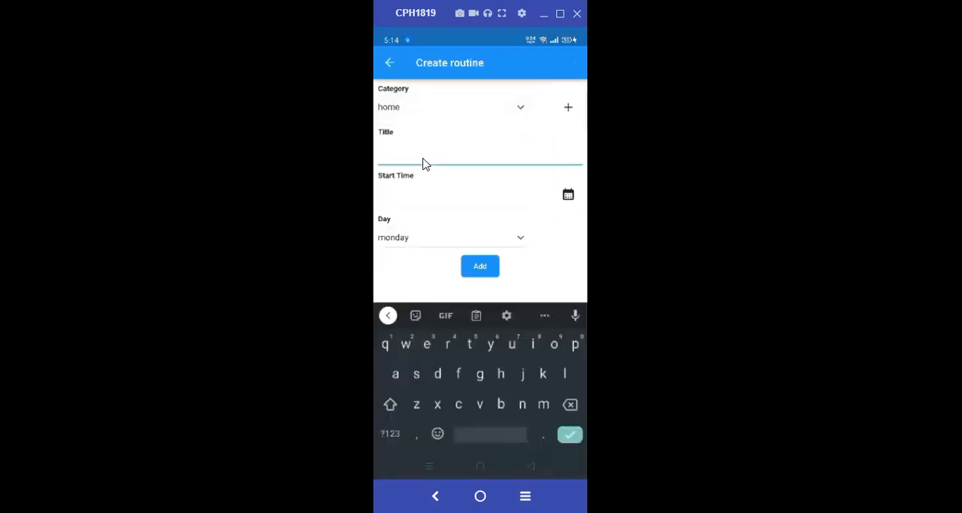
text(cleaning)
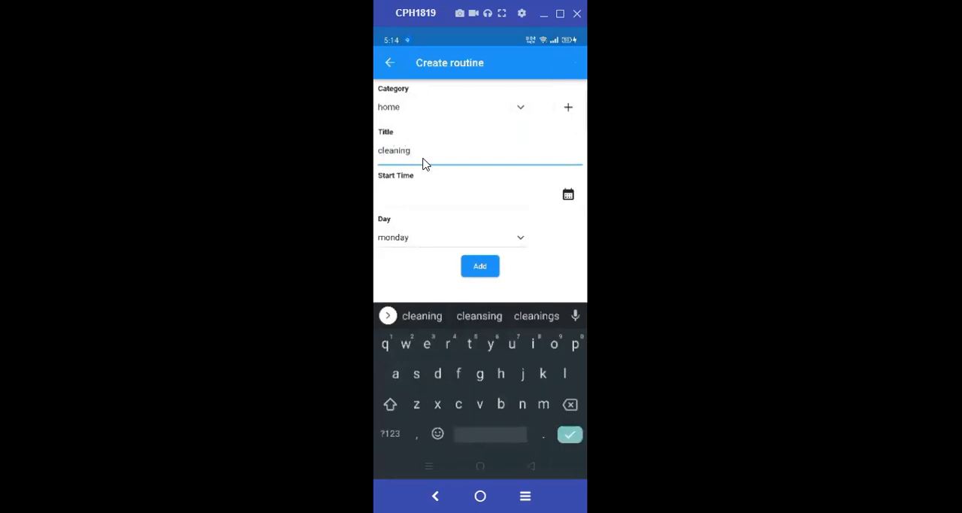
click(567, 194)
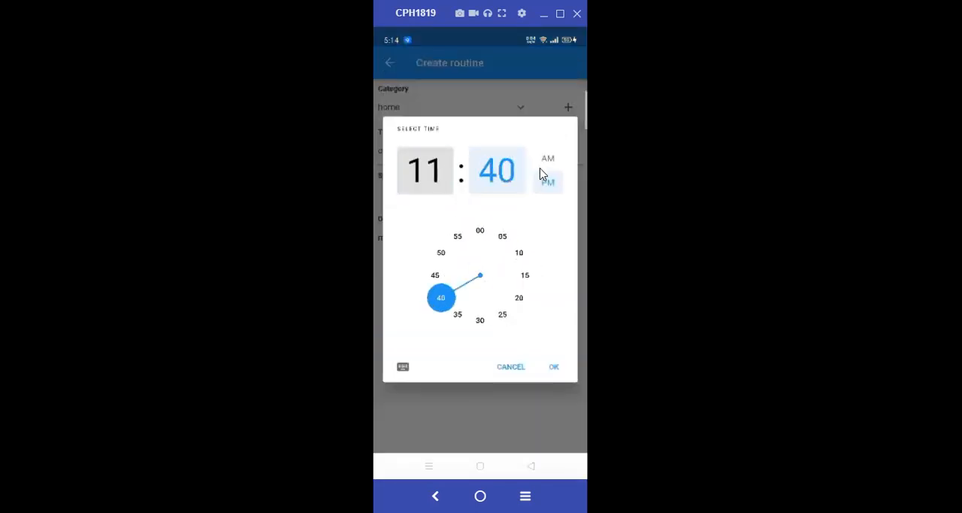
click(554, 366)
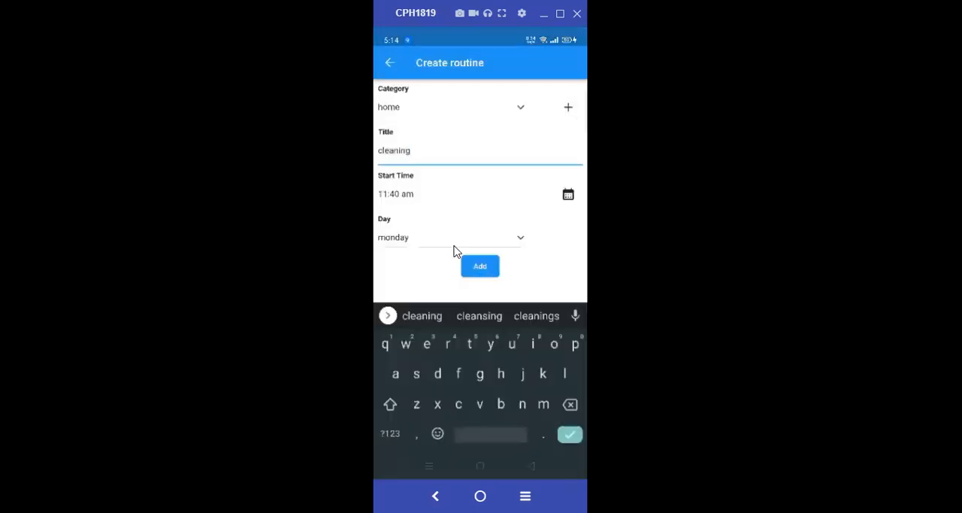
click(390, 62)
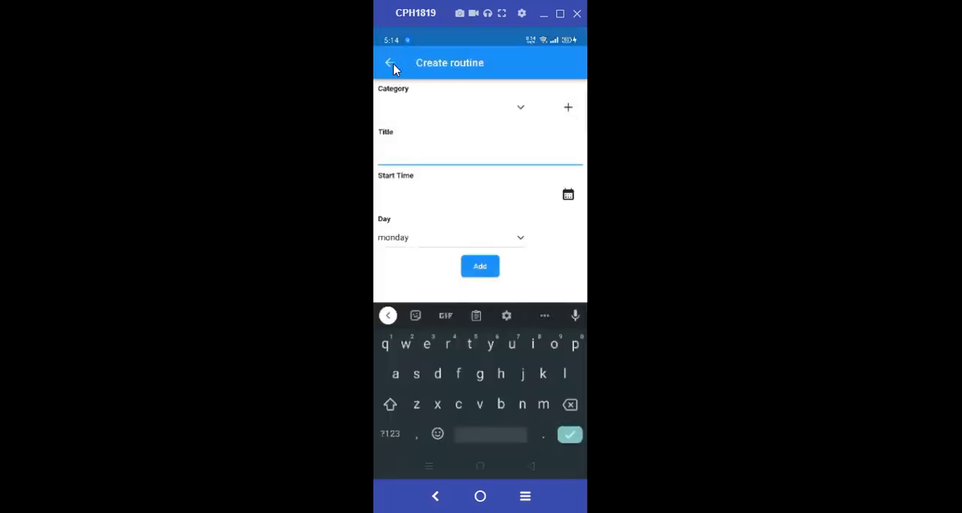
click(389, 63)
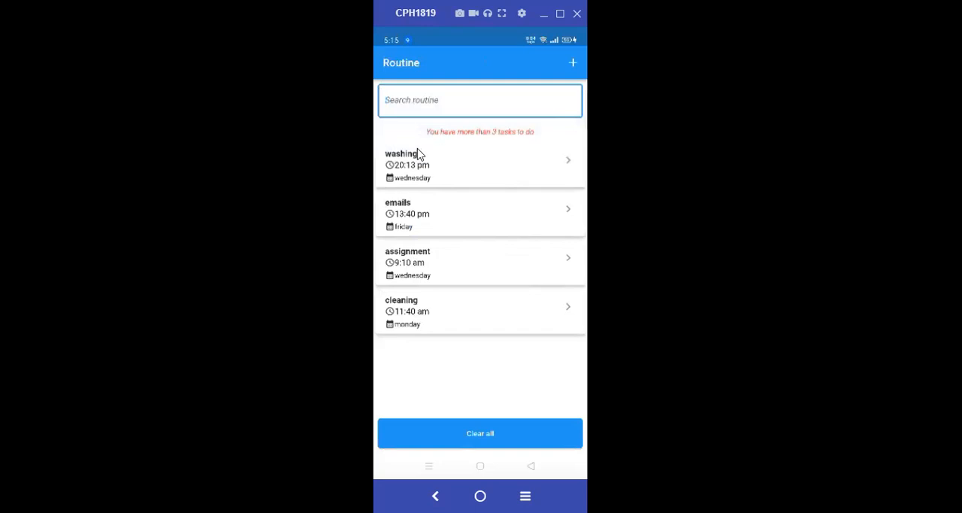
mouse_move(420, 295)
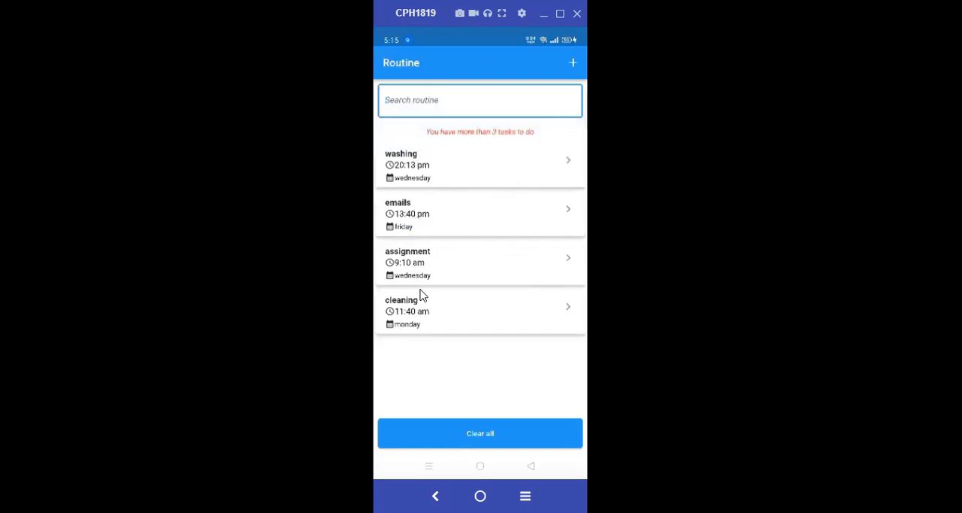
mouse_move(462, 140)
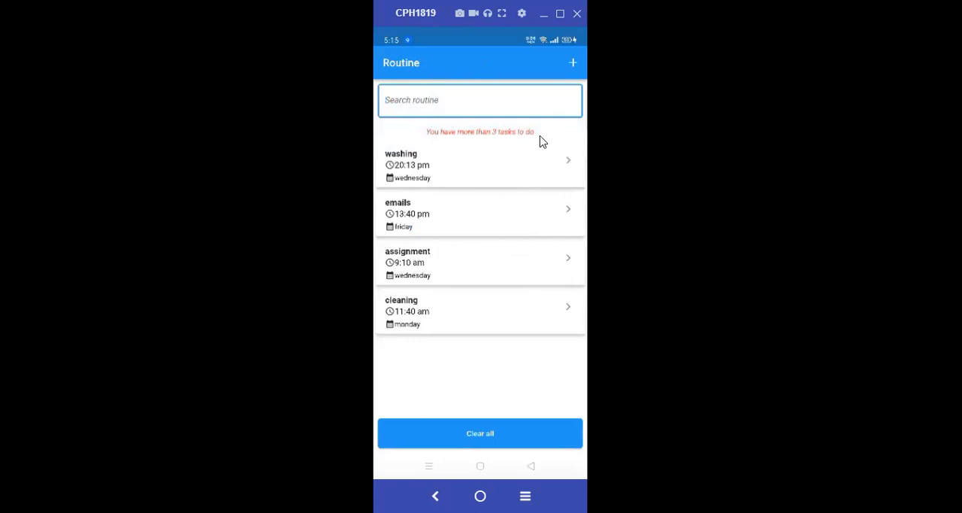
mouse_move(442, 298)
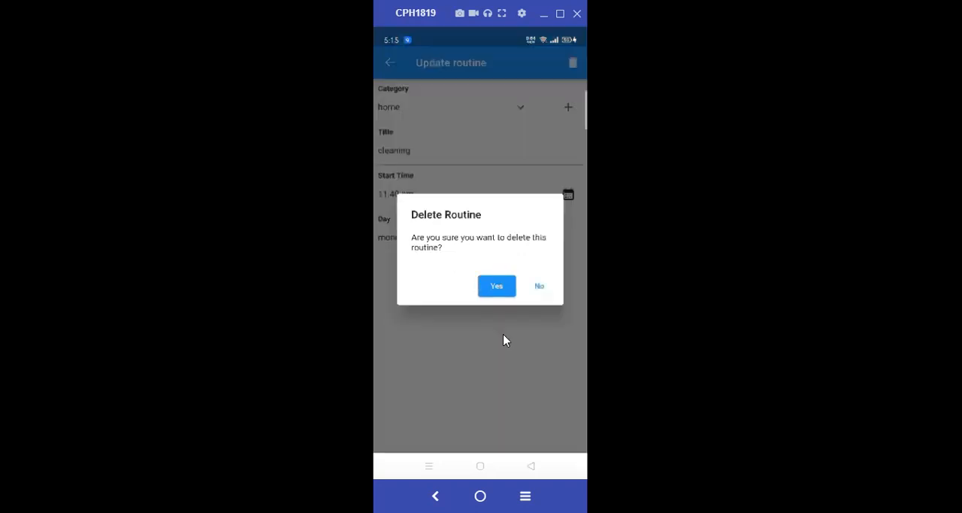
- Confirm Yes in the Delete Routine dialog to remove 'cleaning'
click(495, 285)
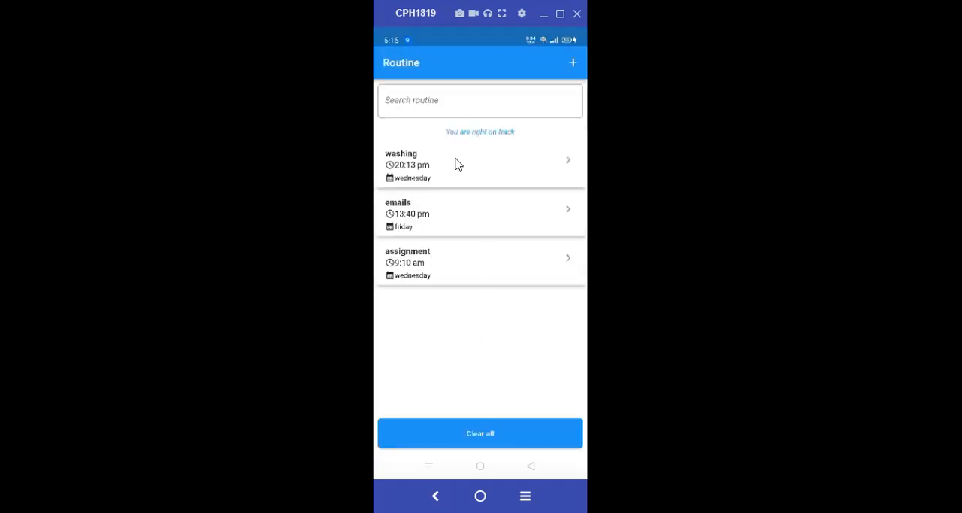
mouse_move(539, 273)
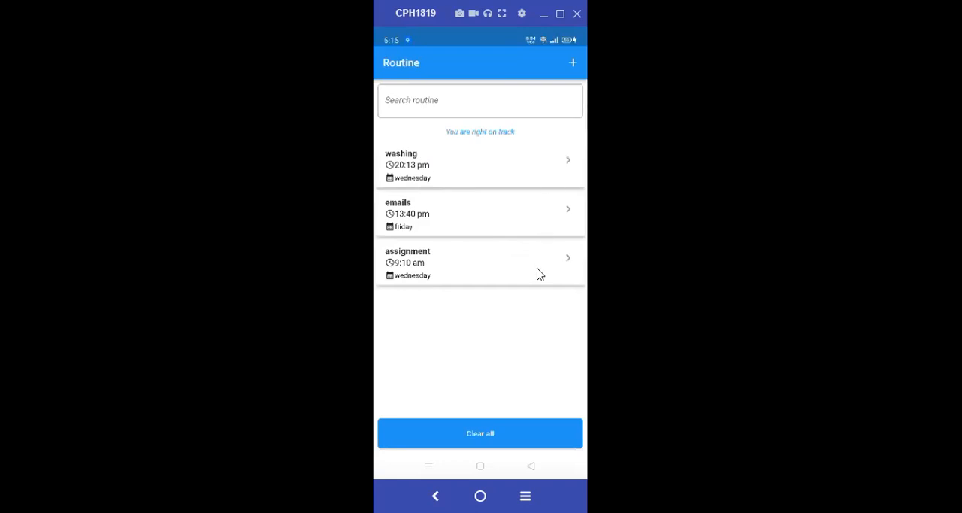
mouse_move(521, 137)
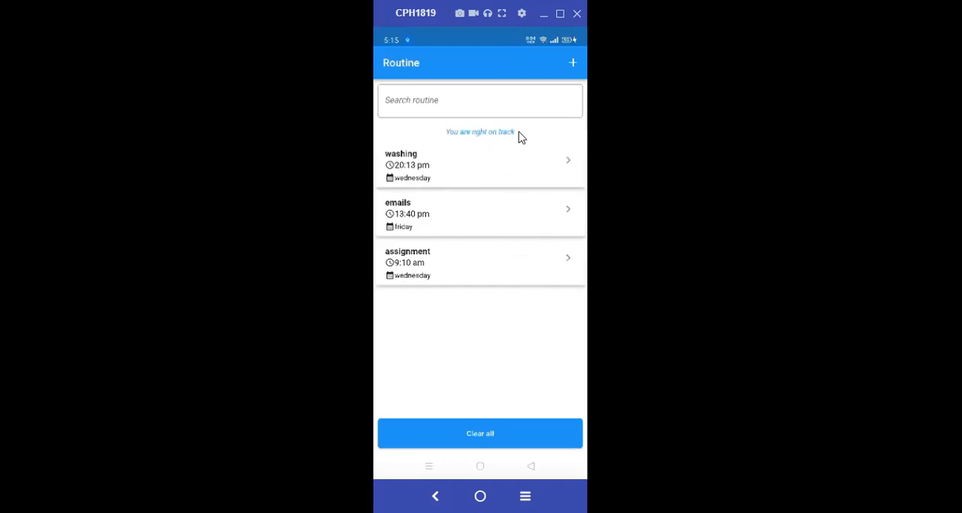
mouse_move(520, 296)
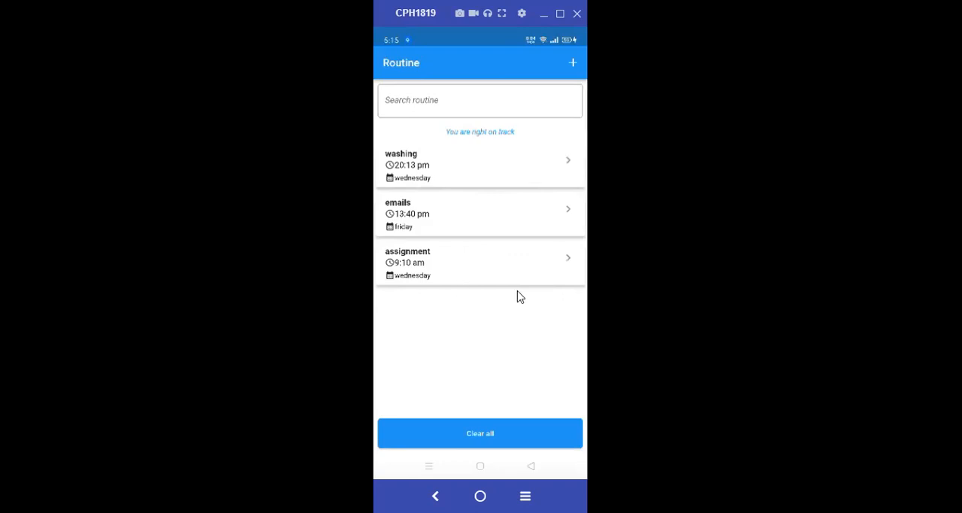
mouse_move(556, 301)
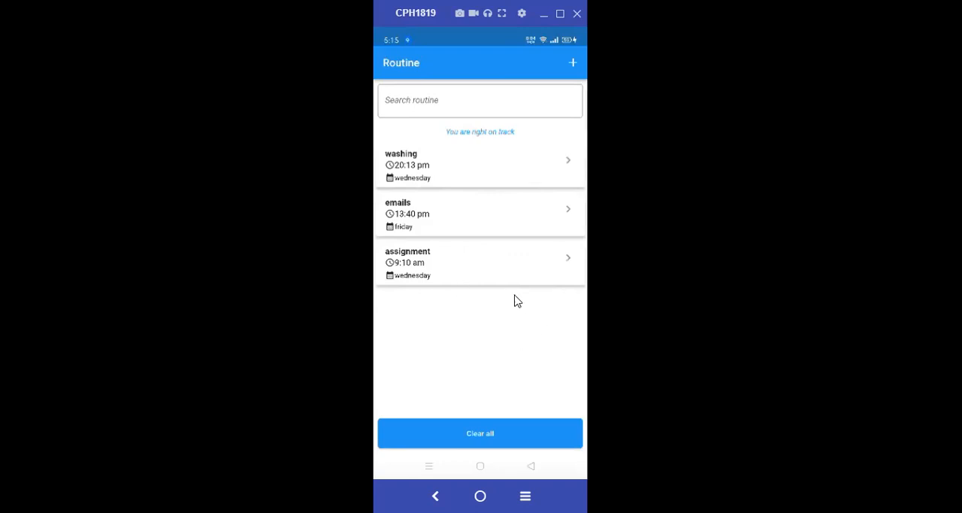
mouse_move(514, 295)
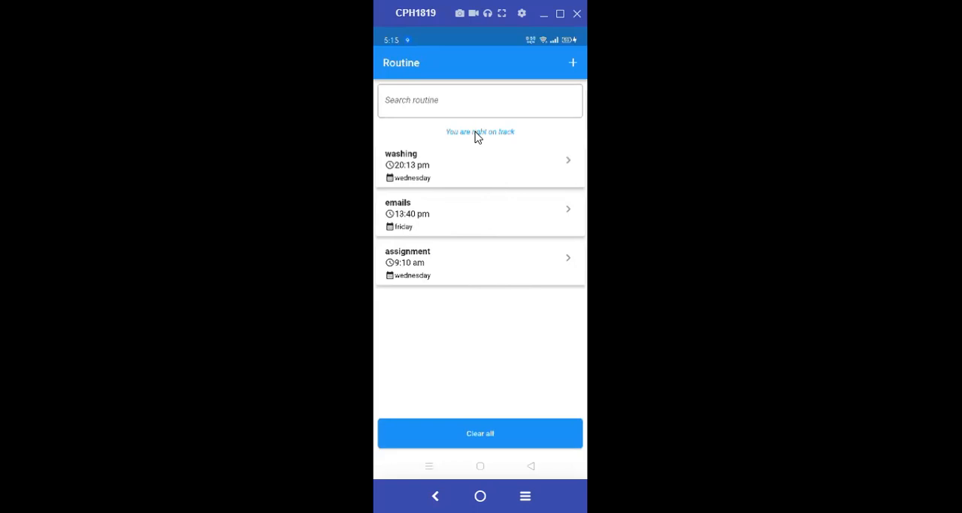
mouse_move(545, 152)
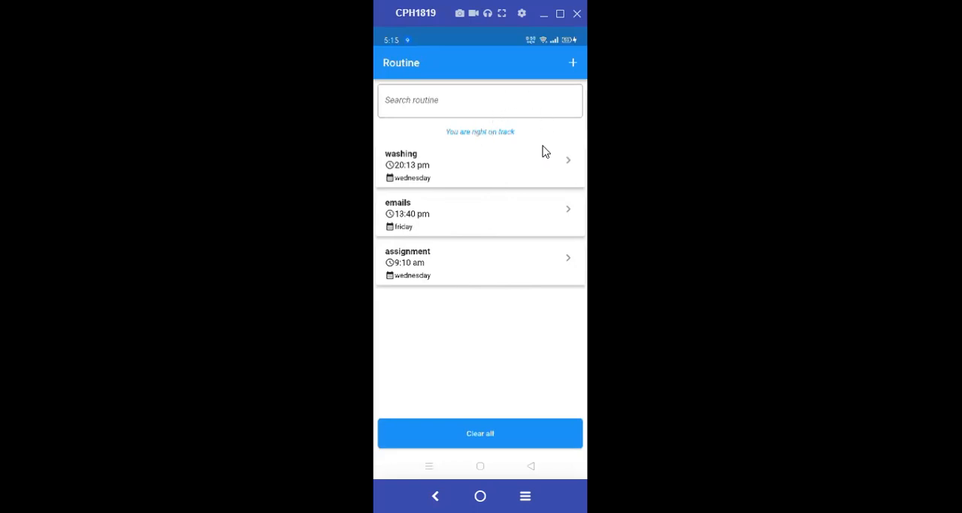
mouse_move(487, 183)
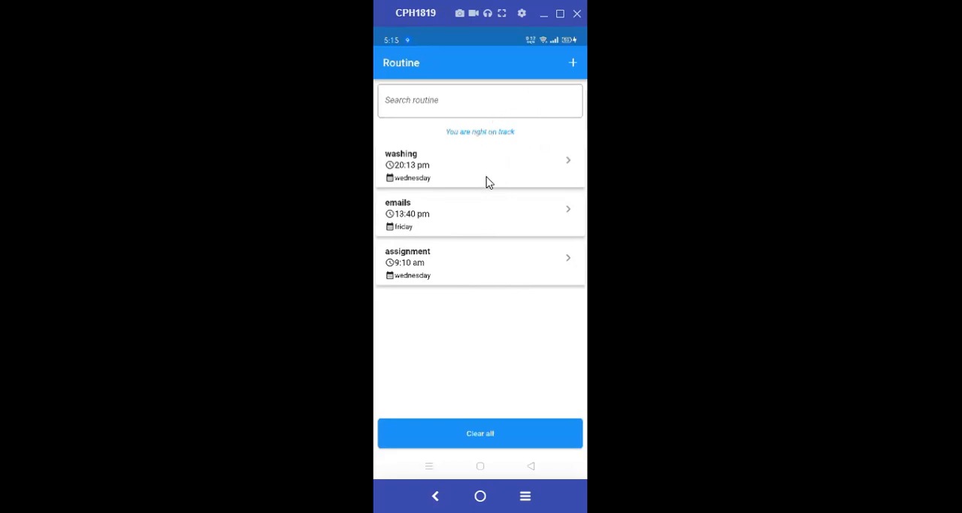